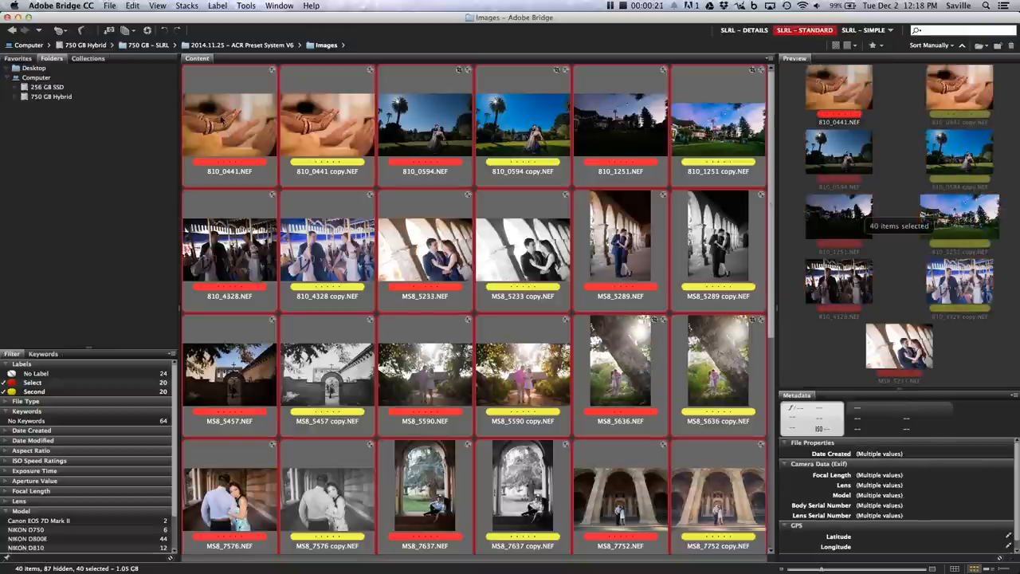
- Open the selected photos in Camera Raw and bring up 810_4328 copy.NEF, the eighth photo
{"action": "double_click", "coordinate": [229, 123]}
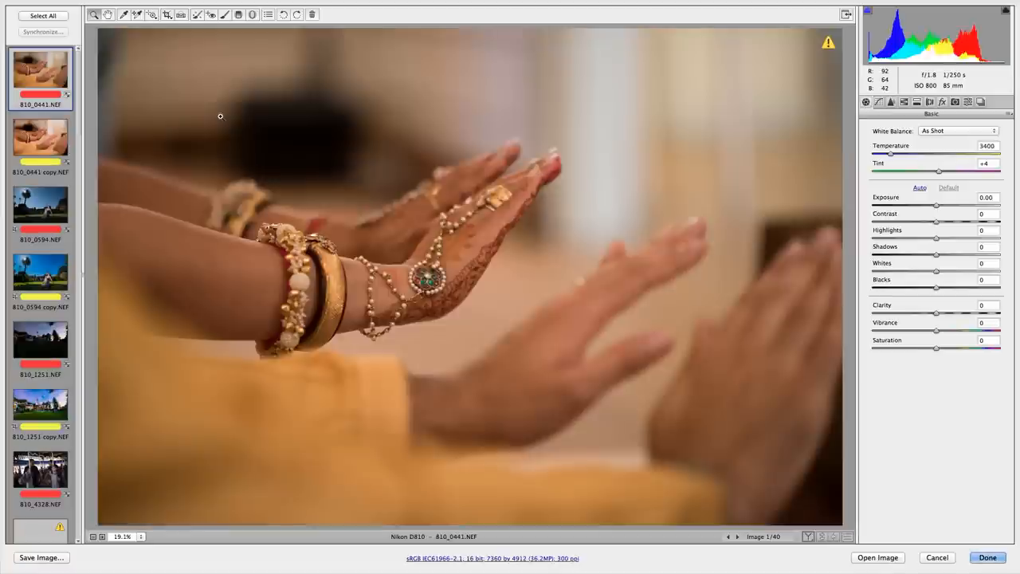
{"action": "left_click", "coordinate": [40, 143]}
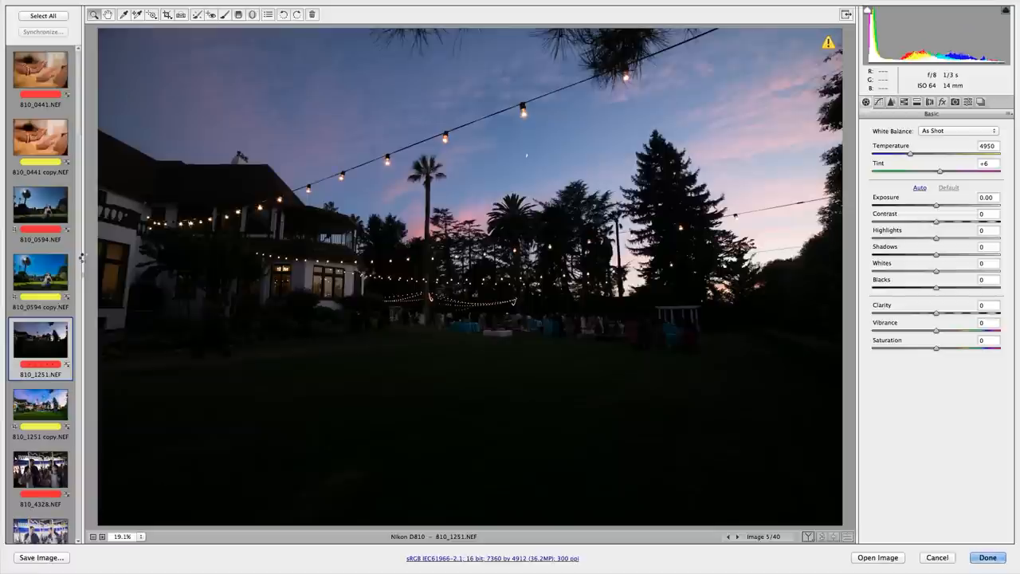
{"action": "left_click", "coordinate": [40, 411]}
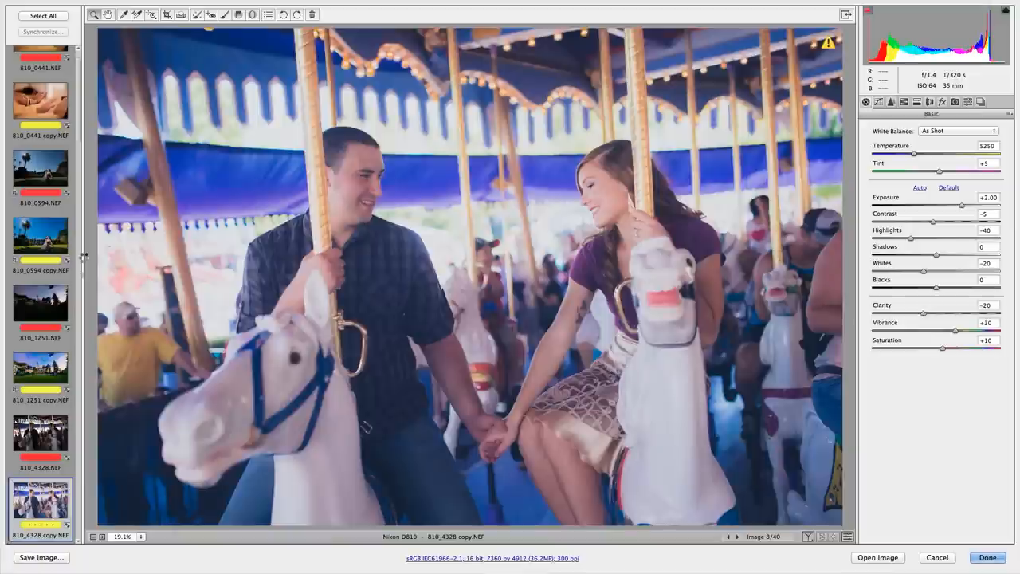
- Load MS8_5636.NEF, the unedited couple under the leaning tree, from the filmstrip
{"action": "scroll", "scroll_direction": "down", "scroll_amount": 3}
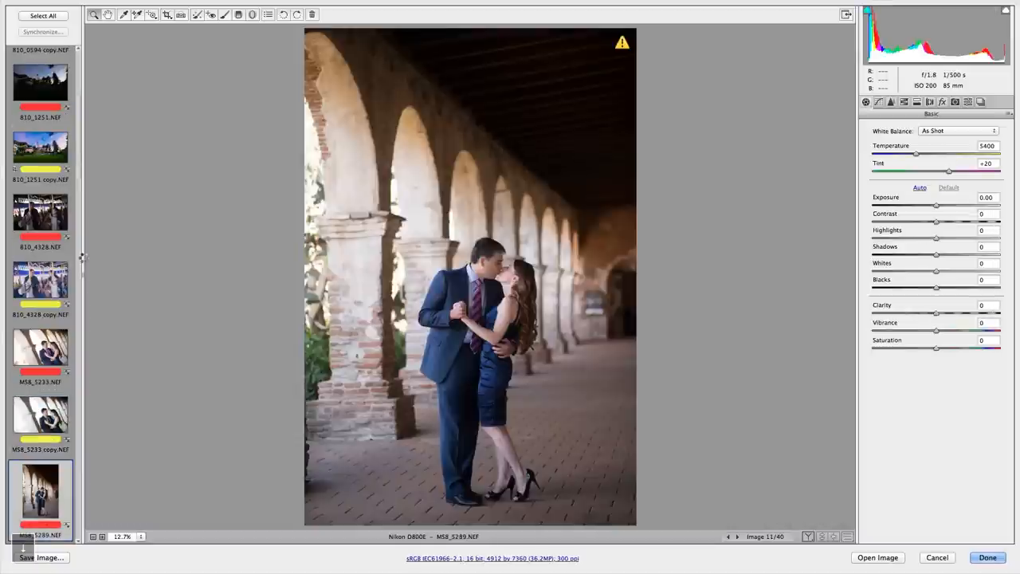
{"action": "mouse_move", "coordinate": [463, 255]}
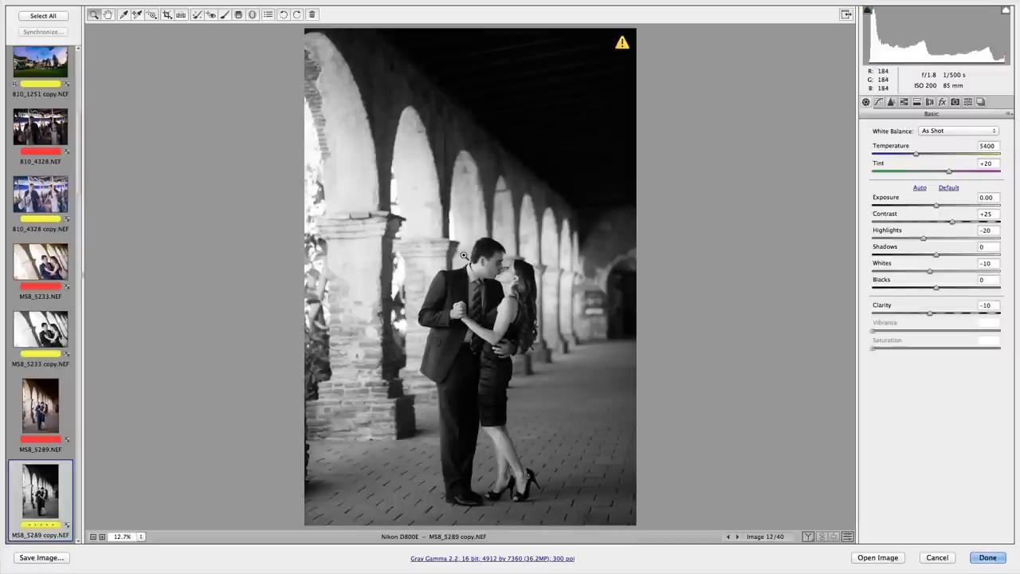
{"action": "scroll", "scroll_direction": "down", "scroll_amount": 3}
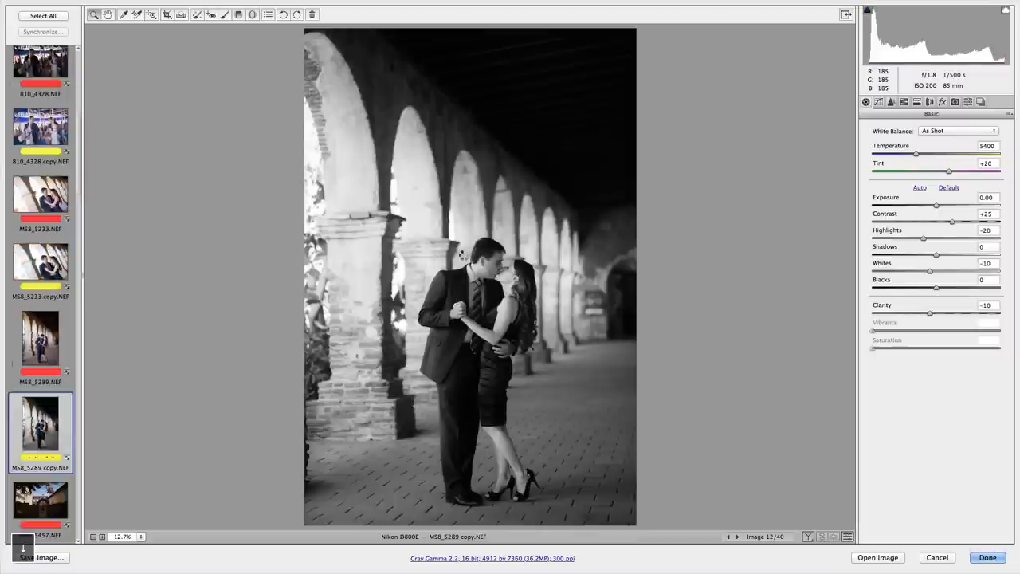
{"action": "left_click", "coordinate": [40, 502]}
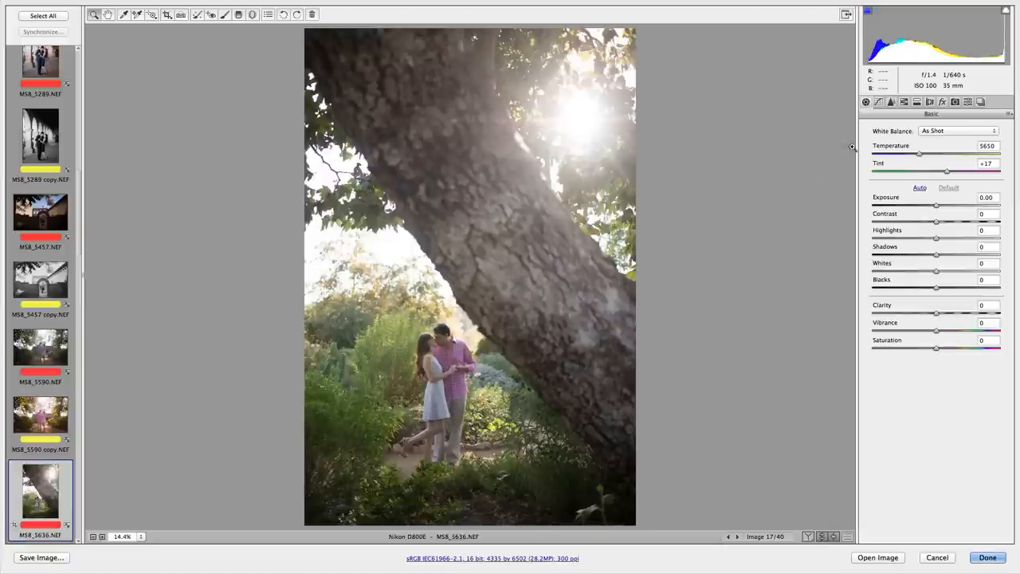
- Show the Presets tab and browse the style and adjustment presets for the tree portrait
{"action": "left_click", "coordinate": [967, 101]}
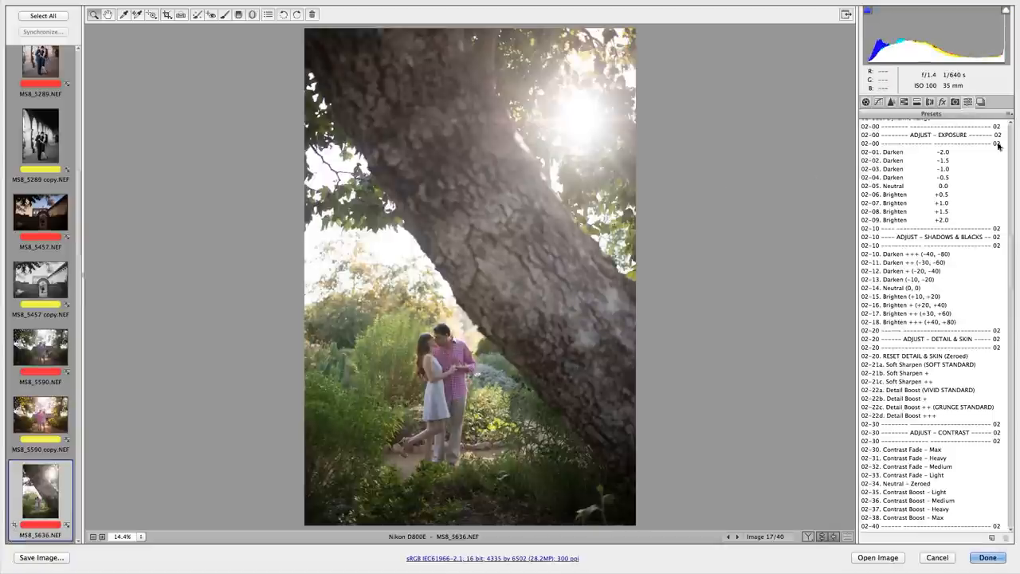
{"action": "scroll", "scroll_direction": "up", "scroll_amount": 3}
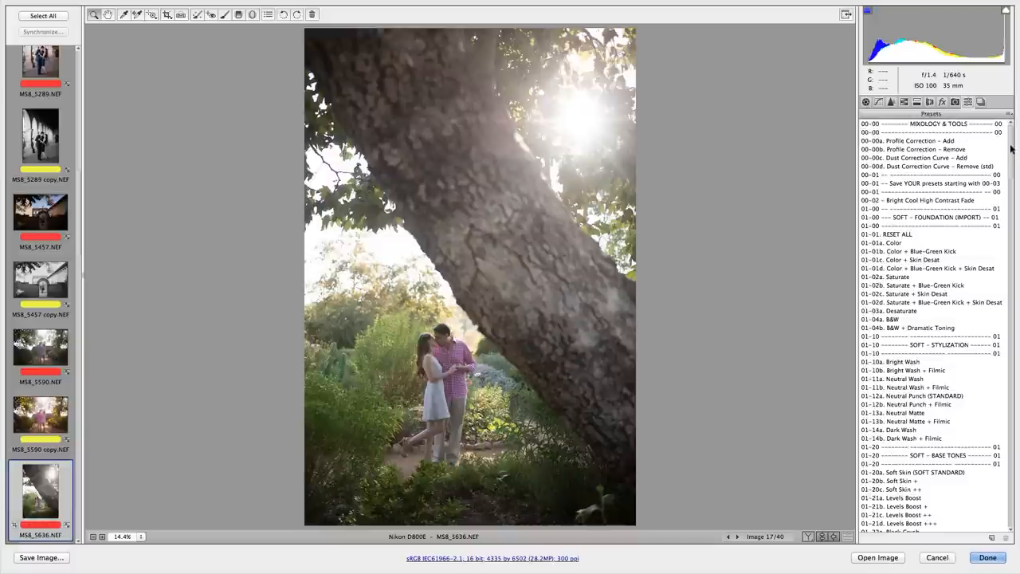
{"action": "scroll", "scroll_direction": "down", "scroll_amount": 3}
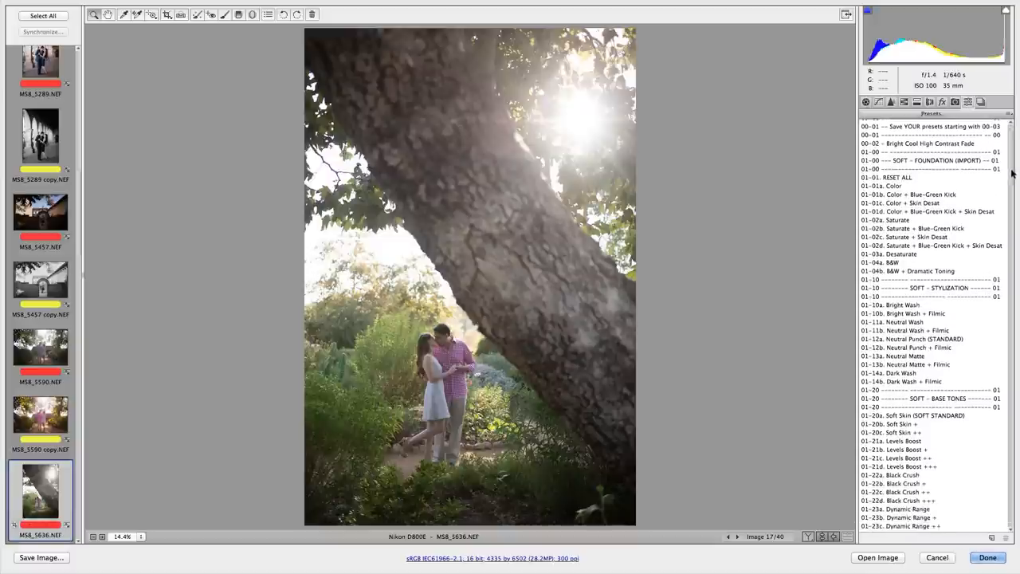
{"action": "scroll", "scroll_direction": "down", "scroll_amount": 3}
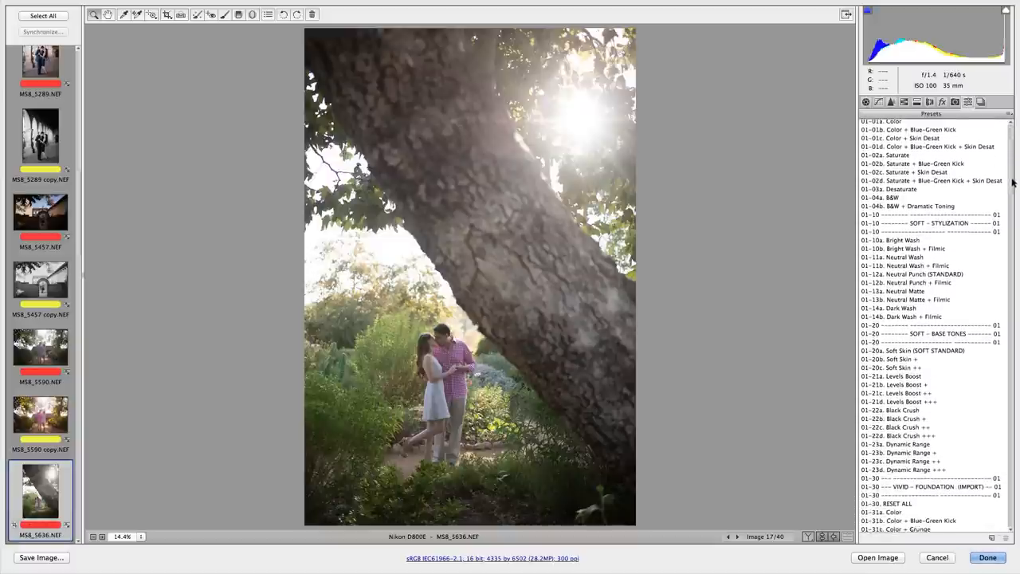
{"action": "scroll", "scroll_direction": "down", "scroll_amount": 3}
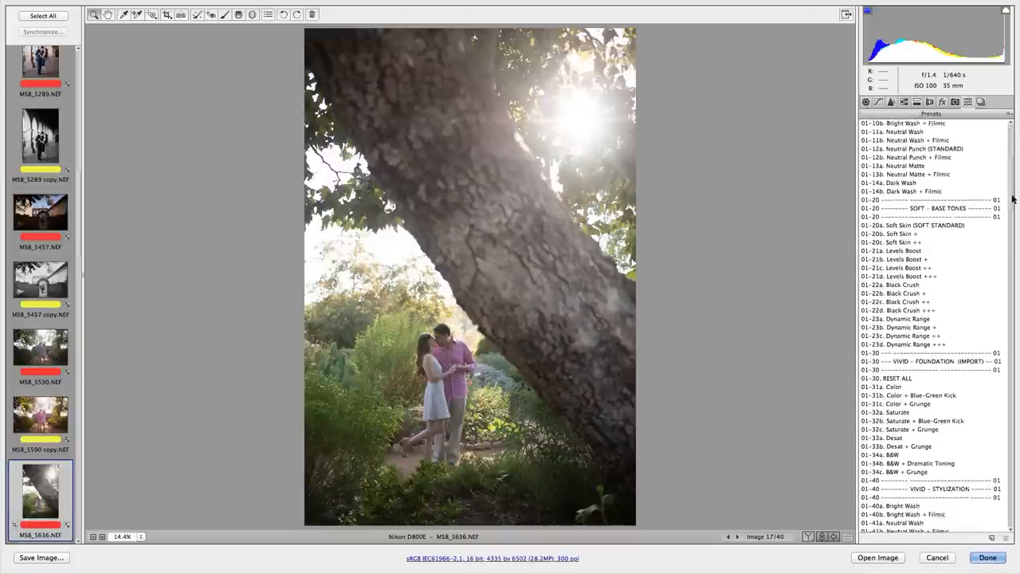
{"action": "scroll", "scroll_direction": "down", "scroll_amount": 3}
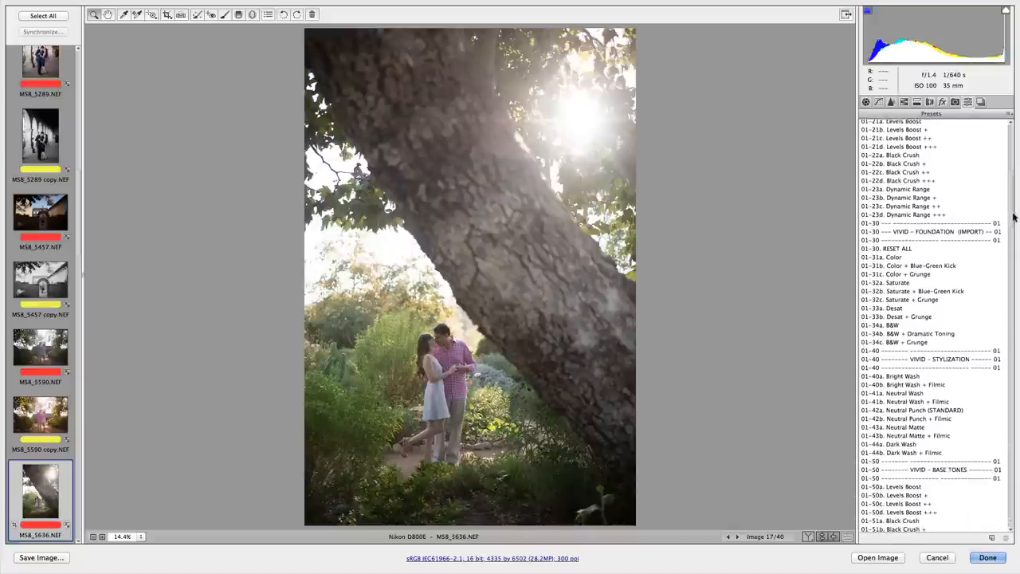
{"action": "scroll", "scroll_direction": "down", "scroll_amount": 3}
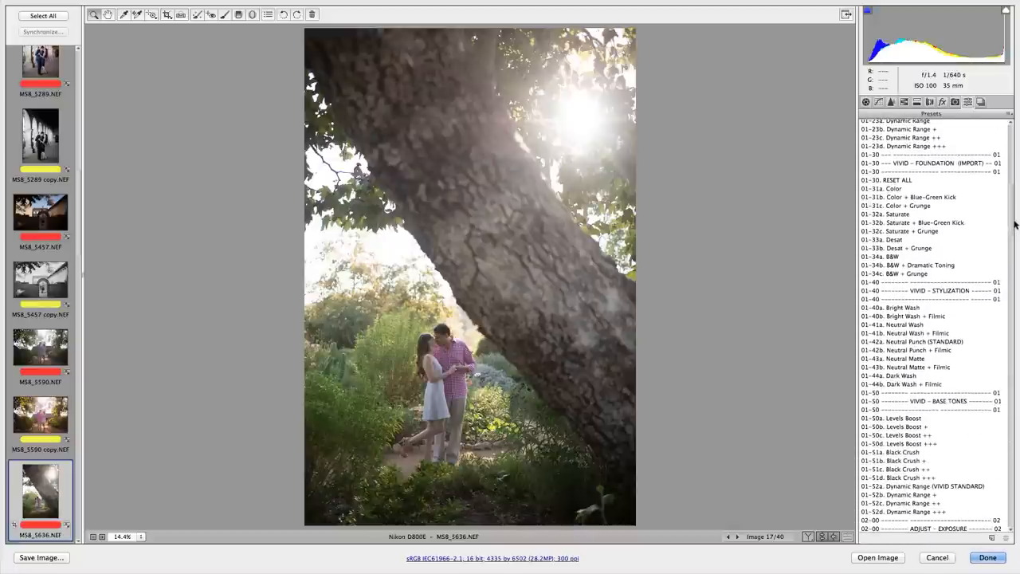
{"action": "scroll", "scroll_direction": "down", "scroll_amount": 3}
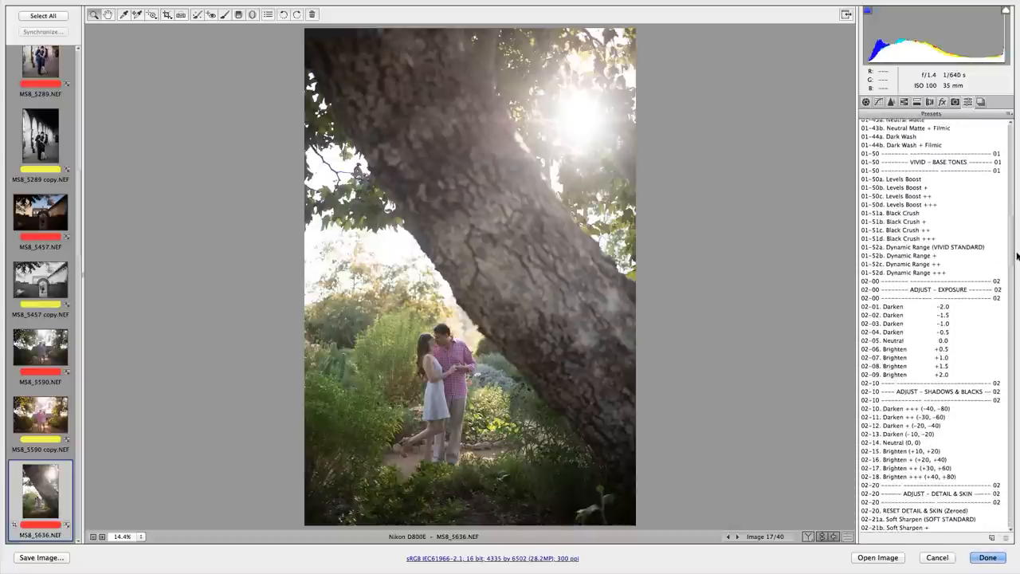
{"action": "scroll", "scroll_direction": "down", "scroll_amount": 3}
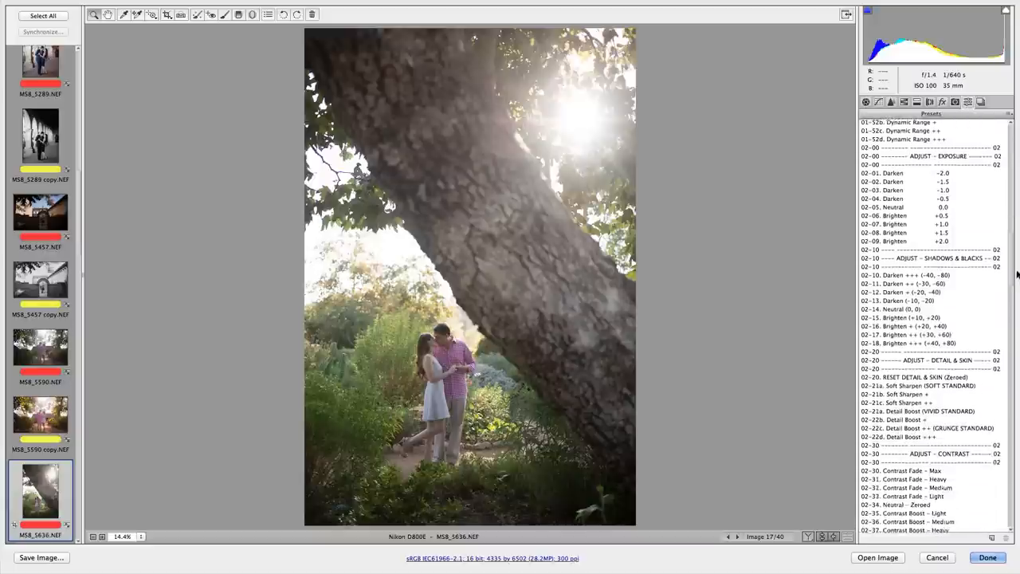
{"action": "scroll", "scroll_direction": "up", "scroll_amount": 3}
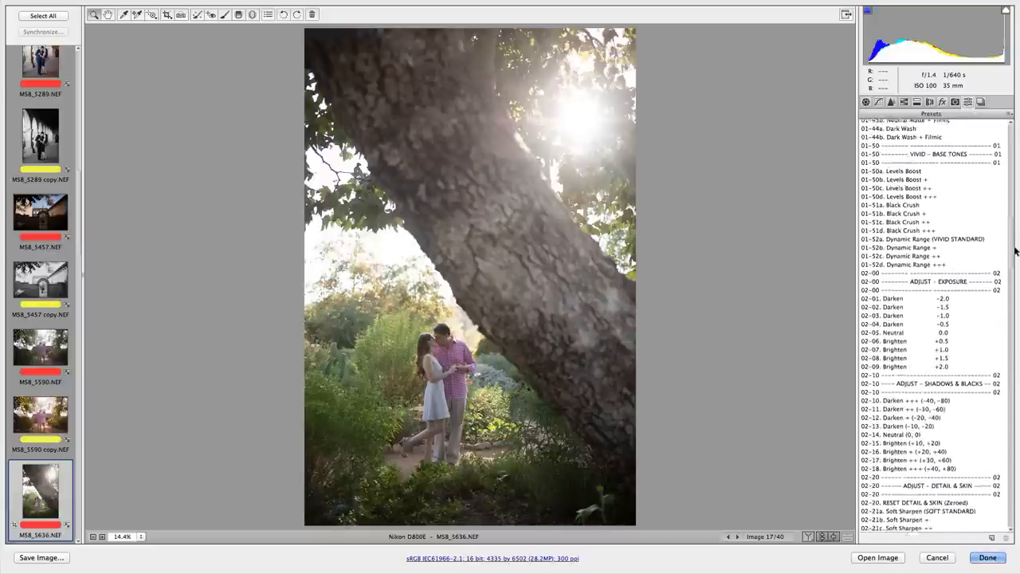
{"action": "scroll", "scroll_direction": "up", "scroll_amount": 3}
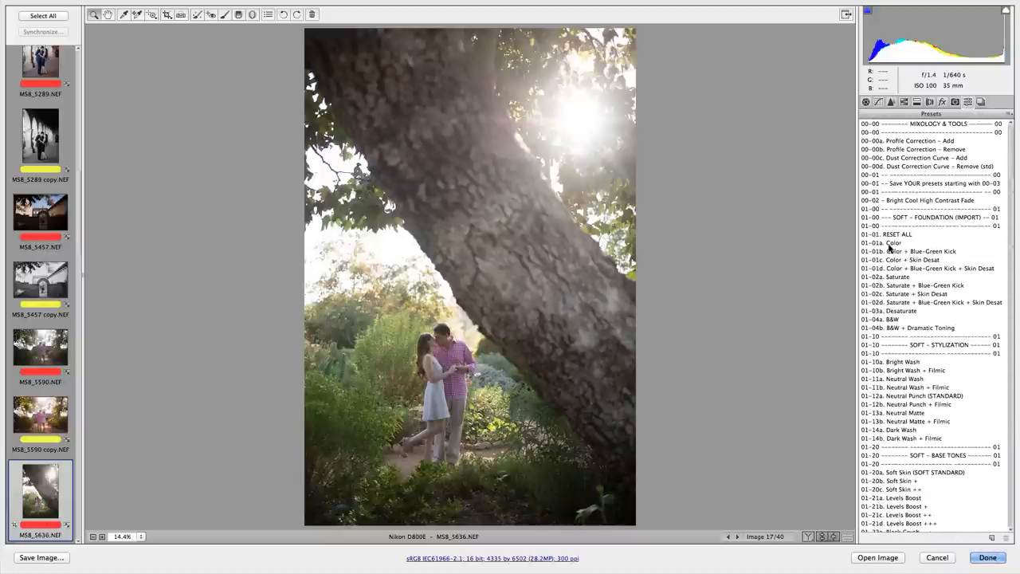
- Try the 01-01a Color and 01-02a Saturate presets, then brighten exposure one stop
{"action": "left_click", "coordinate": [882, 242]}
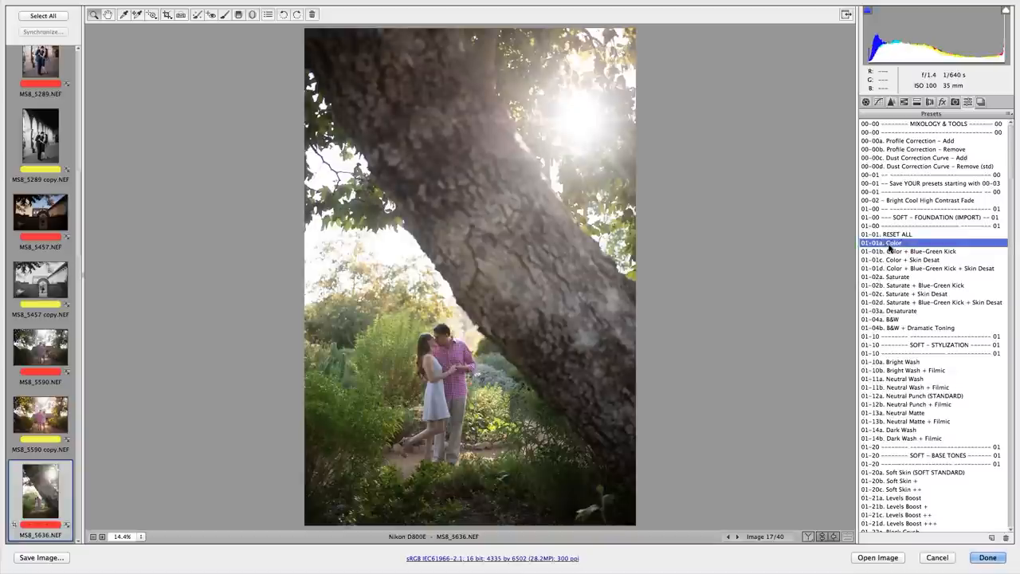
{"action": "mouse_move", "coordinate": [897, 279]}
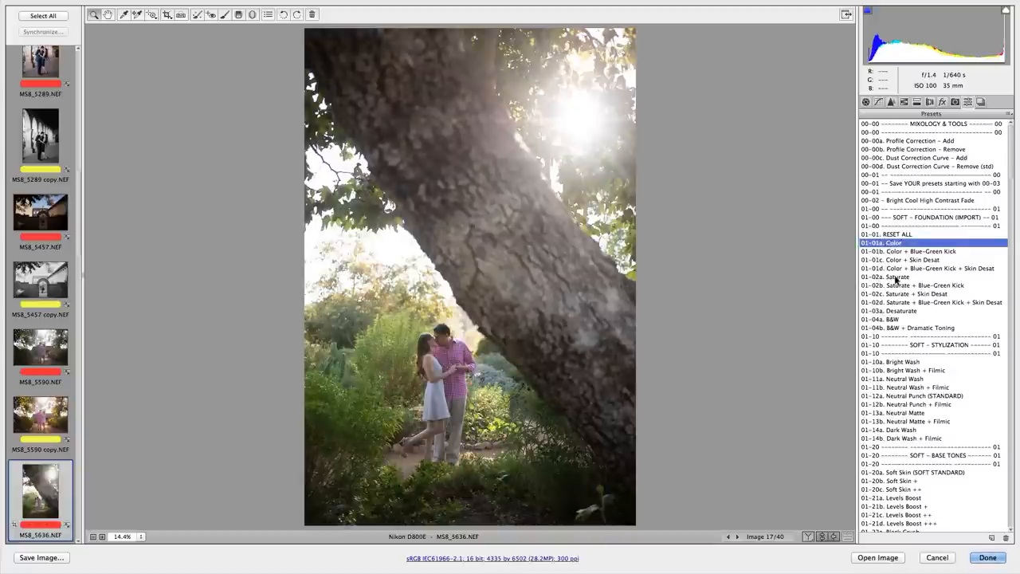
{"action": "left_click", "coordinate": [887, 277]}
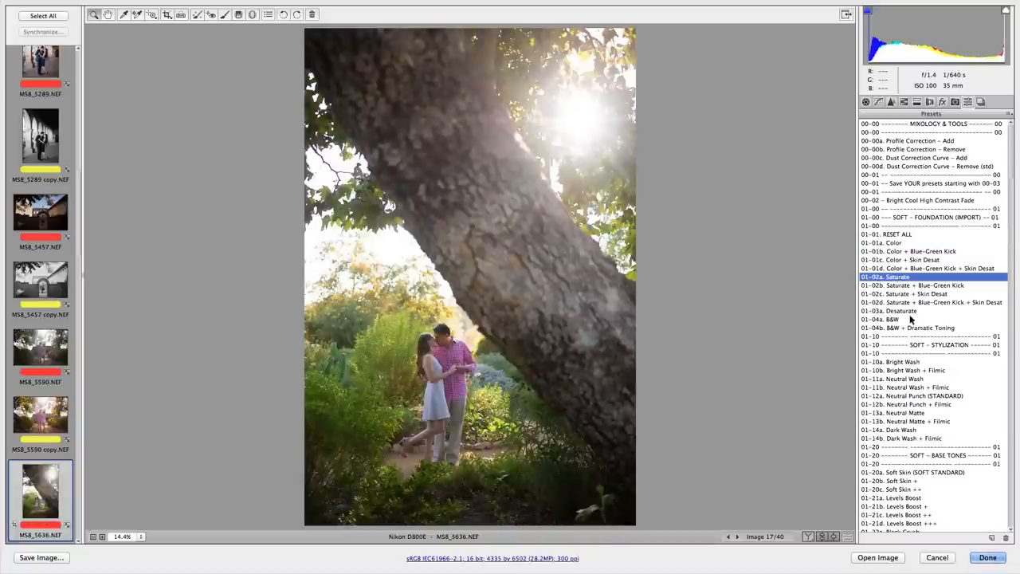
{"action": "scroll", "scroll_direction": "down", "scroll_amount": 3}
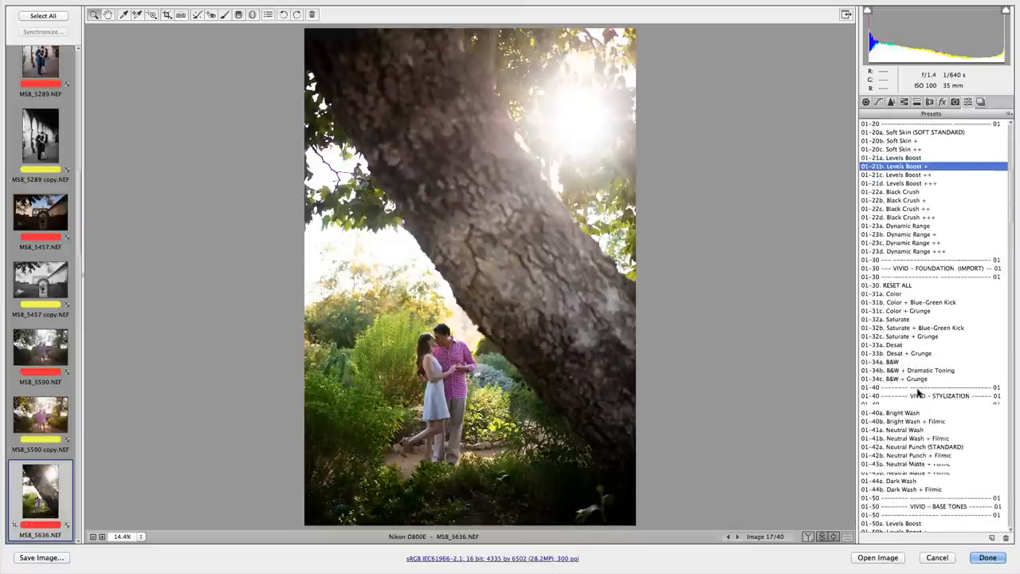
{"action": "scroll", "scroll_direction": "down", "scroll_amount": 3}
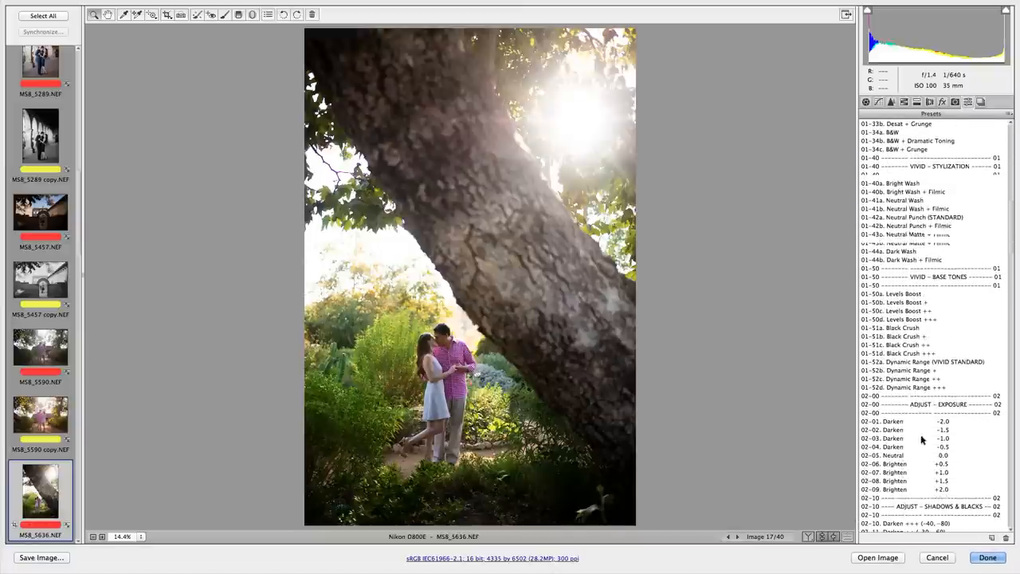
{"action": "left_click", "coordinate": [892, 472]}
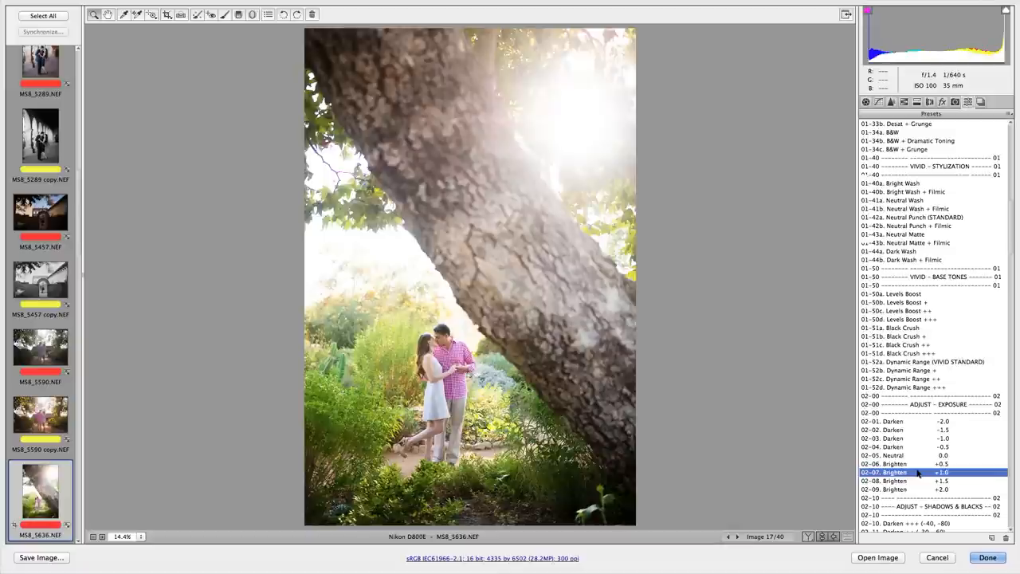
- Try the Neutral Wash + Cross Processing and Neutral Wash + Cool Cross presets
{"action": "scroll", "scroll_direction": "down", "scroll_amount": 3}
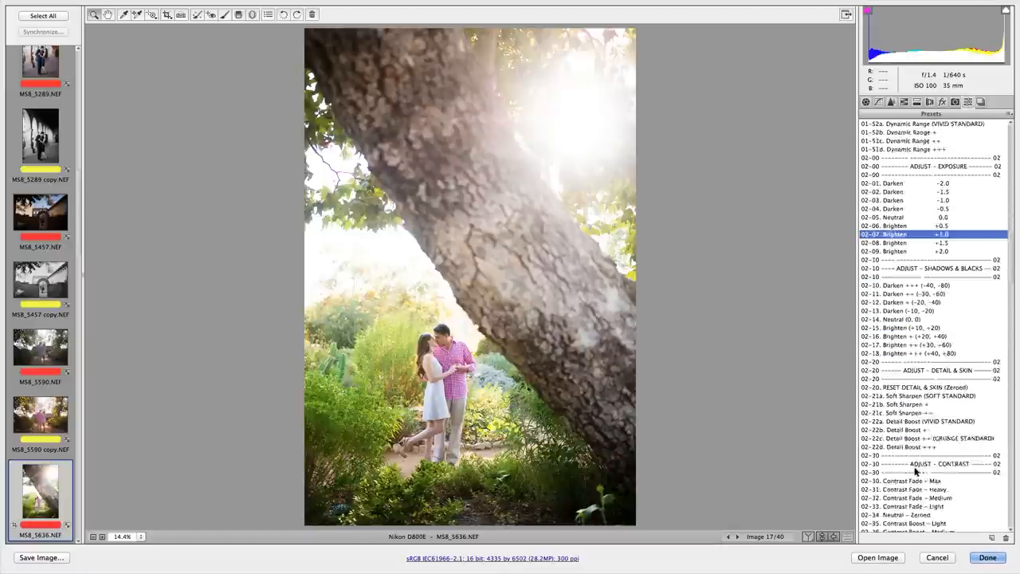
{"action": "scroll", "scroll_direction": "down", "scroll_amount": 3}
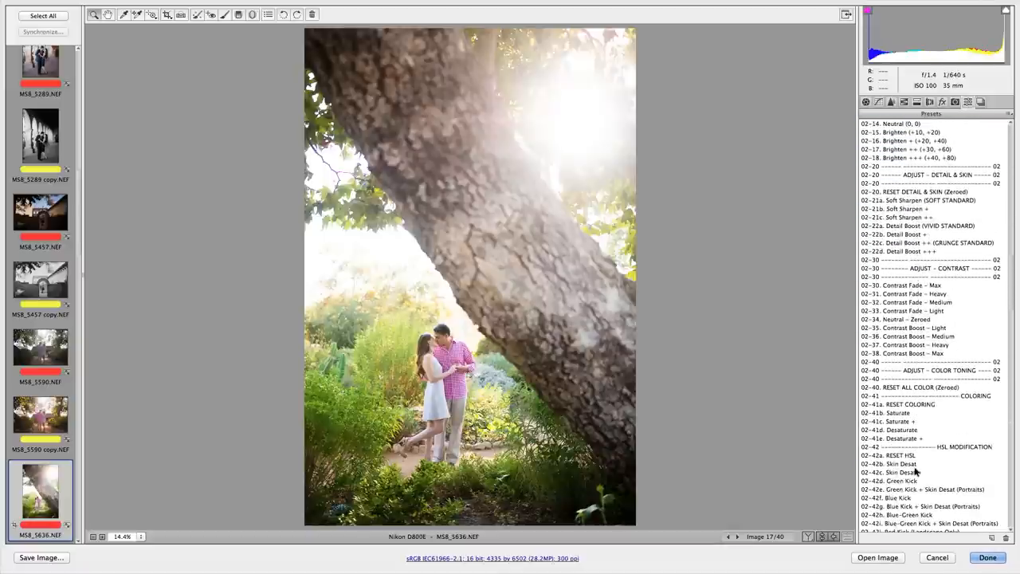
{"action": "scroll", "scroll_direction": "down", "scroll_amount": 3}
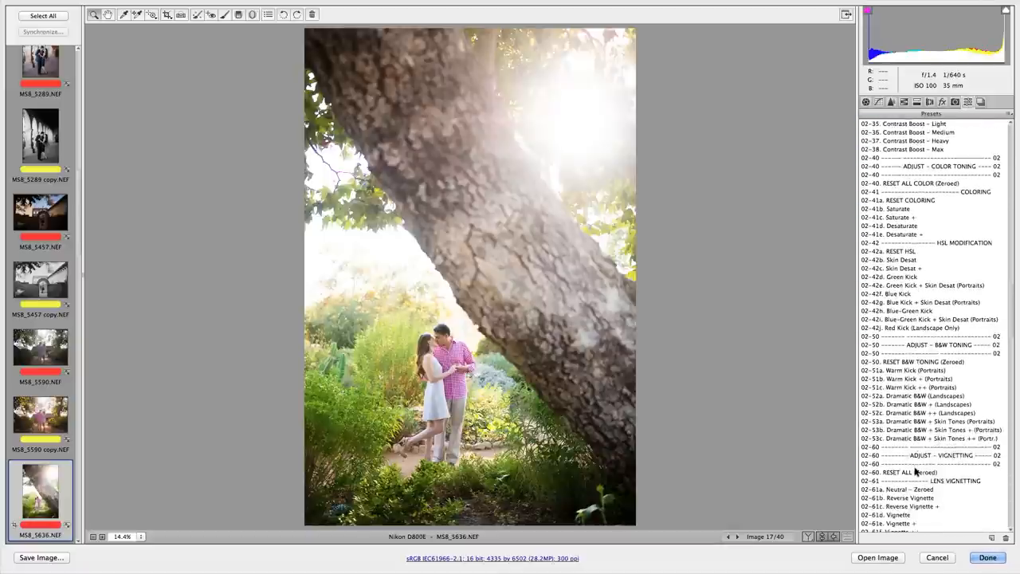
{"action": "scroll", "scroll_direction": "down", "scroll_amount": 3}
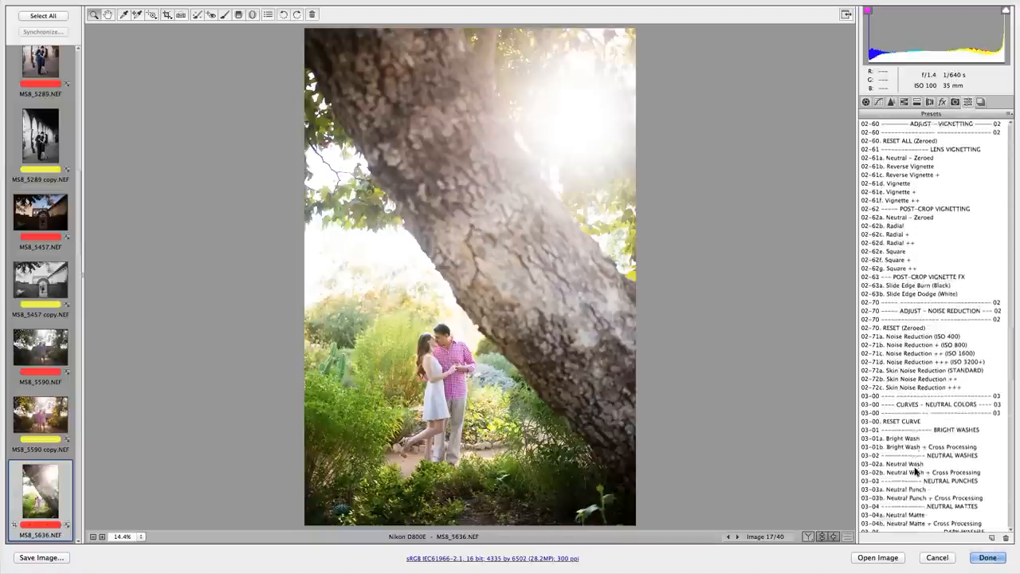
{"action": "scroll", "scroll_direction": "down", "scroll_amount": 3}
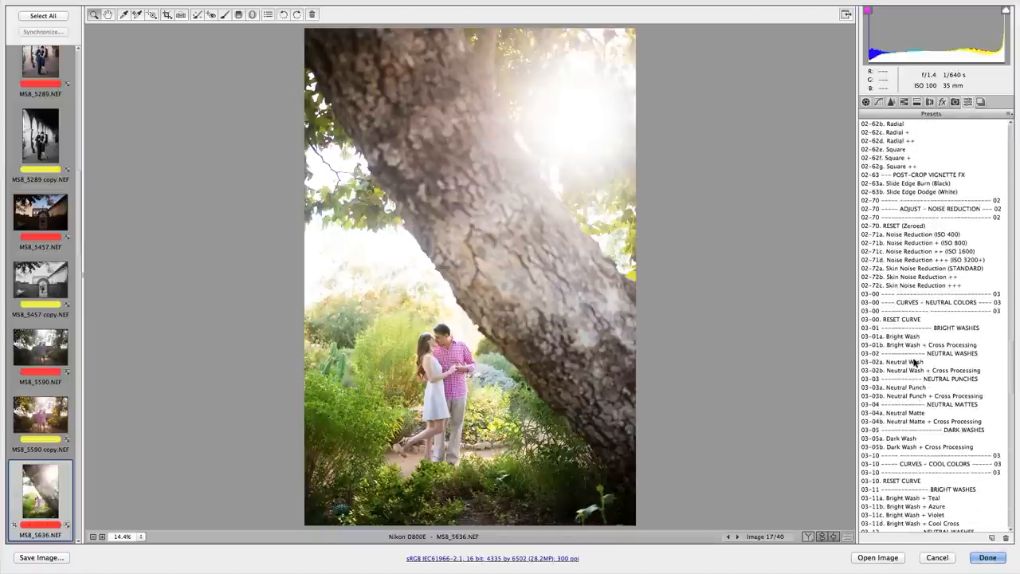
{"action": "scroll", "scroll_direction": "down", "scroll_amount": 3}
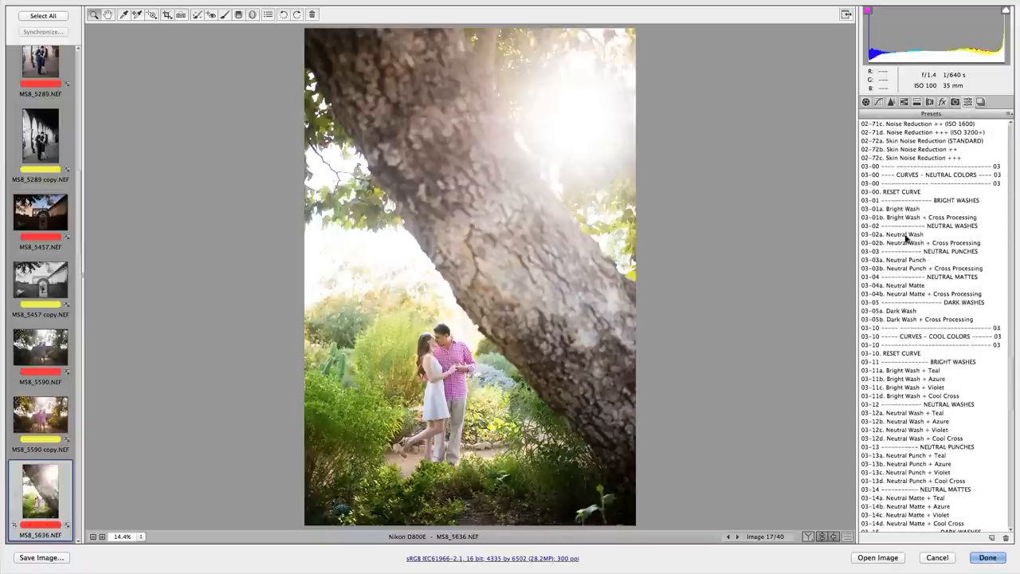
{"action": "left_click", "coordinate": [921, 243]}
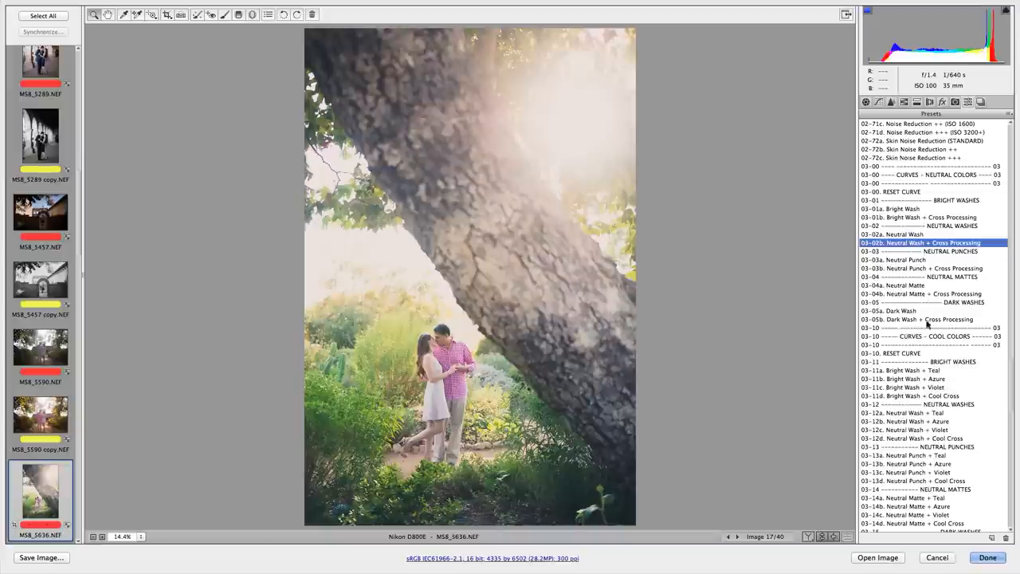
{"action": "left_click", "coordinate": [911, 438]}
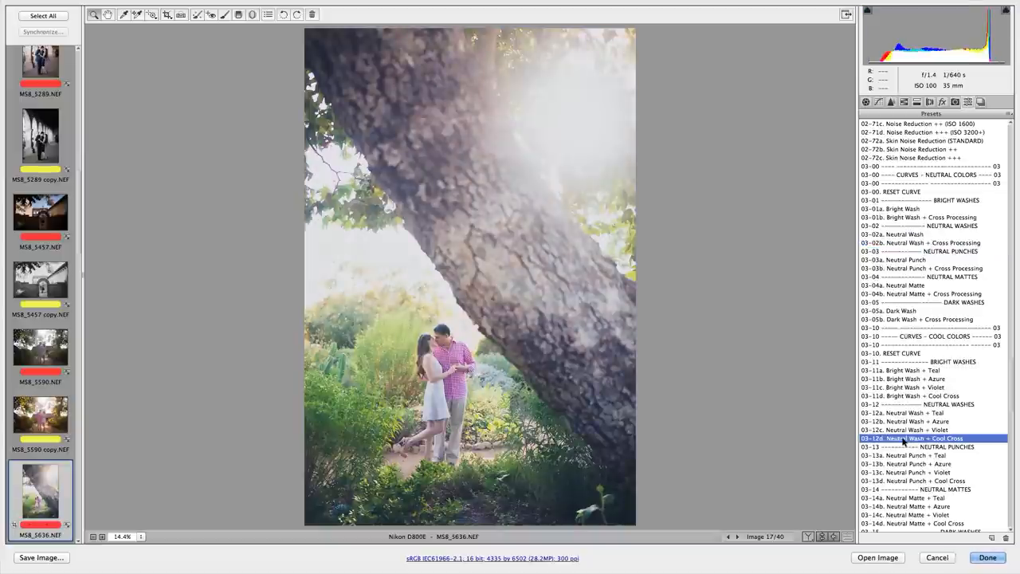
- Settle on the 01-02a Saturate foundation preset for the tree portrait
{"action": "scroll", "scroll_direction": "down", "scroll_amount": 3}
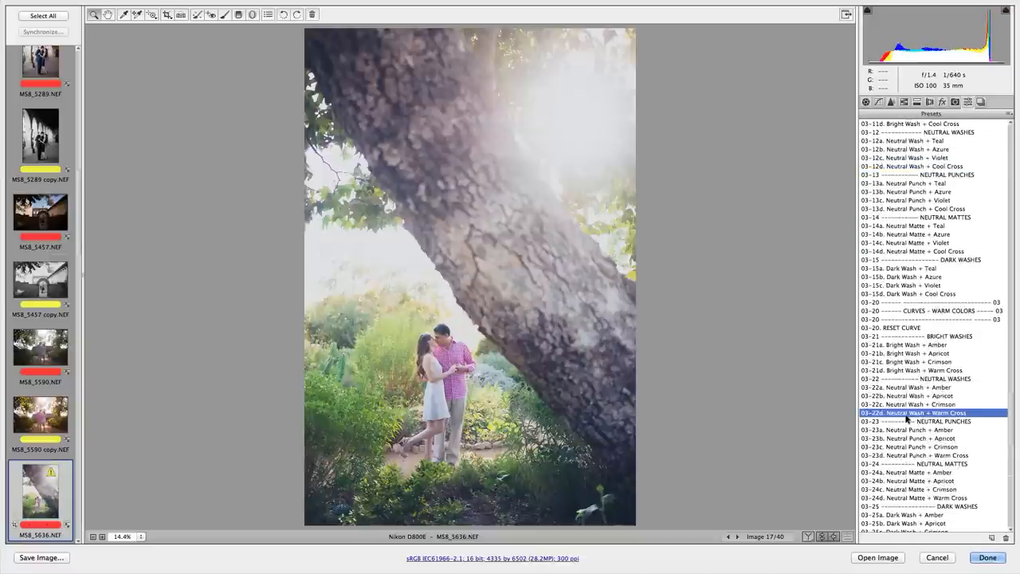
{"action": "scroll", "scroll_direction": "up", "scroll_amount": 3}
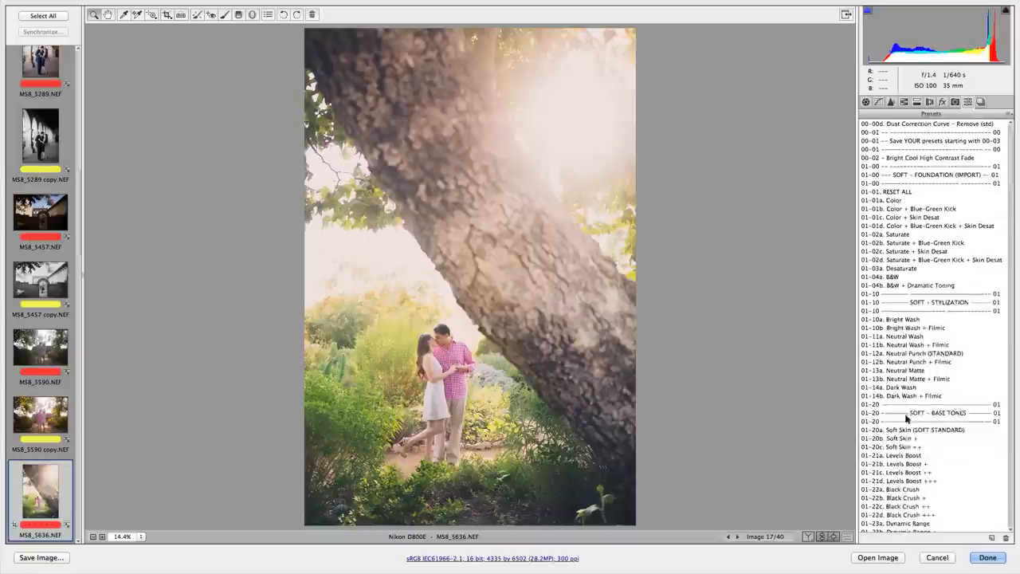
{"action": "scroll", "scroll_direction": "up", "scroll_amount": 3}
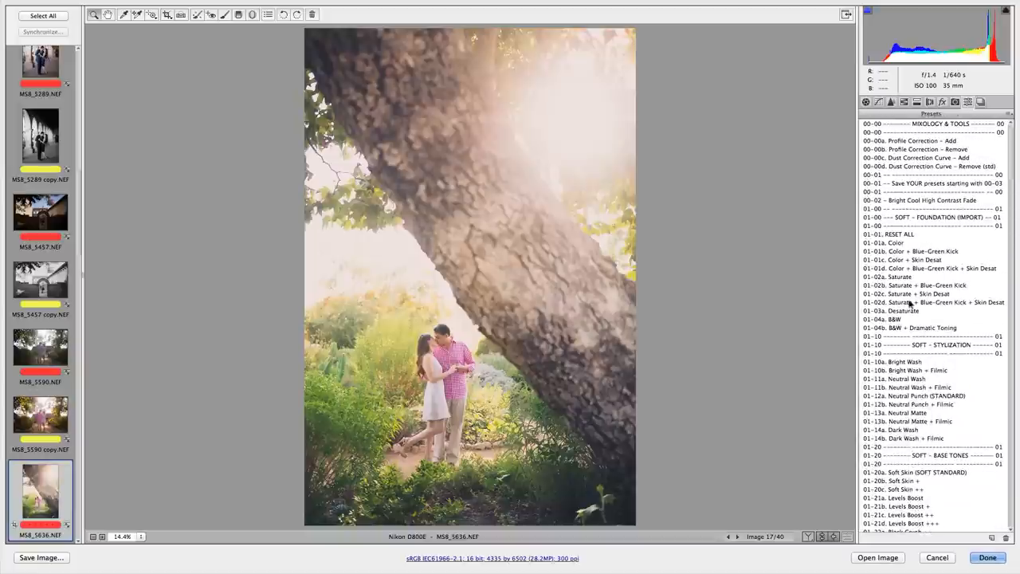
{"action": "left_click", "coordinate": [891, 277]}
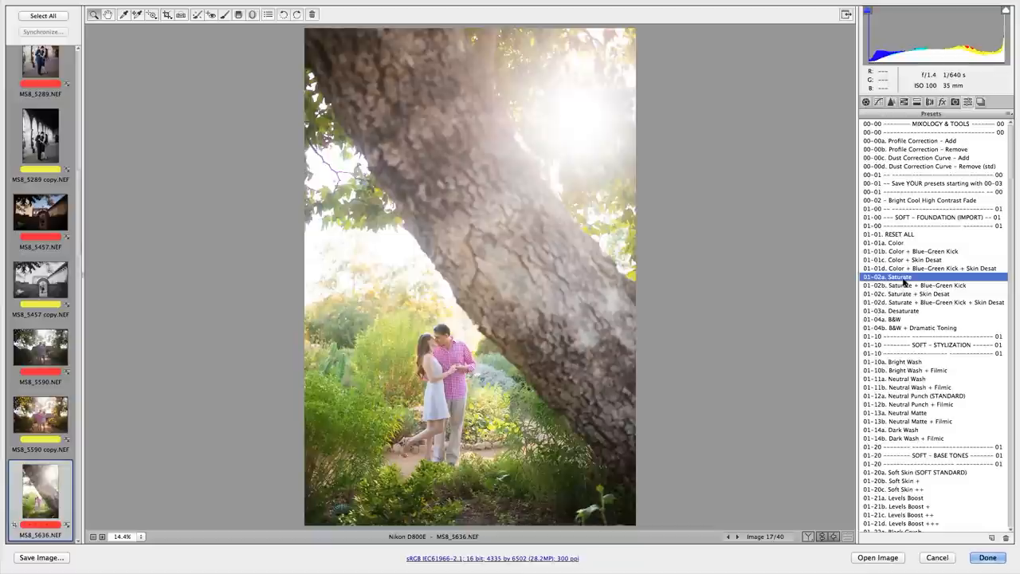
- Switch to the MS8_7576 copy, the black-and-white colonnade embrace
{"action": "left_click", "coordinate": [924, 285]}
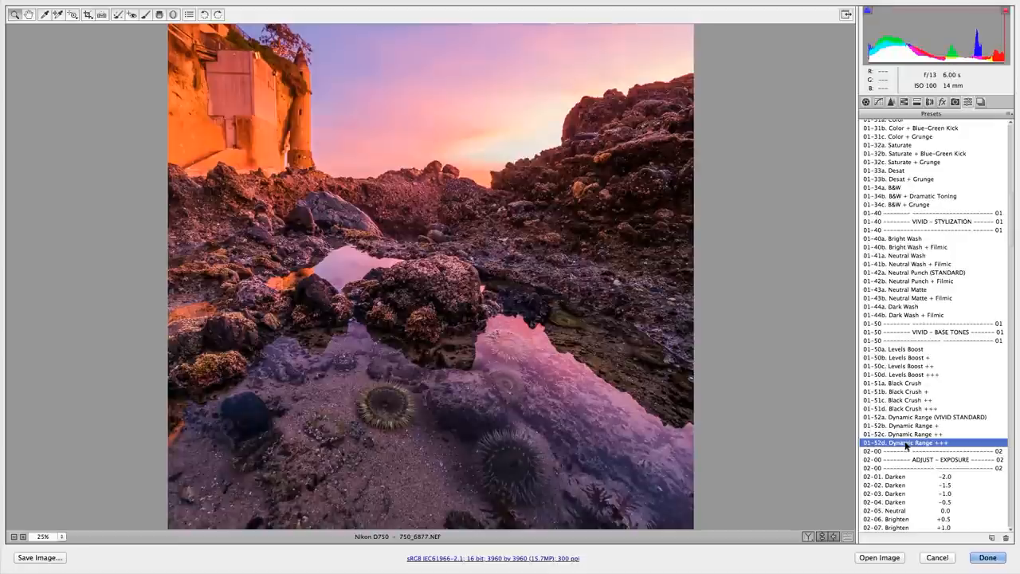
{"action": "mouse_move", "coordinate": [601, 175]}
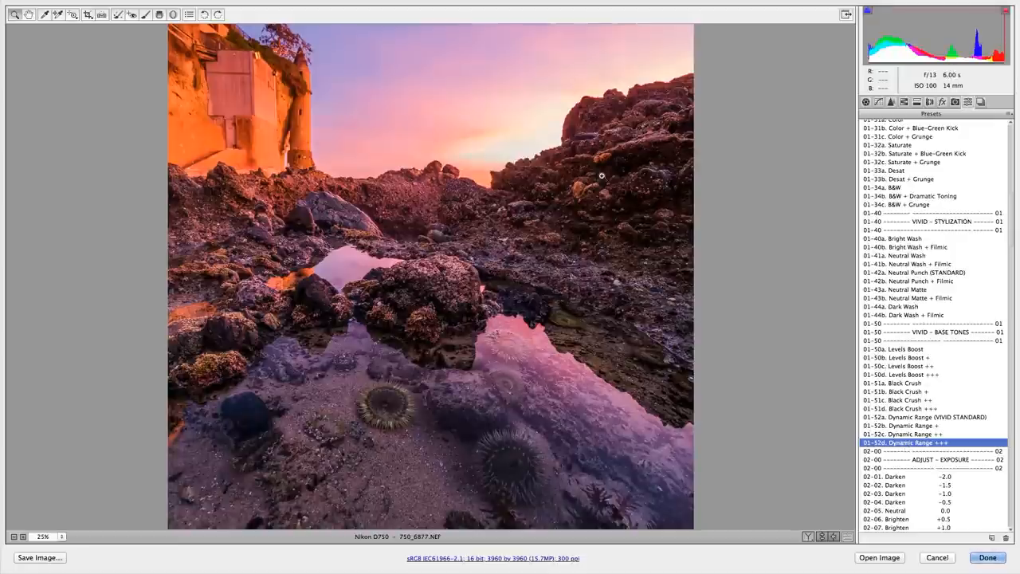
{"action": "mouse_move", "coordinate": [503, 331]}
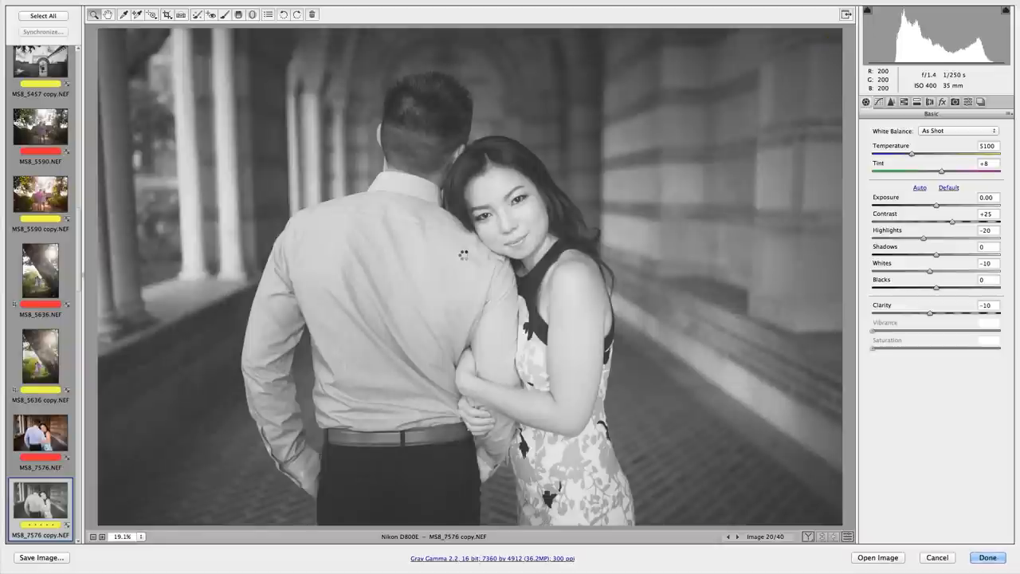
{"action": "mouse_move", "coordinate": [222, 502]}
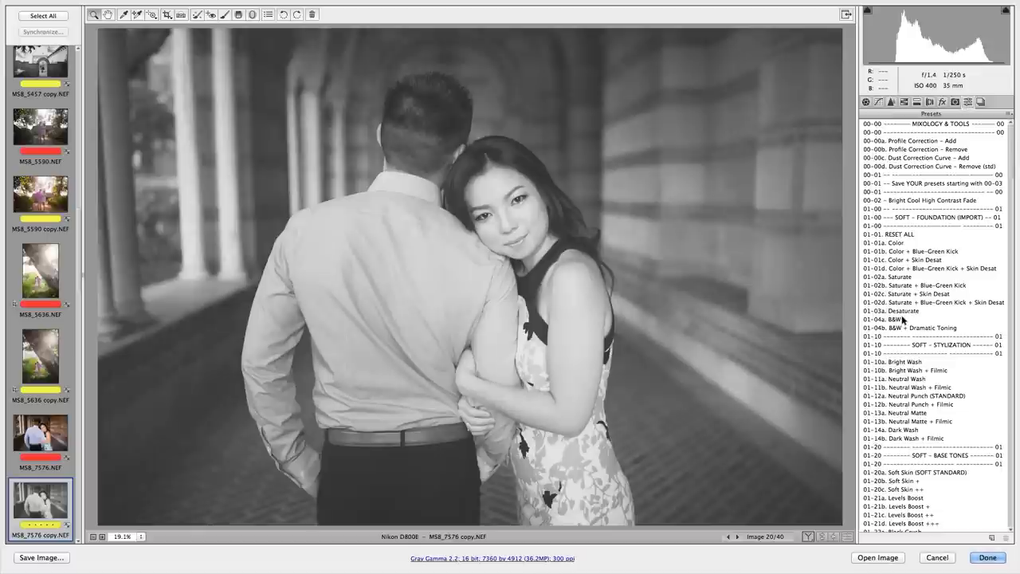
- Apply the B&W foundation preset
{"action": "left_click", "coordinate": [893, 318]}
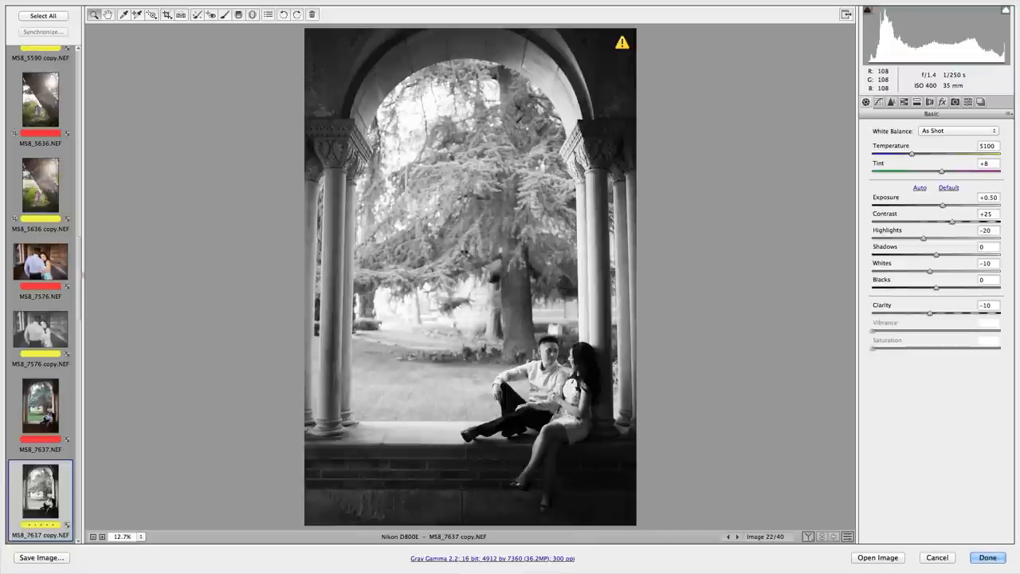
- Scroll the filmstrip to the MS8_7795 copy of the couple kissing under the tree
{"action": "scroll", "scroll_direction": "down", "scroll_amount": 3}
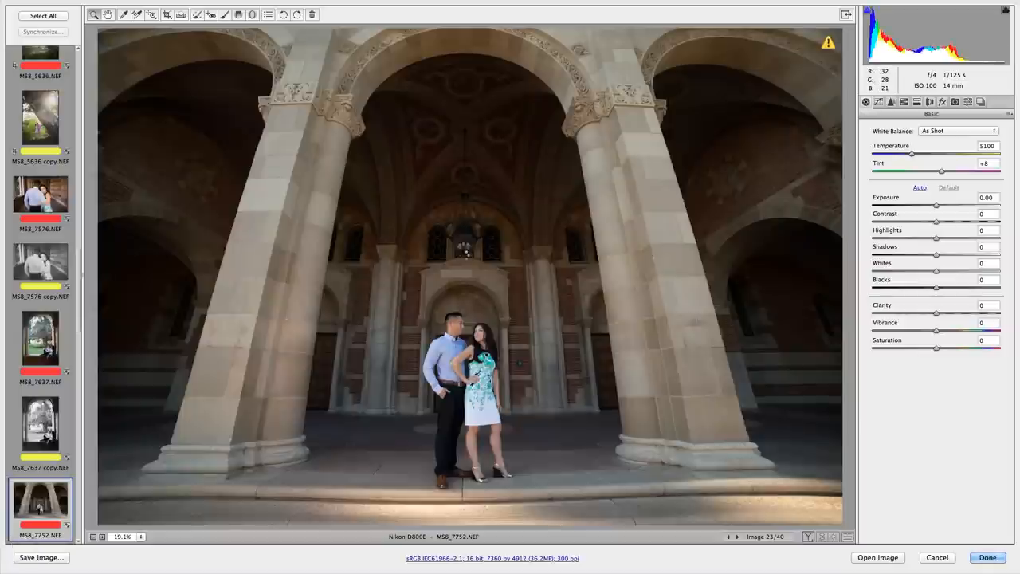
{"action": "scroll", "scroll_direction": "down", "scroll_amount": 3}
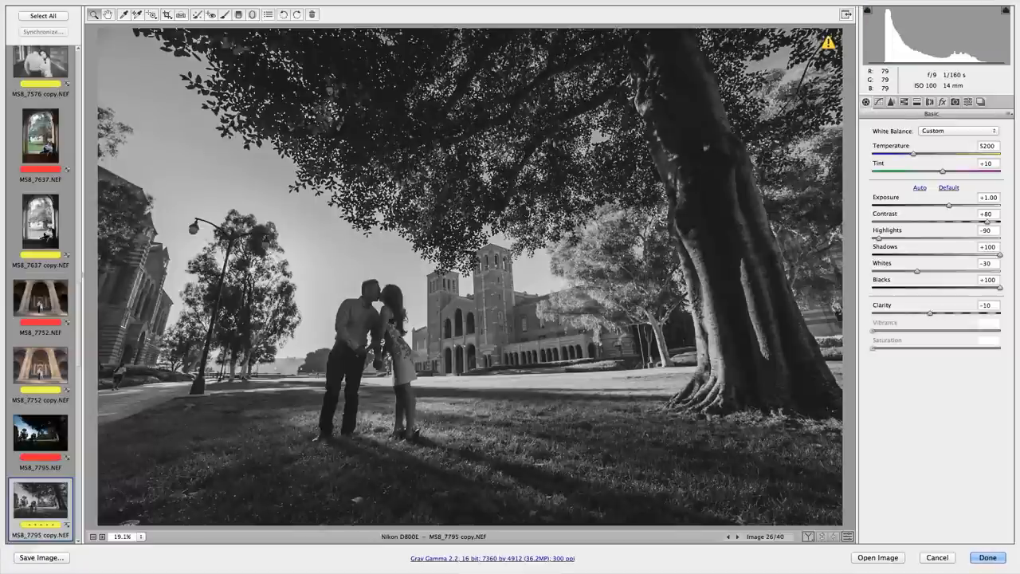
{"action": "mouse_move", "coordinate": [443, 57]}
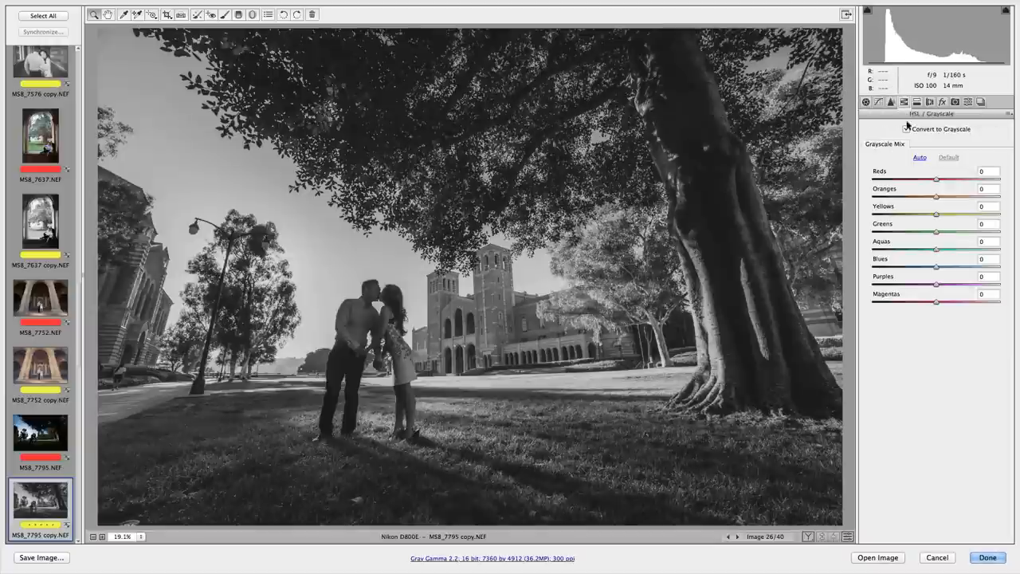
- Turn off Convert to Grayscale on the kissing-under-tree copy and browse the presets
{"action": "left_click", "coordinate": [906, 129]}
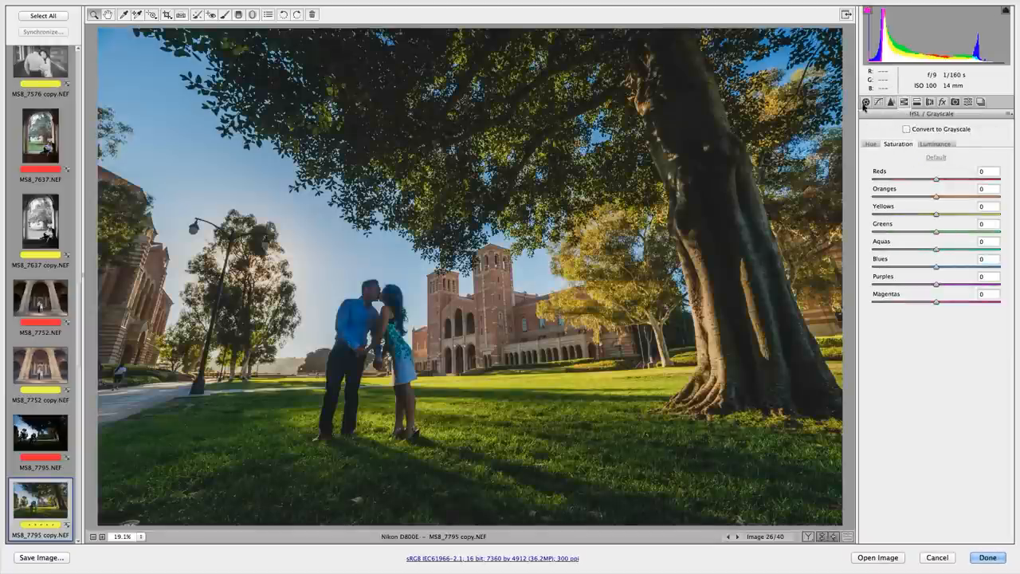
{"action": "left_click", "coordinate": [968, 101]}
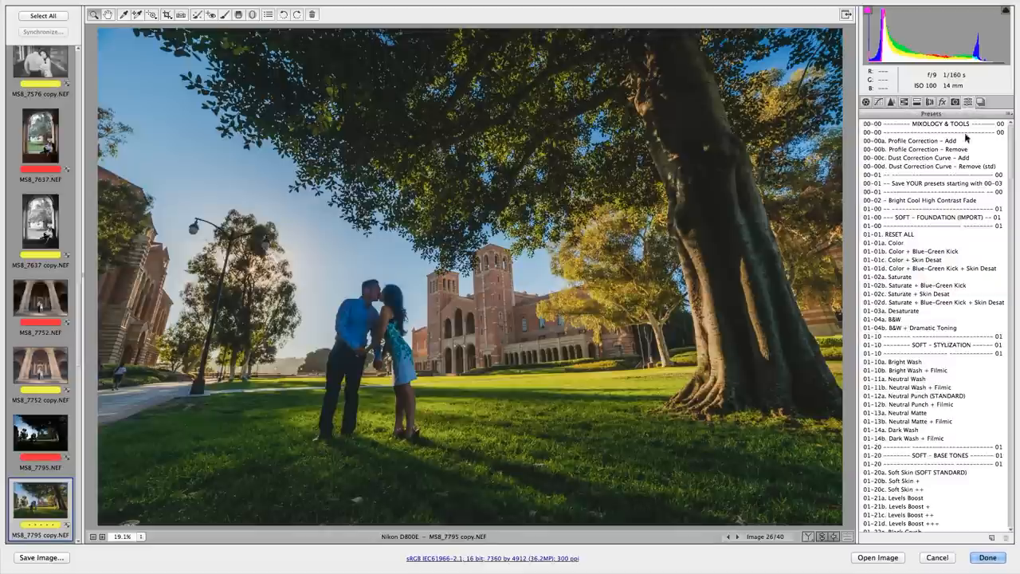
{"action": "scroll", "scroll_direction": "down", "scroll_amount": 3}
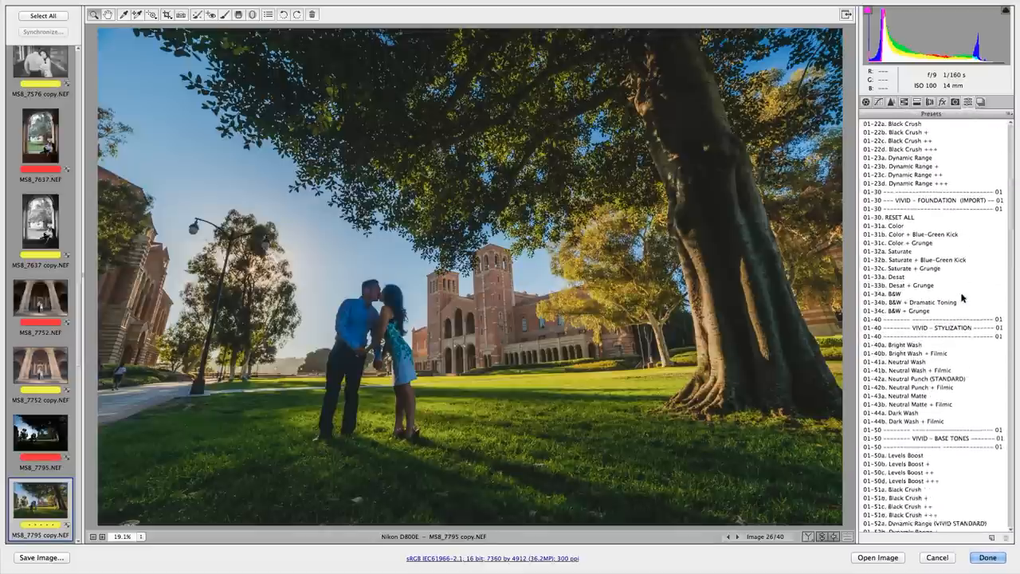
{"action": "scroll", "scroll_direction": "down", "scroll_amount": 3}
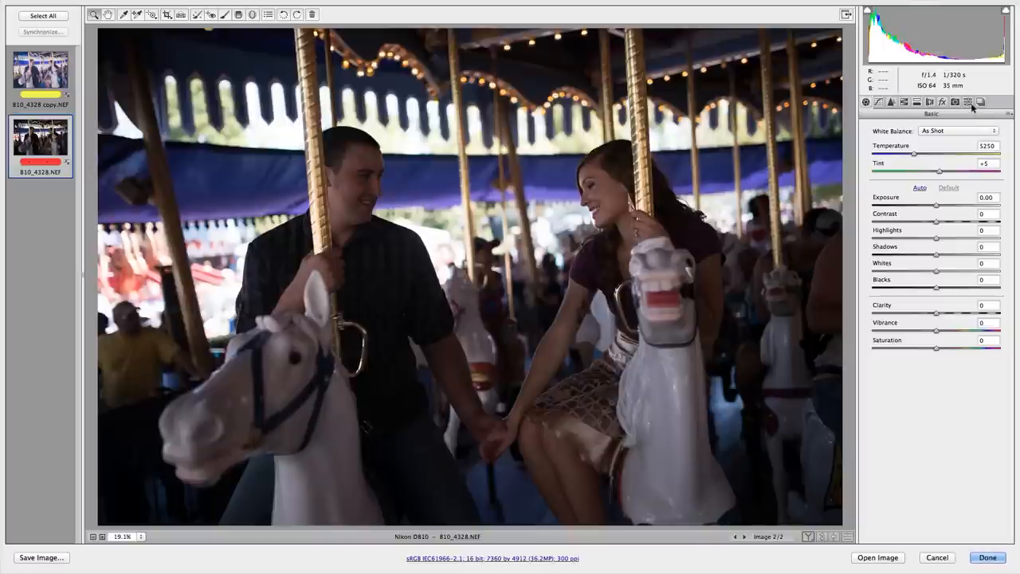
- Apply the 01-01d Color + Blue-Green Kick + Skin Desat preset to the carousel portrait
{"action": "left_click", "coordinate": [967, 102]}
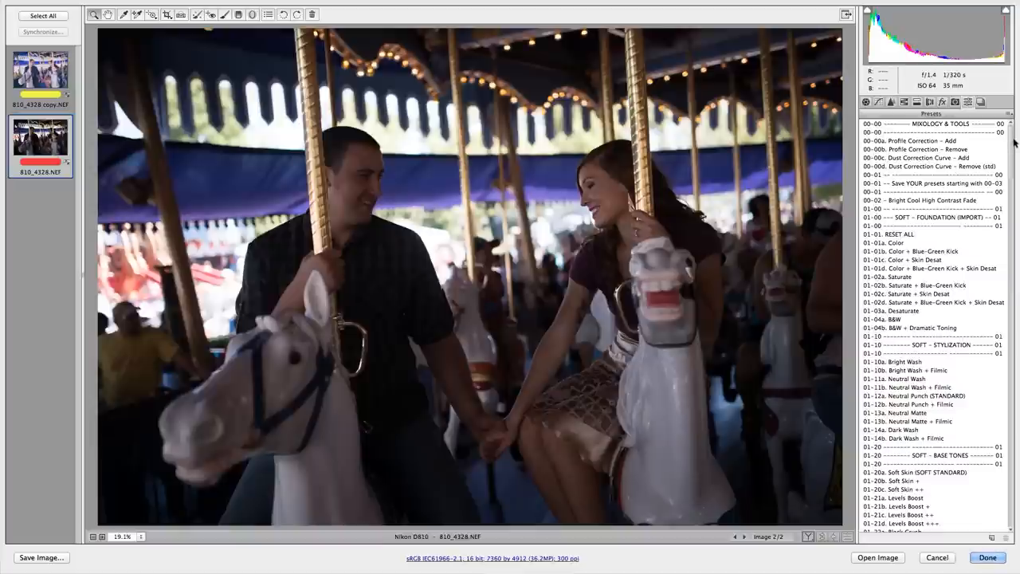
{"action": "scroll", "scroll_direction": "down", "scroll_amount": 3}
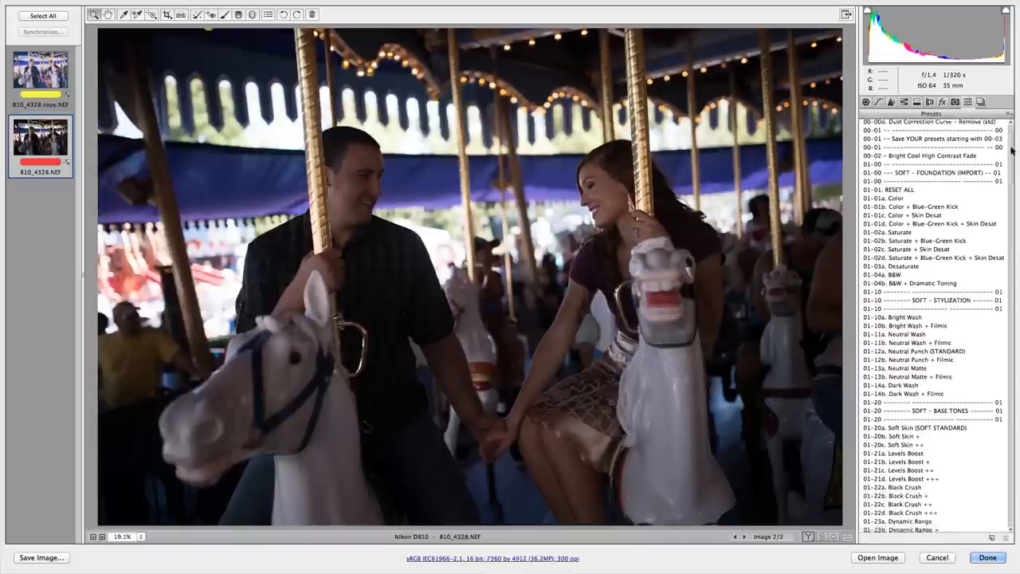
{"action": "scroll", "scroll_direction": "up", "scroll_amount": 3}
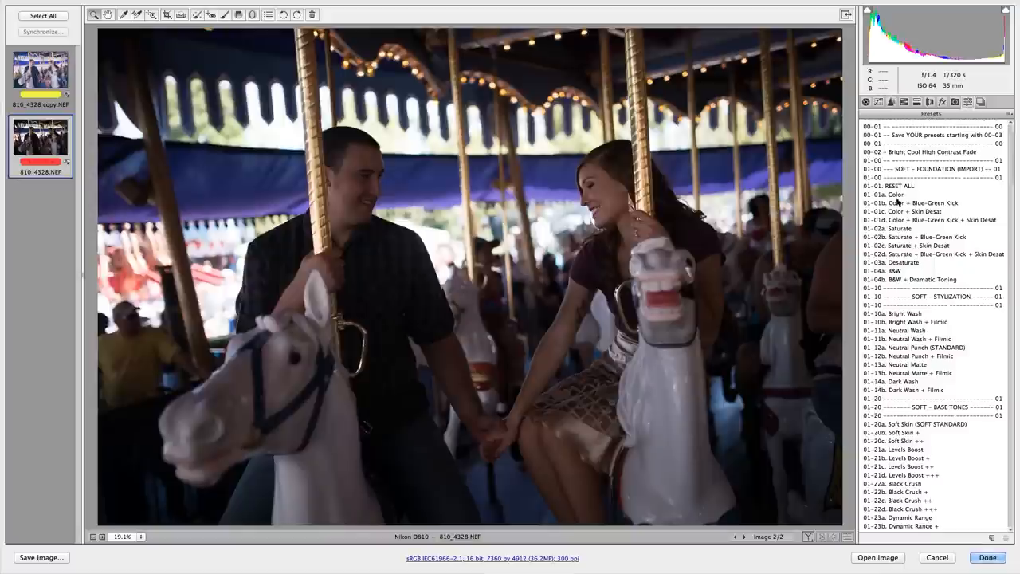
{"action": "mouse_move", "coordinate": [920, 262]}
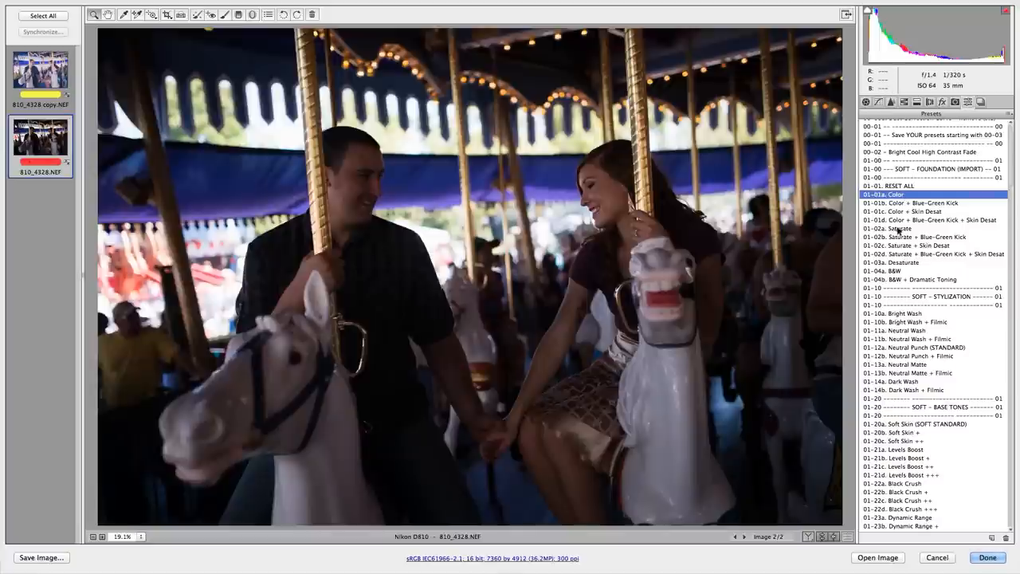
{"action": "mouse_move", "coordinate": [949, 224]}
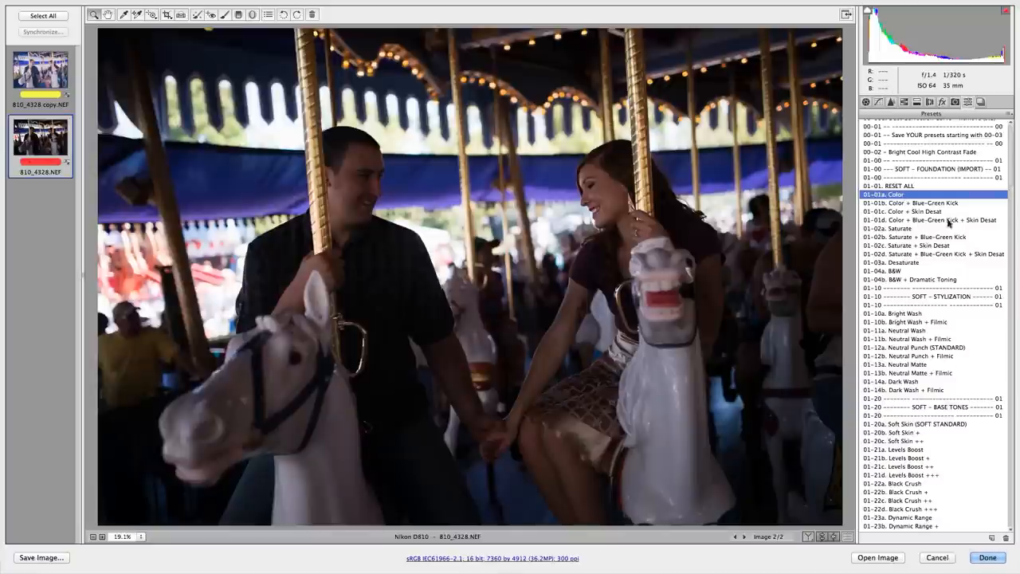
{"action": "left_click", "coordinate": [930, 220]}
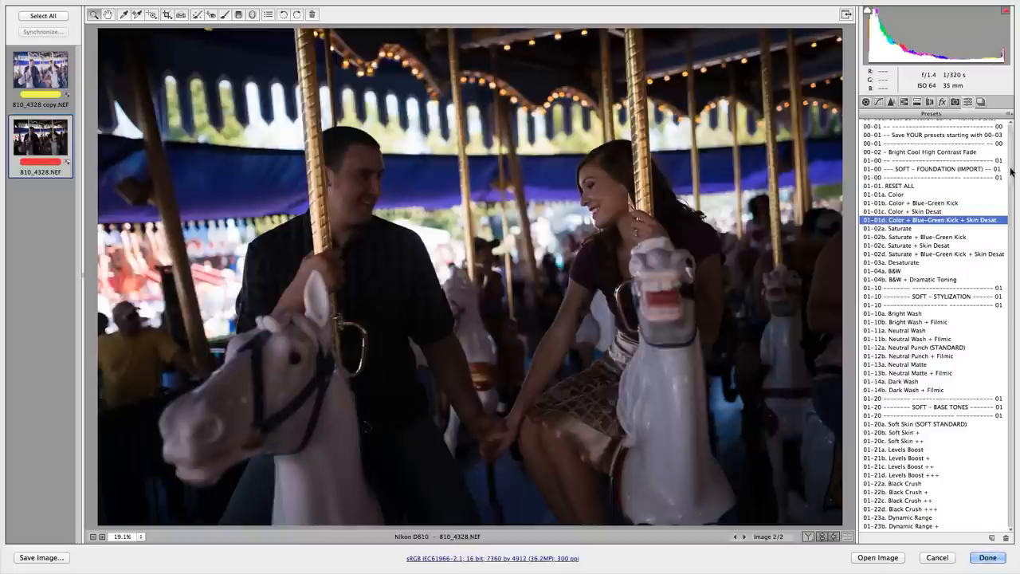
{"action": "scroll", "scroll_direction": "down", "scroll_amount": 3}
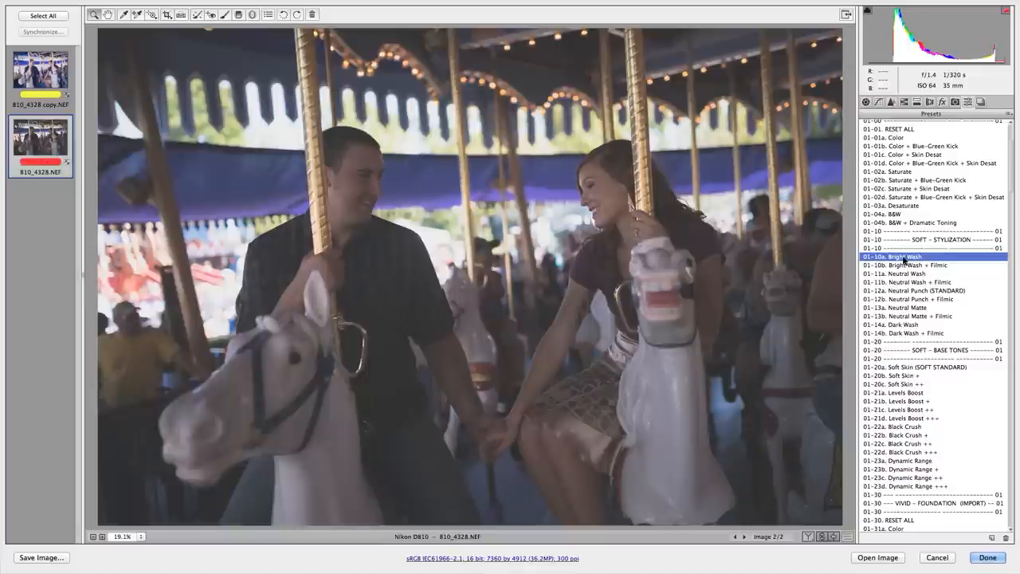
- Try Bright Wash + Filmic, keep plain 01-10a Bright Wash, then scroll toward Levels Boost ++
{"action": "left_click", "coordinate": [908, 265]}
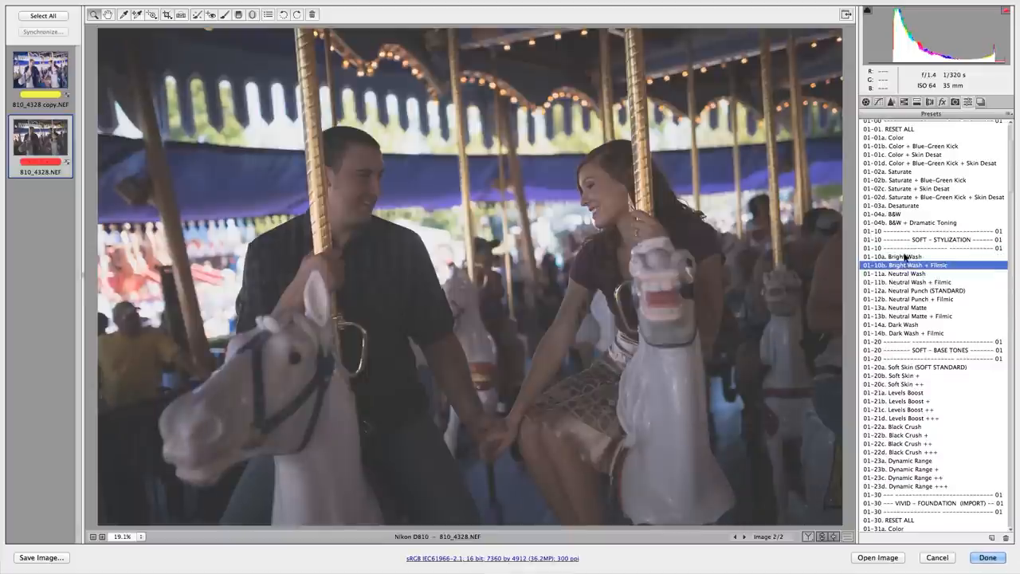
{"action": "left_click", "coordinate": [900, 256]}
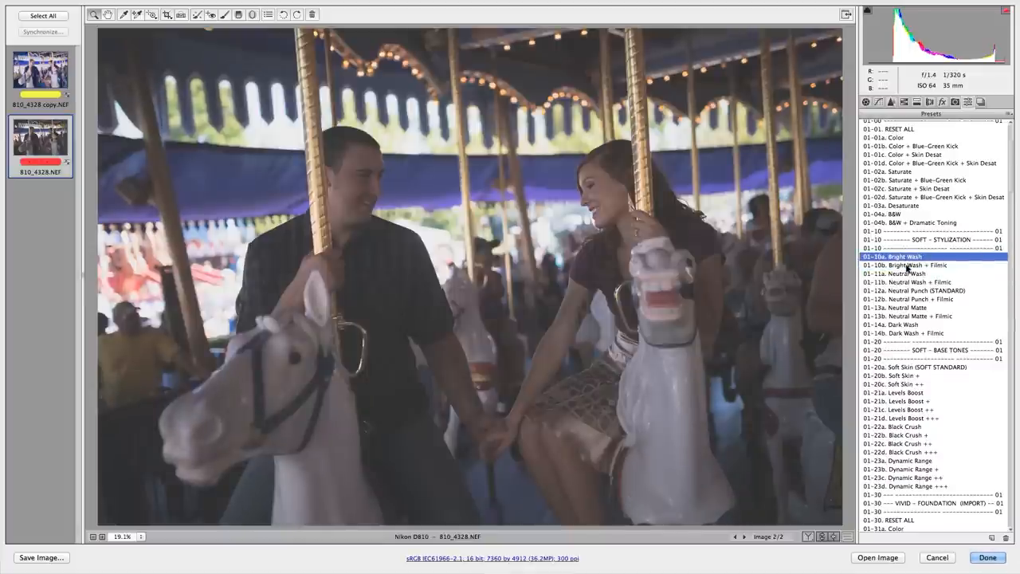
{"action": "scroll", "scroll_direction": "down", "scroll_amount": 3}
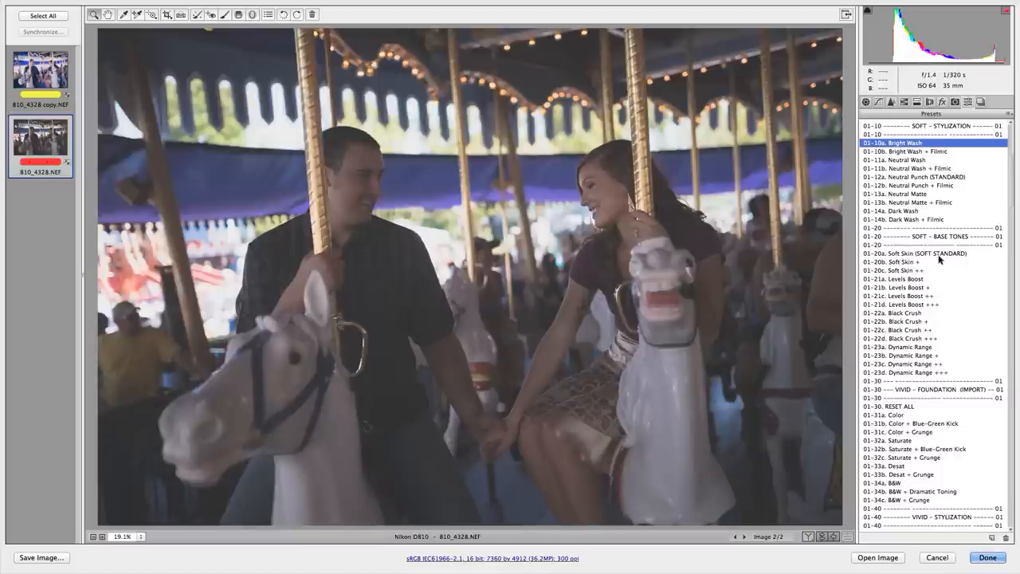
{"action": "mouse_move", "coordinate": [911, 284]}
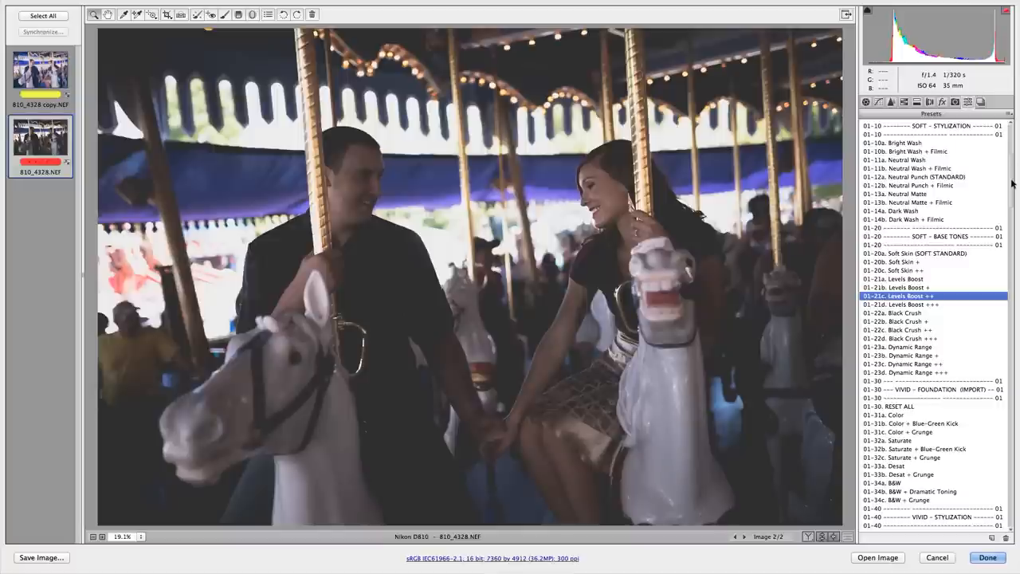
{"action": "scroll", "scroll_direction": "down", "scroll_amount": 3}
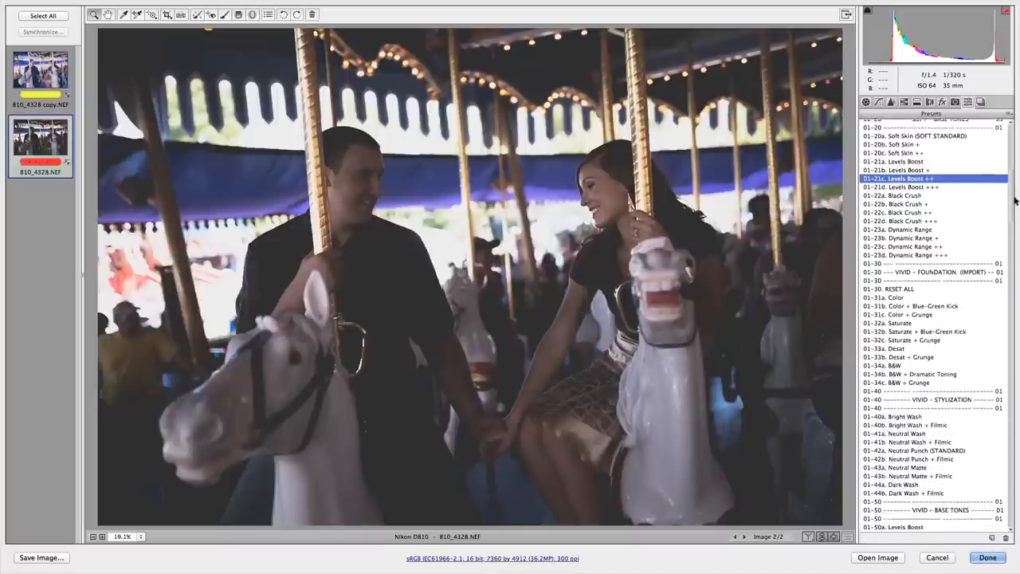
{"action": "scroll", "scroll_direction": "down", "scroll_amount": 3}
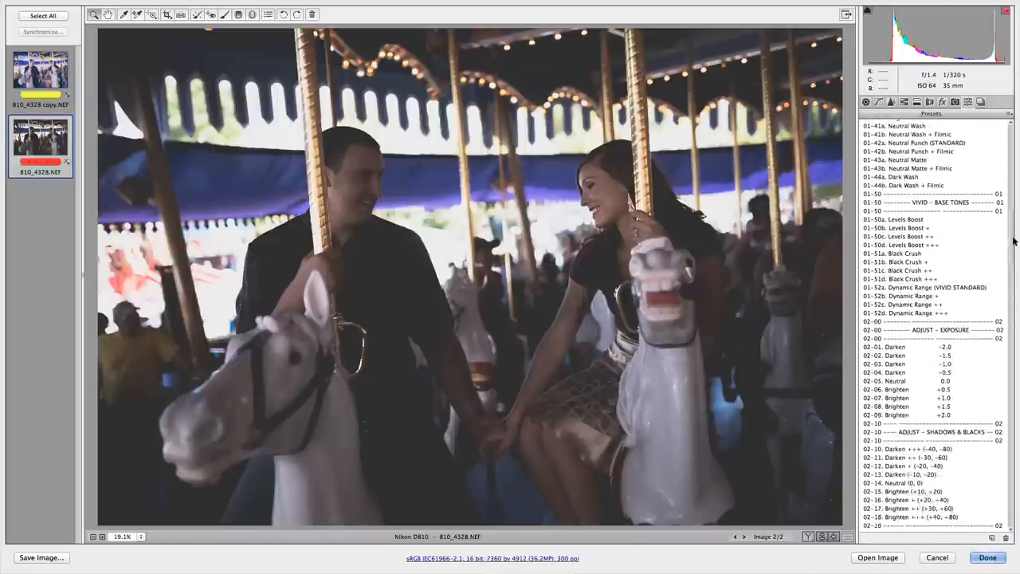
{"action": "scroll", "scroll_direction": "down", "scroll_amount": 3}
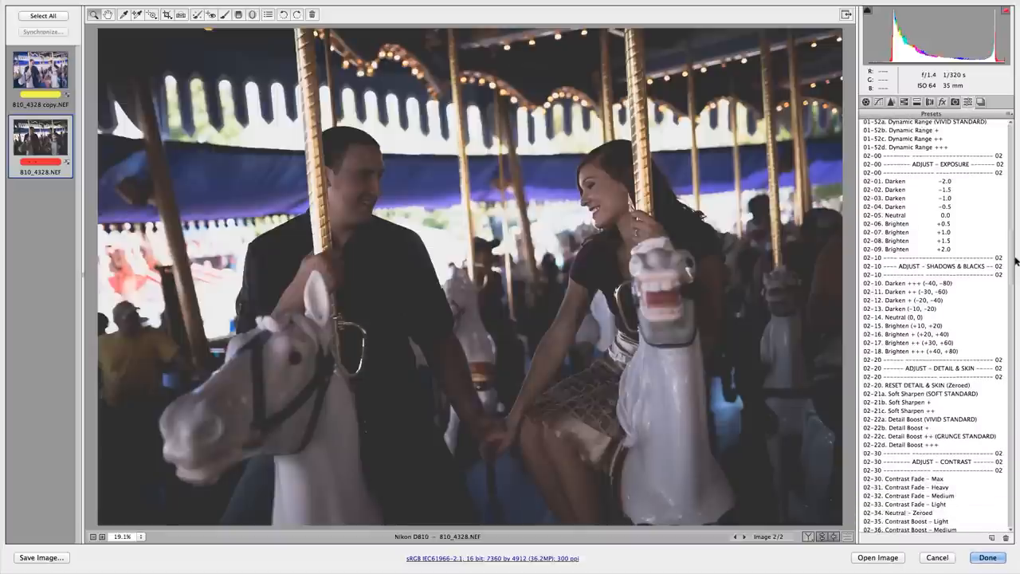
{"action": "mouse_move", "coordinate": [919, 234]}
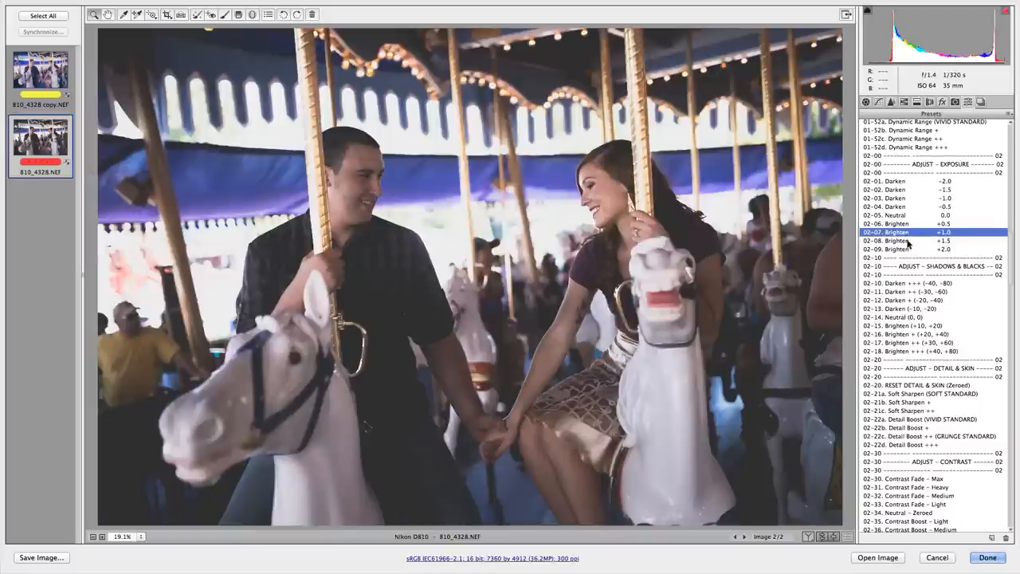
- Apply an 02-0x Brighten exposure preset to the carousel portrait
{"action": "left_click", "coordinate": [900, 240]}
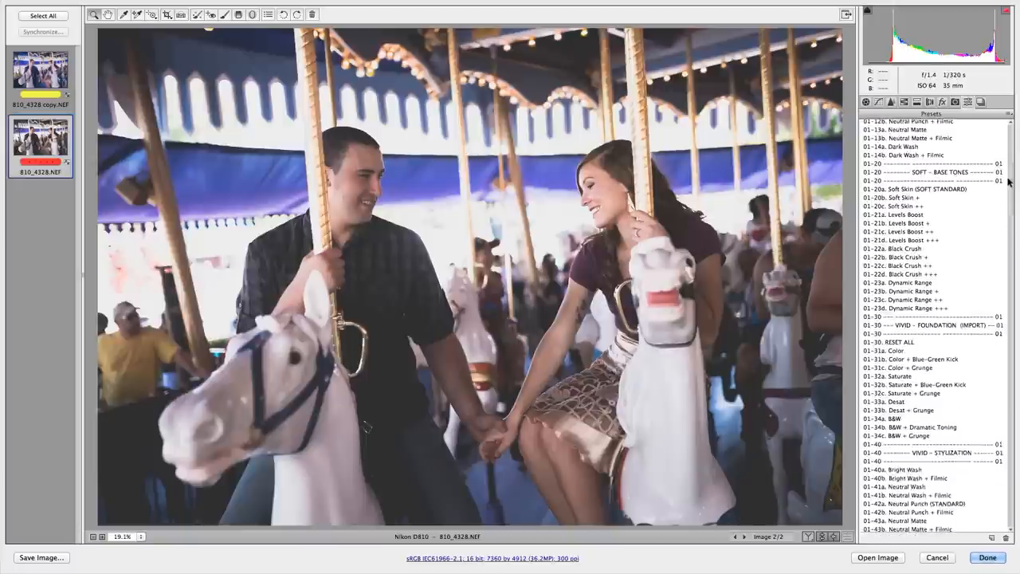
{"action": "scroll", "scroll_direction": "up", "scroll_amount": 3}
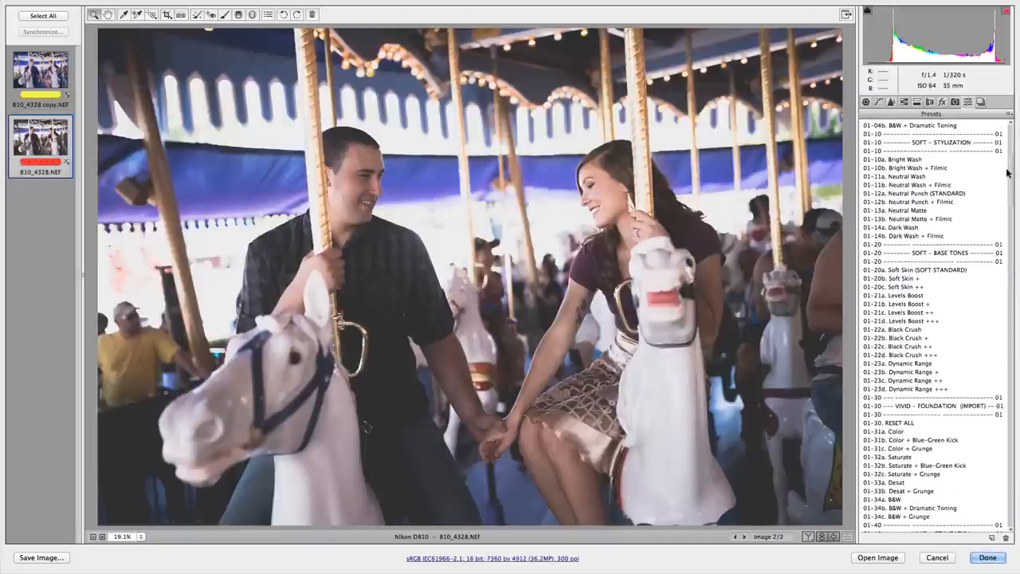
{"action": "mouse_move", "coordinate": [939, 212]}
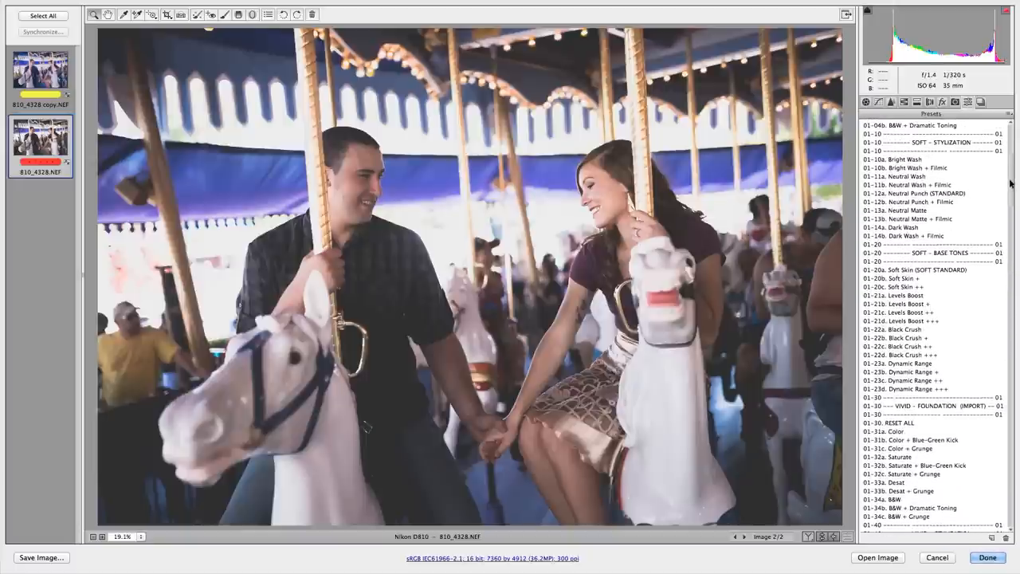
{"action": "scroll", "scroll_direction": "up", "scroll_amount": 3}
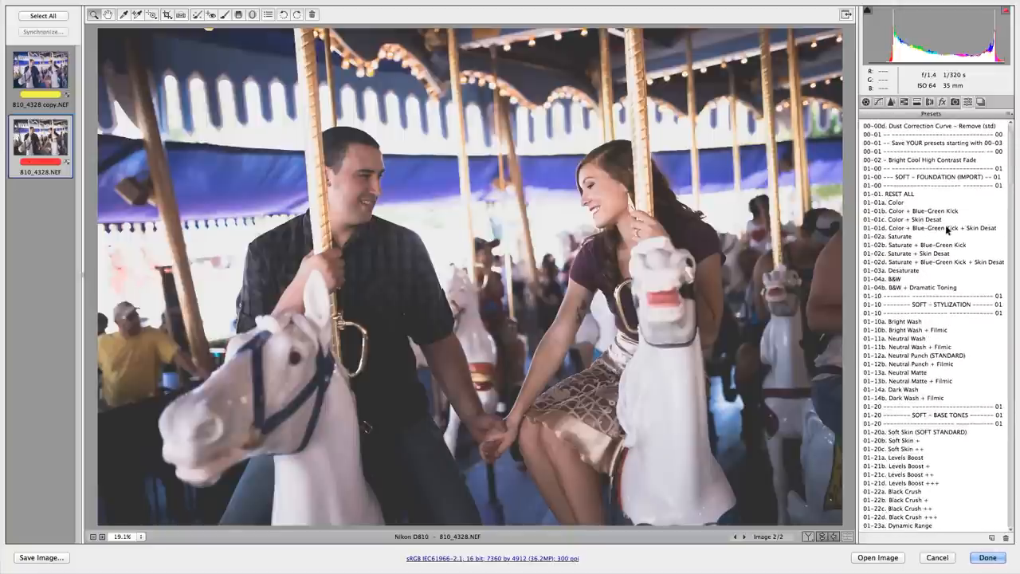
- Switch the foundation preset to 01-01b Color + Blue-Green Kick
{"action": "left_click", "coordinate": [915, 210]}
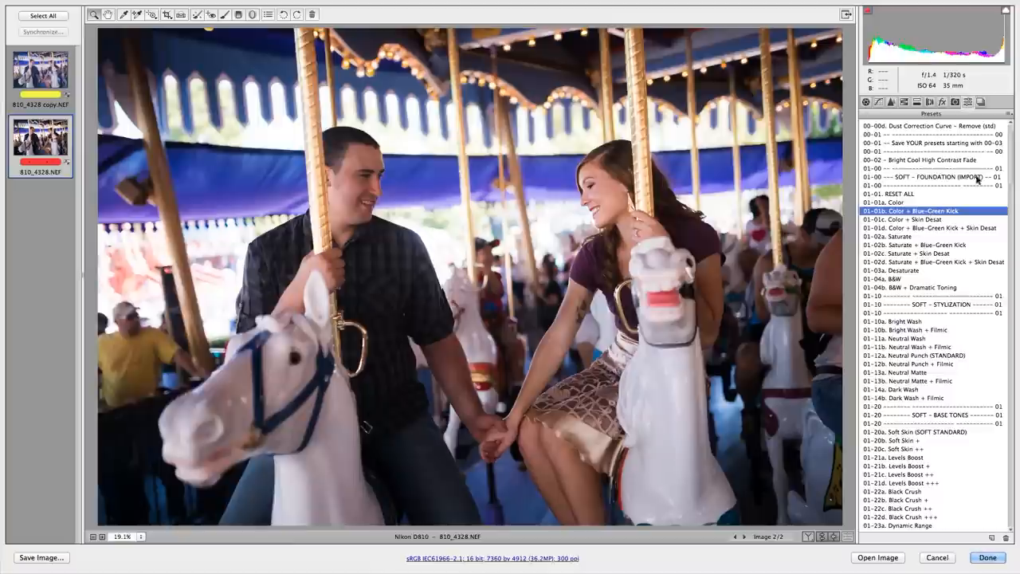
{"action": "scroll", "scroll_direction": "down", "scroll_amount": 3}
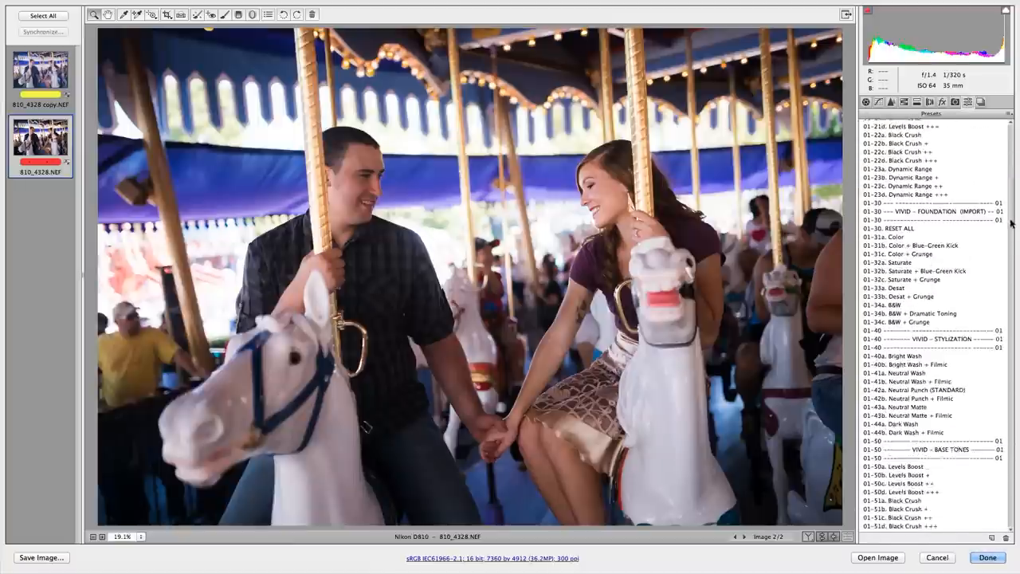
{"action": "scroll", "scroll_direction": "down", "scroll_amount": 3}
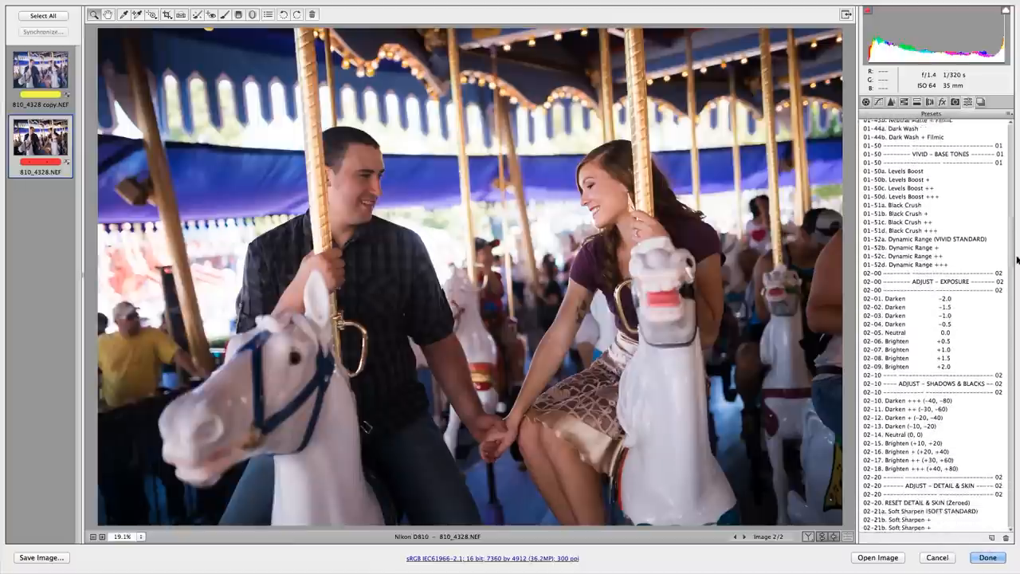
{"action": "scroll", "scroll_direction": "down", "scroll_amount": 3}
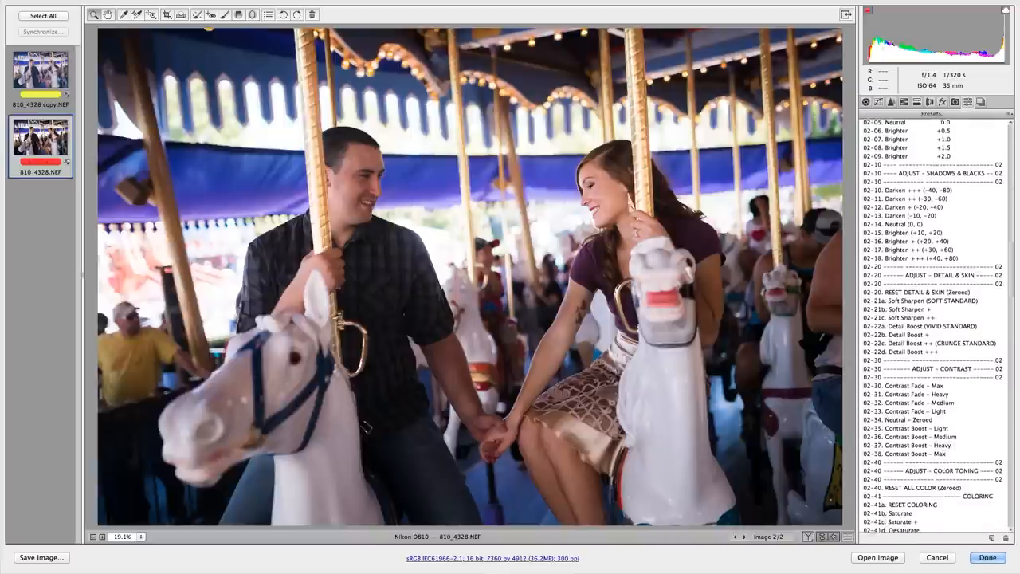
{"action": "scroll", "scroll_direction": "down", "scroll_amount": 3}
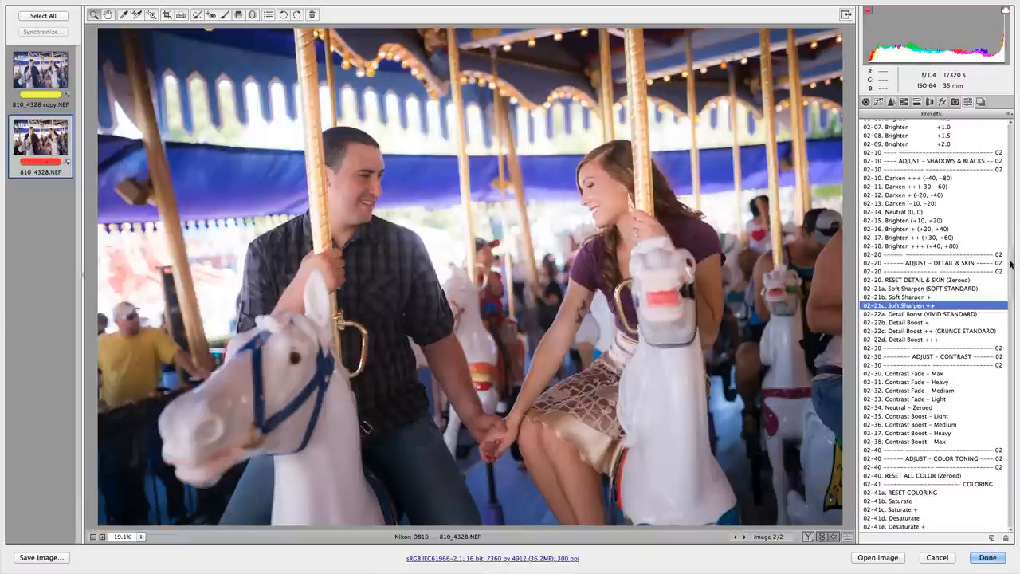
- Scroll the Presets panel toward Adjust – Detail & Skin and 02-21c Soft Sharpen ++
{"action": "scroll", "scroll_direction": "down", "scroll_amount": 3}
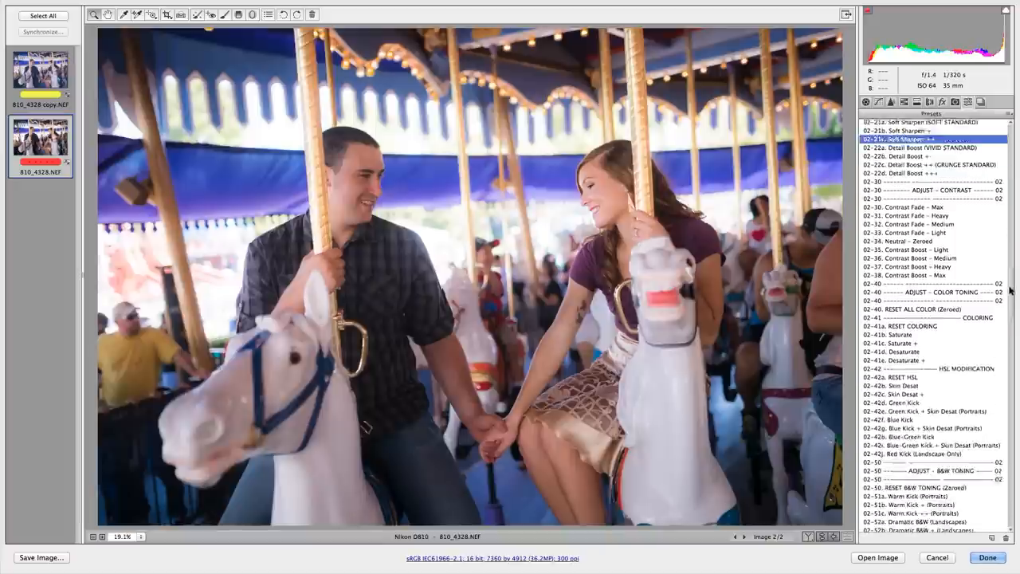
{"action": "scroll", "scroll_direction": "down", "scroll_amount": 3}
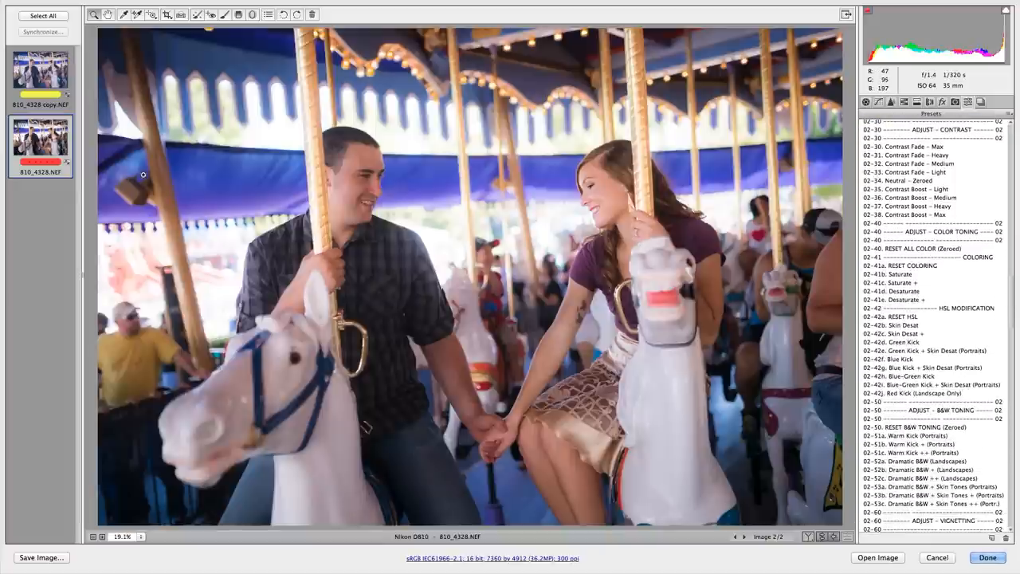
{"action": "mouse_move", "coordinate": [719, 218]}
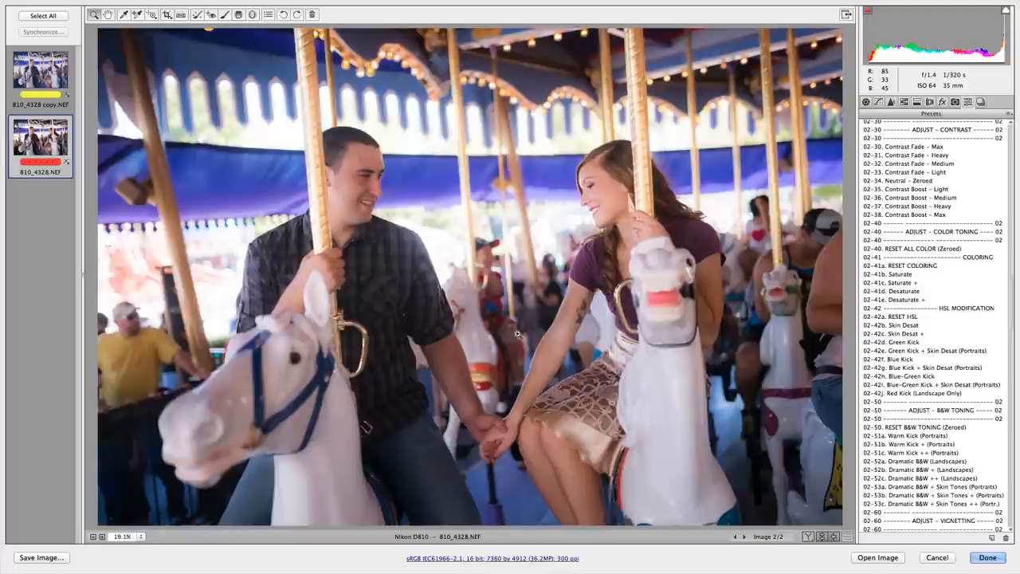
{"action": "mouse_move", "coordinate": [745, 245]}
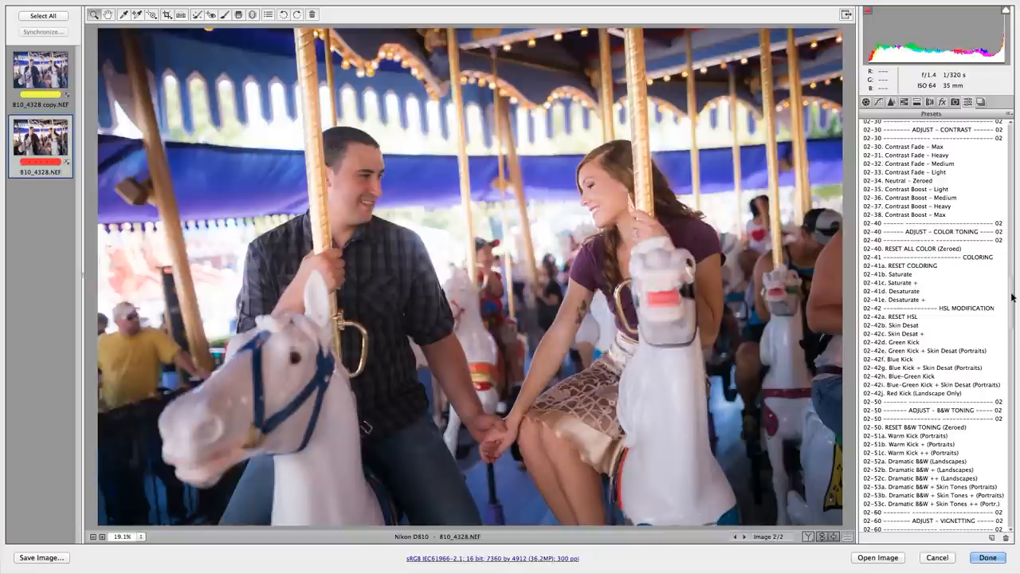
- Browse the curve presets and preview Neutral Matte + Teal and Neutral Matte + Cool Cross
{"action": "scroll", "scroll_direction": "down", "scroll_amount": 3}
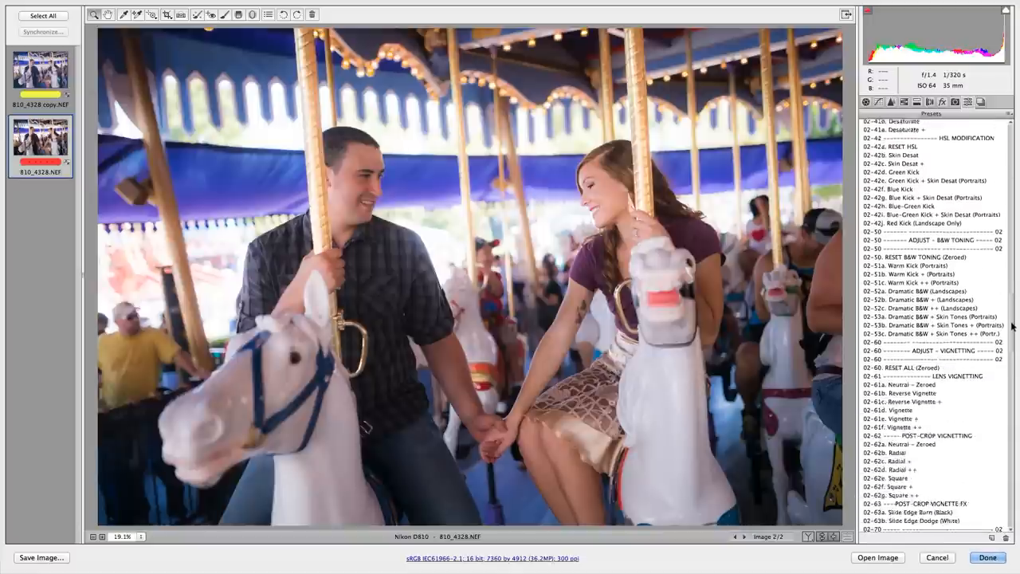
{"action": "scroll", "scroll_direction": "down", "scroll_amount": 3}
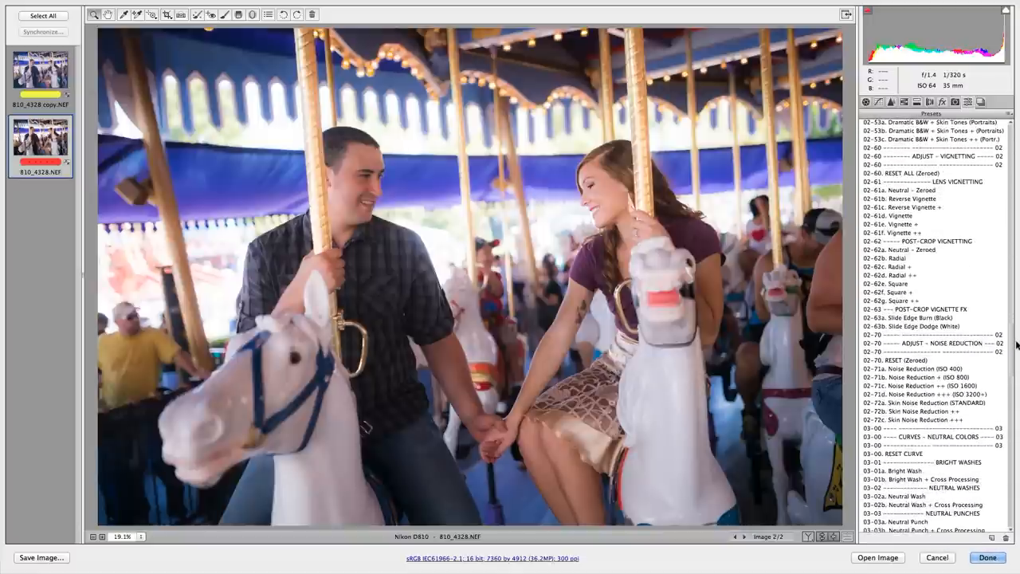
{"action": "scroll", "scroll_direction": "down", "scroll_amount": 3}
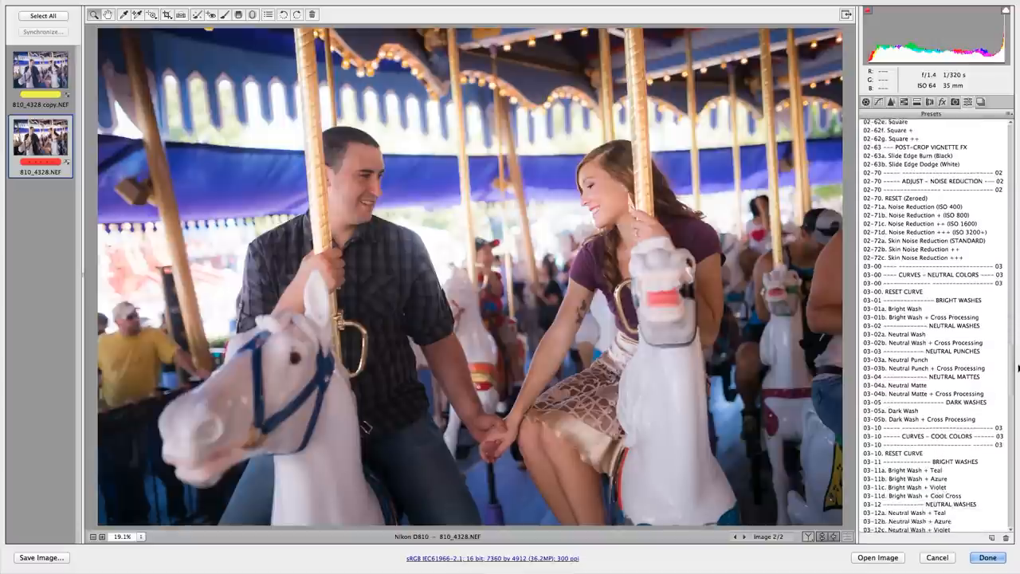
{"action": "scroll", "scroll_direction": "down", "scroll_amount": 3}
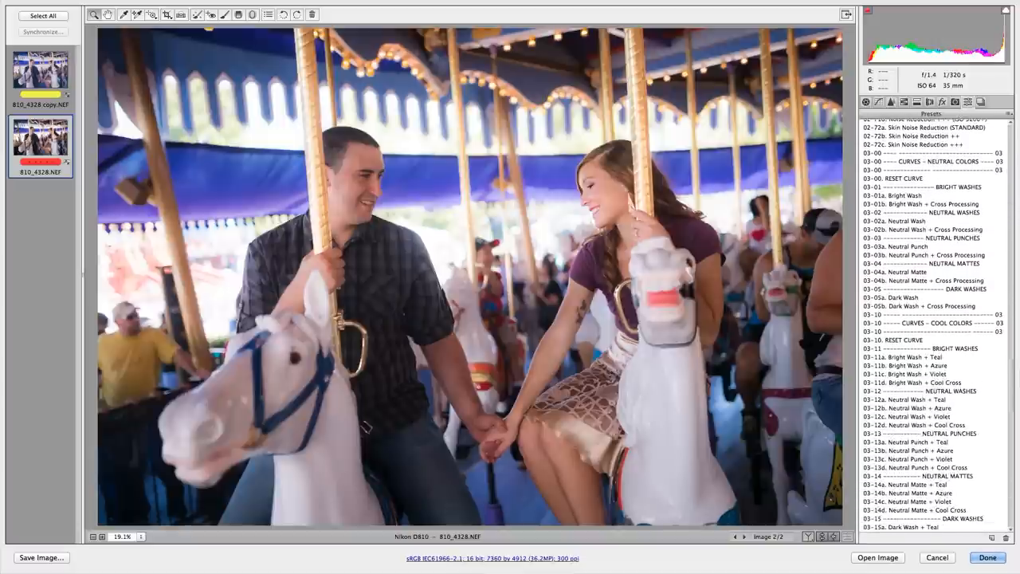
{"action": "scroll", "scroll_direction": "down", "scroll_amount": 3}
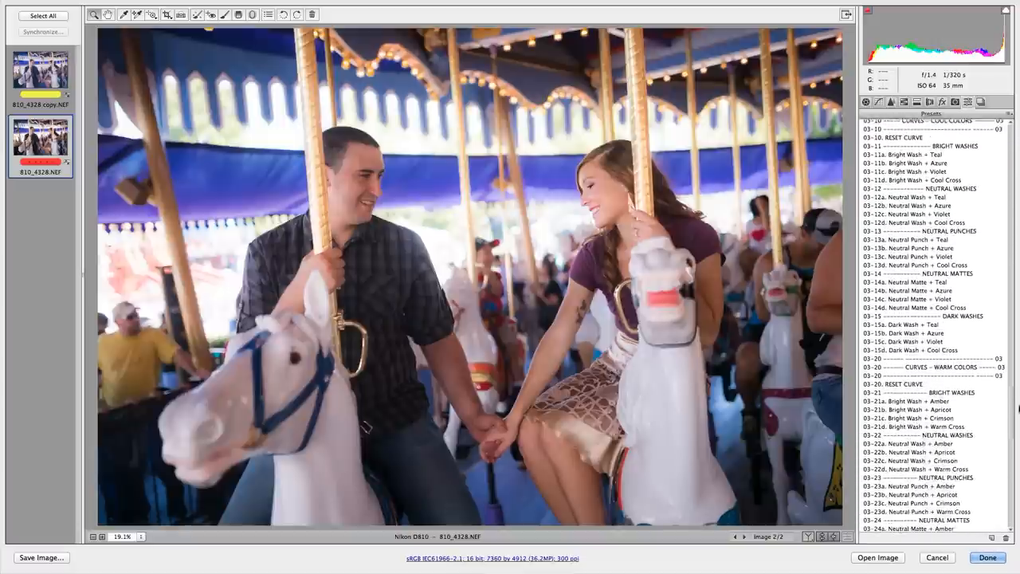
{"action": "scroll", "scroll_direction": "up", "scroll_amount": 3}
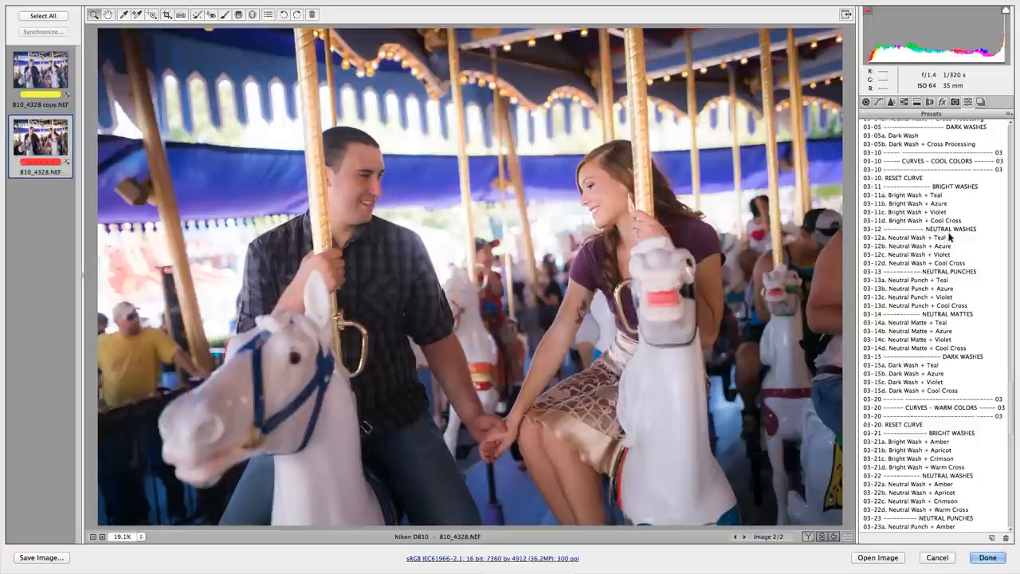
{"action": "mouse_move", "coordinate": [915, 329]}
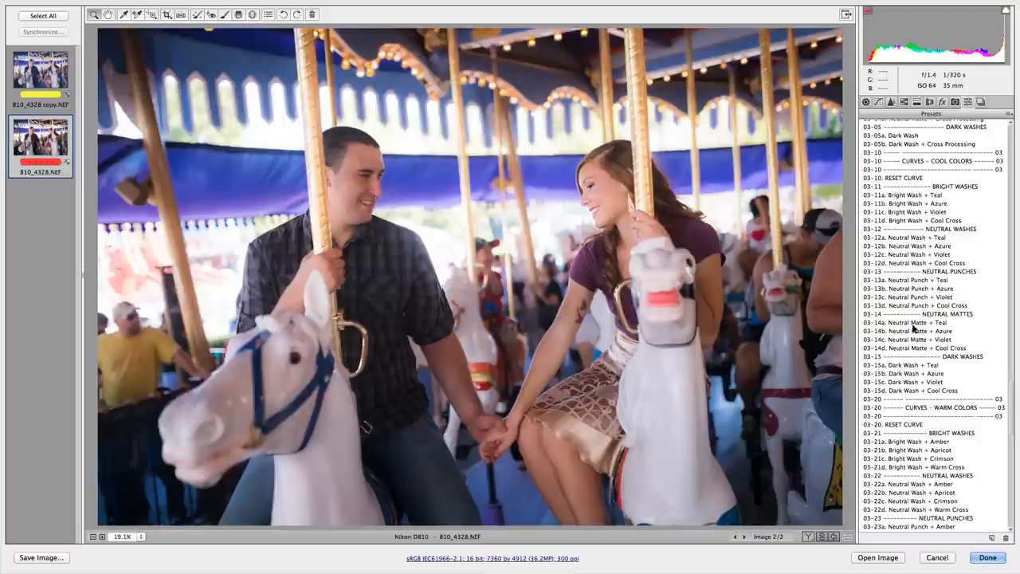
{"action": "left_click", "coordinate": [904, 322]}
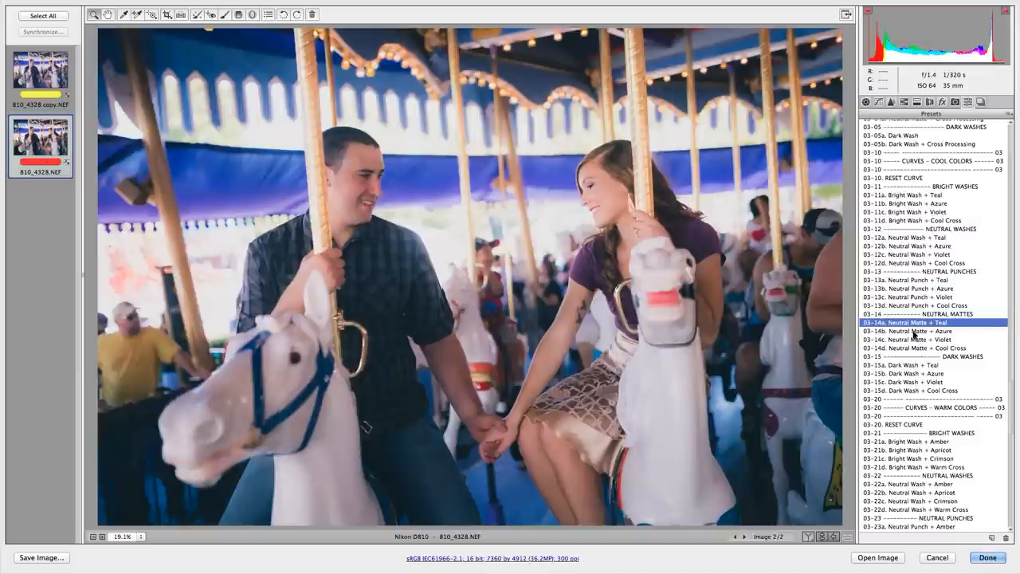
{"action": "left_click", "coordinate": [907, 339]}
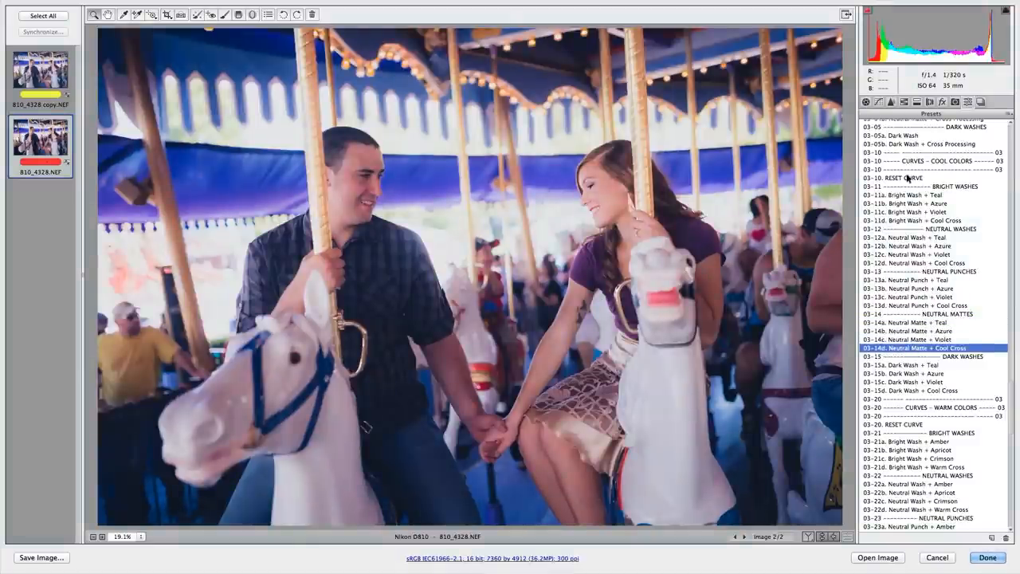
- Preview Neutral Wash + Amber and Bright Wash looks, then apply 03-25d Dark Wash + Warm Cross
{"action": "left_click", "coordinate": [901, 178]}
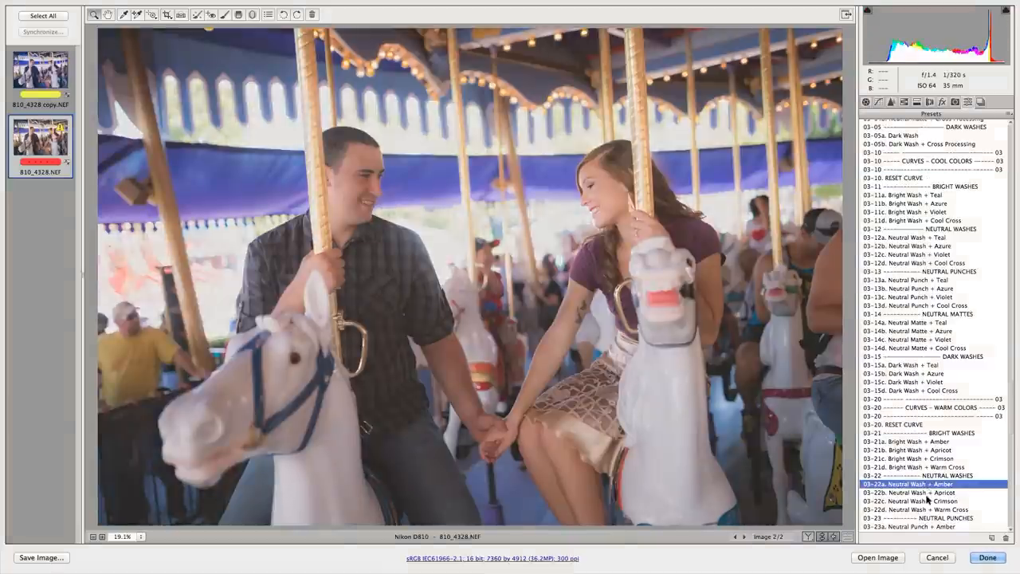
{"action": "left_click", "coordinate": [908, 451]}
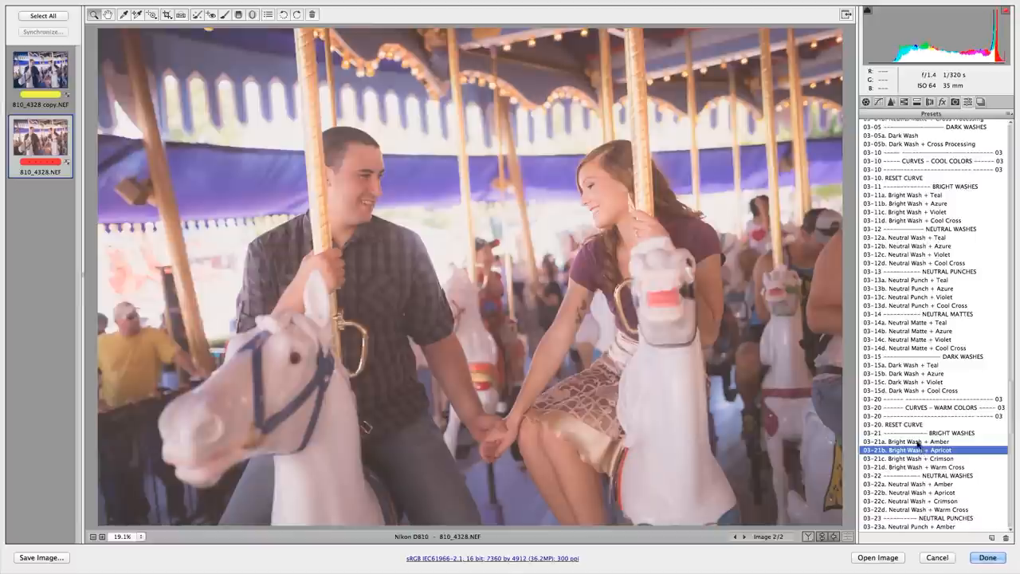
{"action": "left_click", "coordinate": [908, 467]}
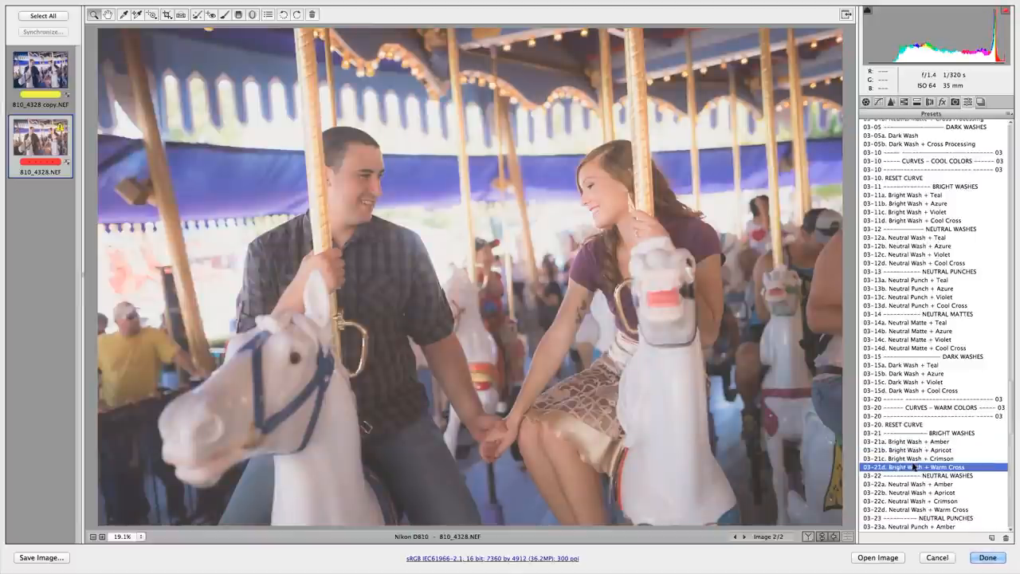
{"action": "left_click", "coordinate": [900, 424]}
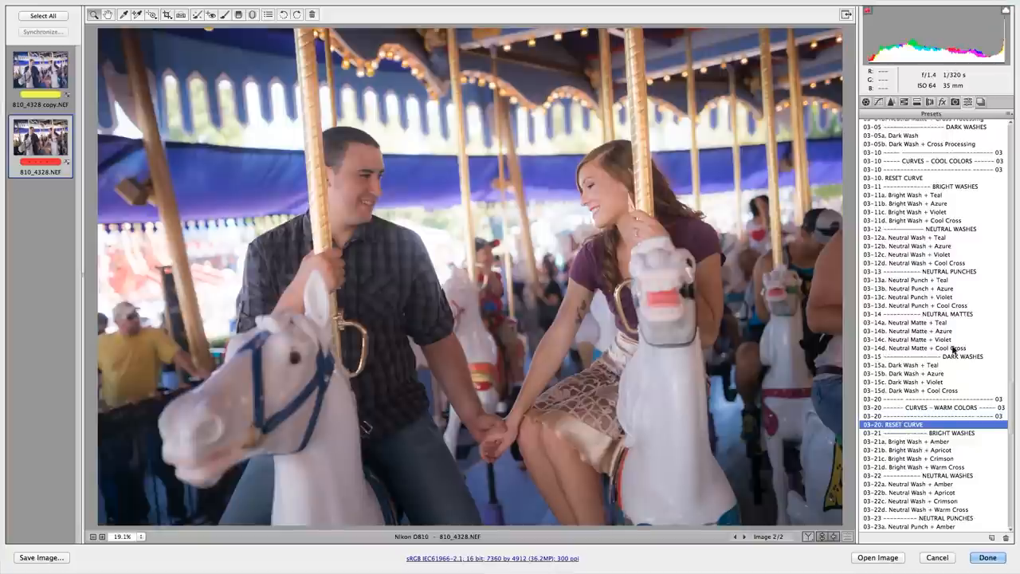
{"action": "scroll", "scroll_direction": "down", "scroll_amount": 3}
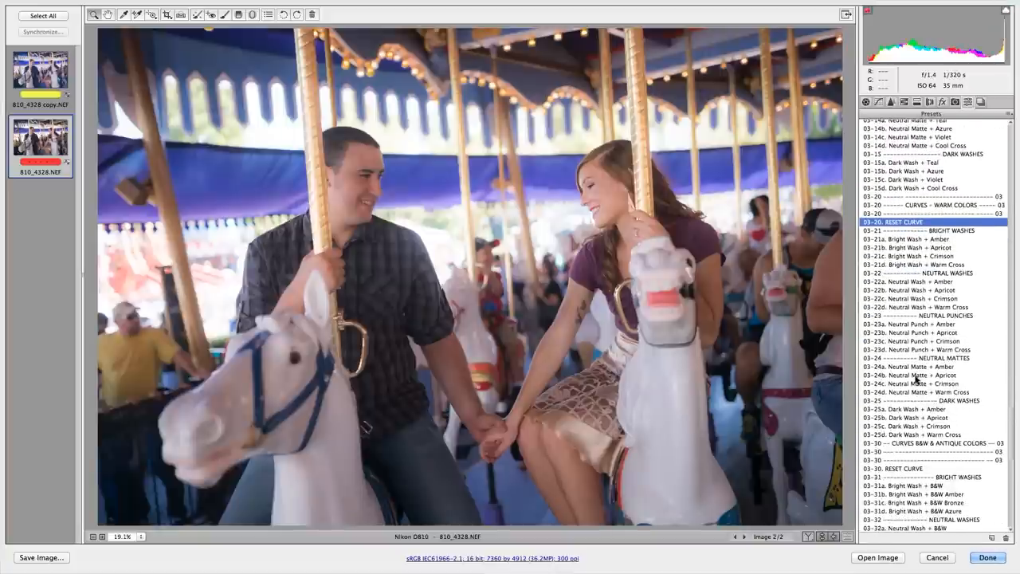
{"action": "left_click", "coordinate": [915, 265]}
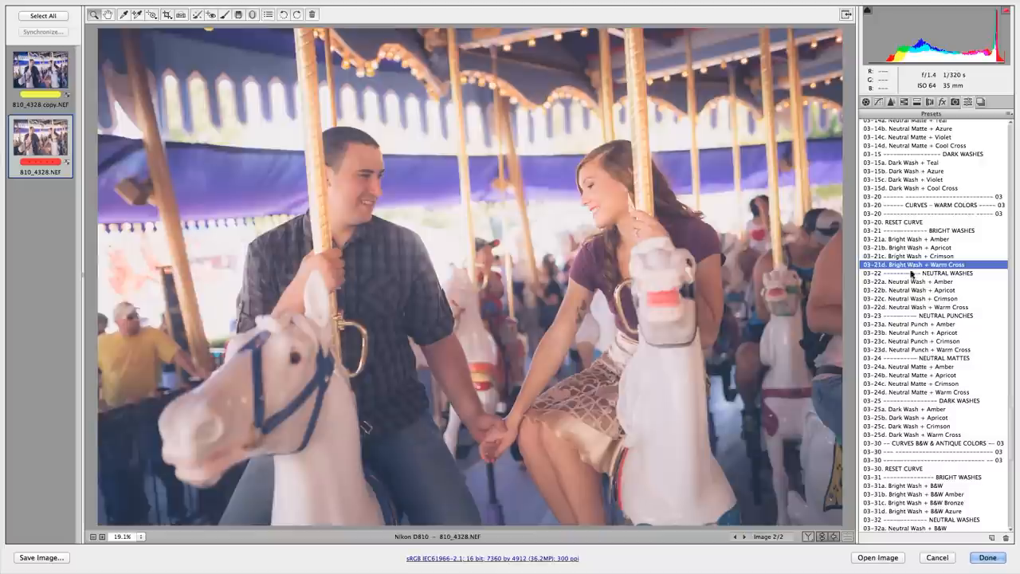
{"action": "left_click", "coordinate": [917, 307]}
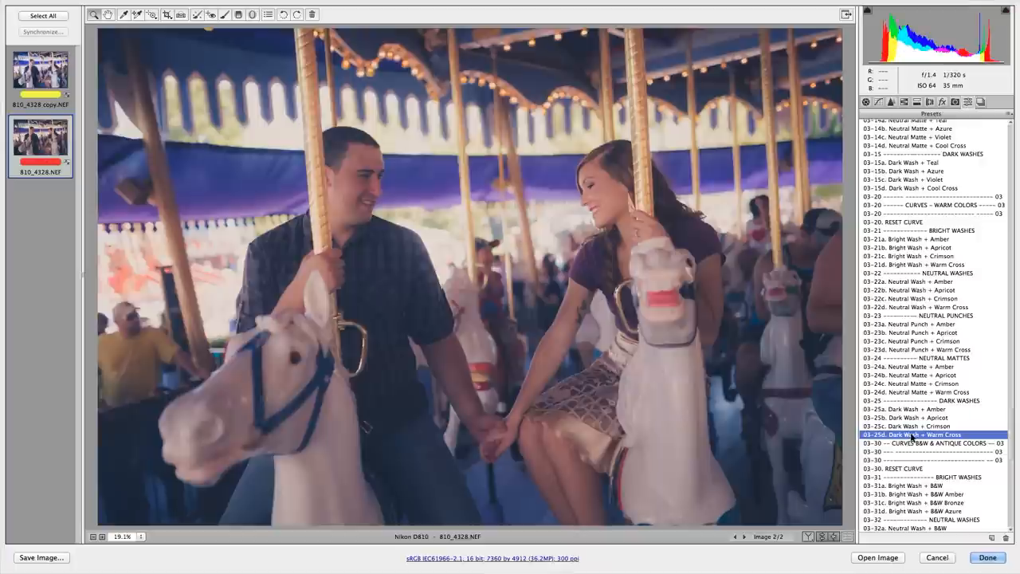
{"action": "mouse_move", "coordinate": [901, 364]}
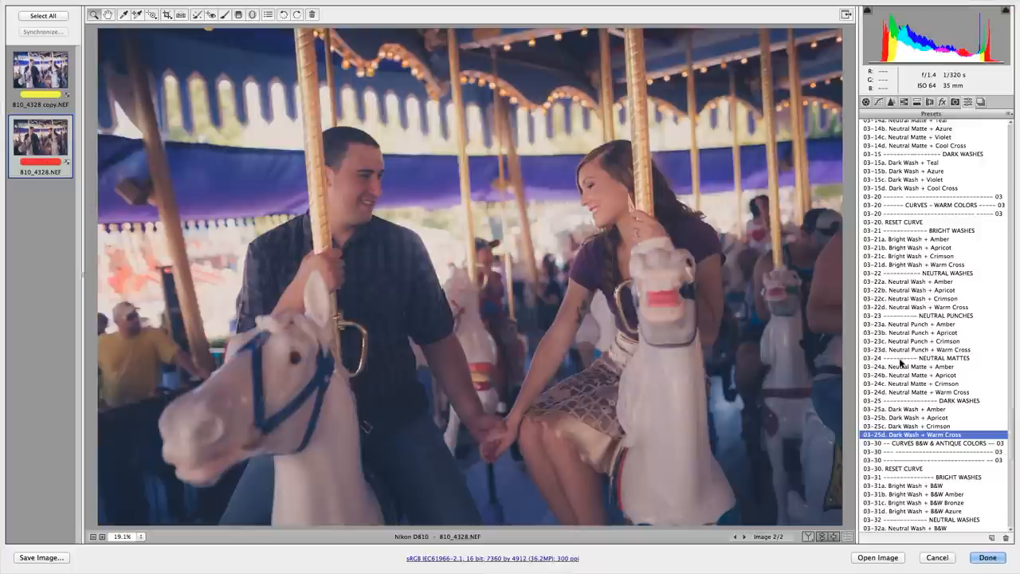
{"action": "mouse_move", "coordinate": [831, 239]}
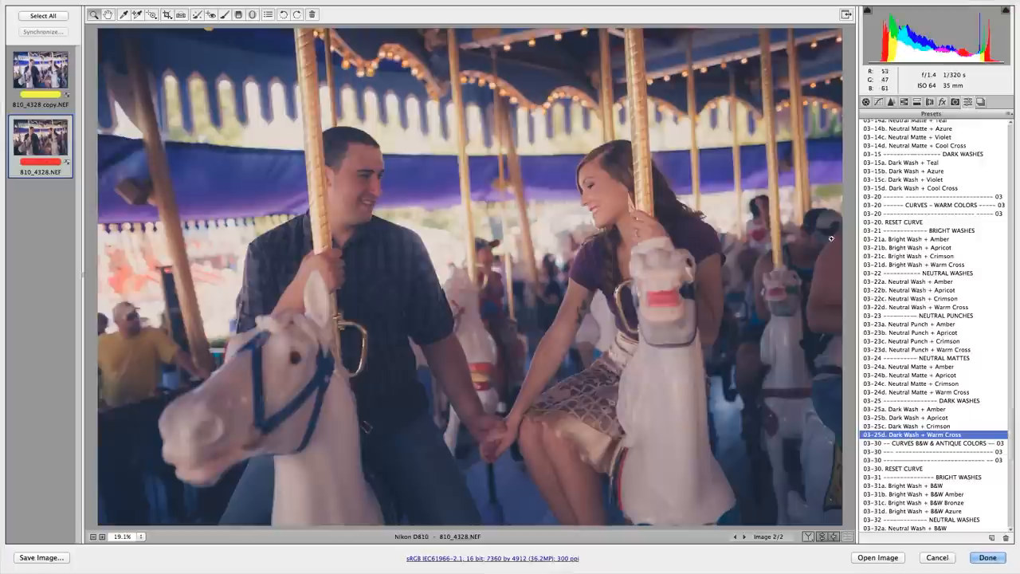
{"action": "mouse_move", "coordinate": [847, 247]}
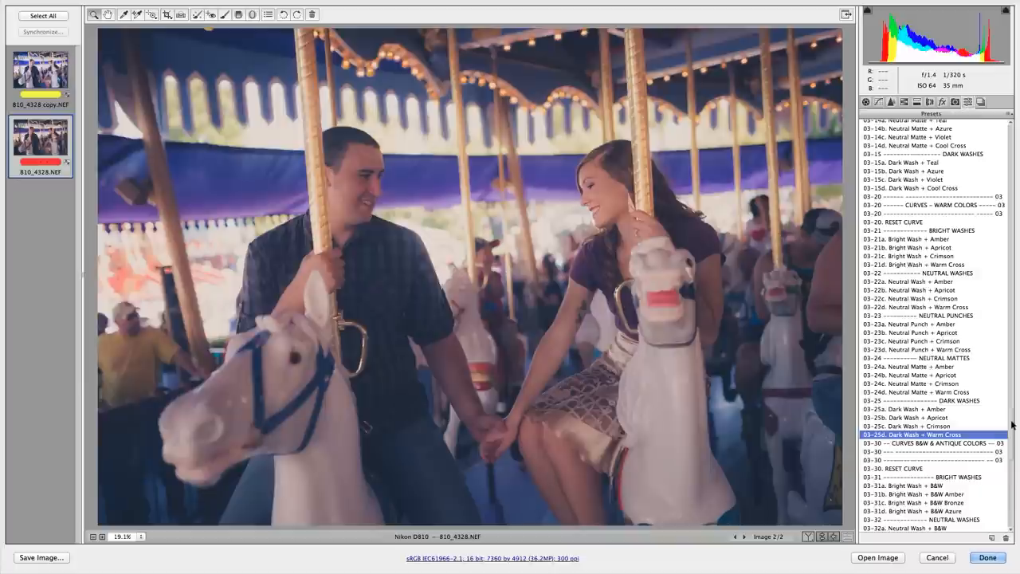
{"action": "mouse_move", "coordinate": [984, 339]}
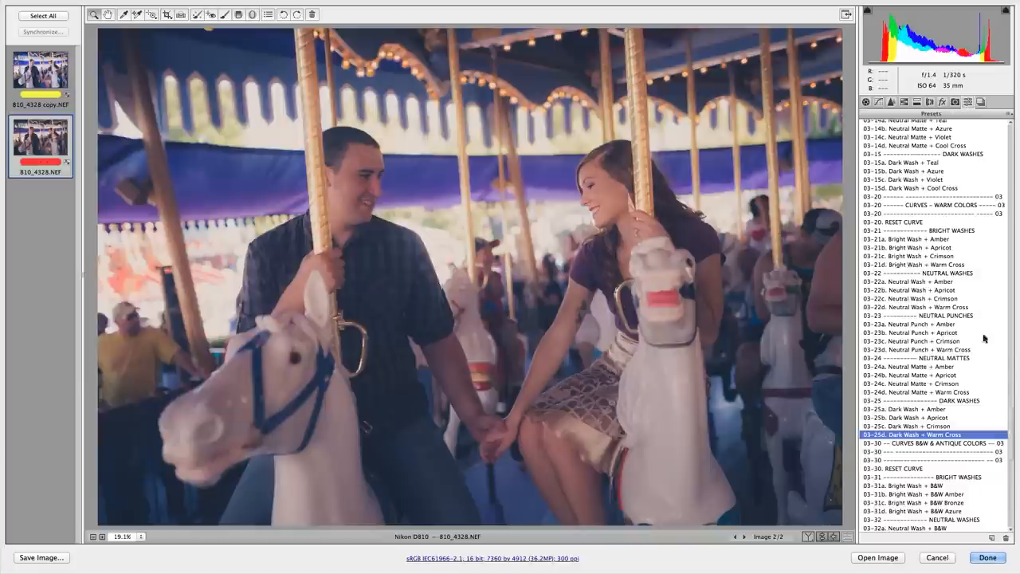
{"action": "mouse_move", "coordinate": [924, 273]}
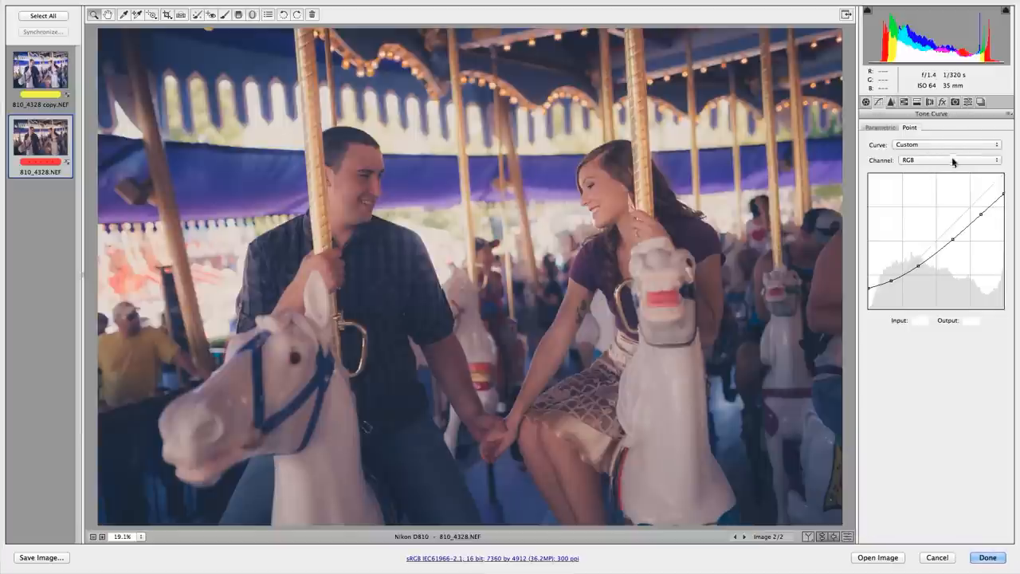
- Inspect the tone curve's red and RGB channels, then the saturation and split toning settings
{"action": "left_click", "coordinate": [947, 160]}
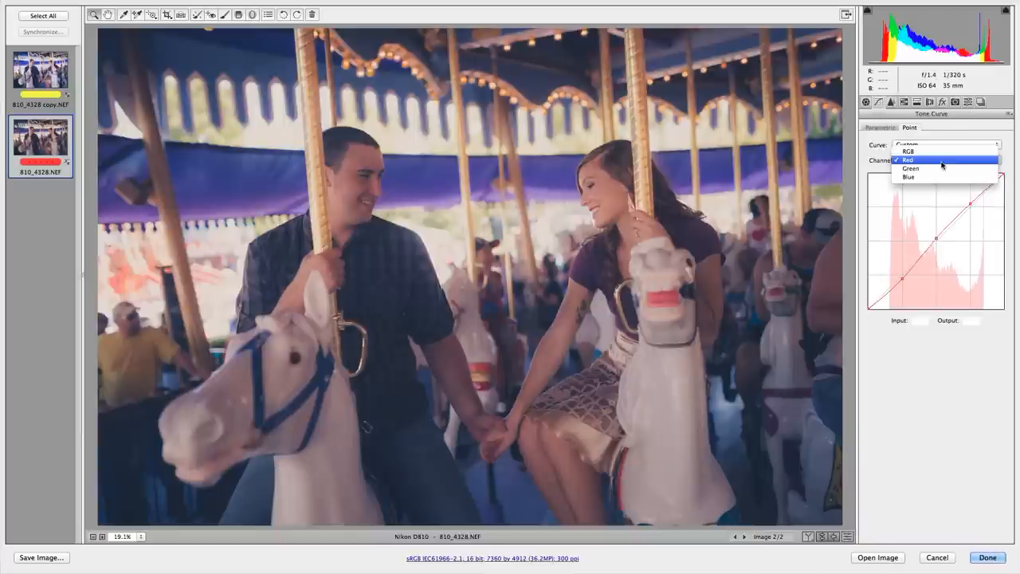
{"action": "left_click", "coordinate": [910, 159]}
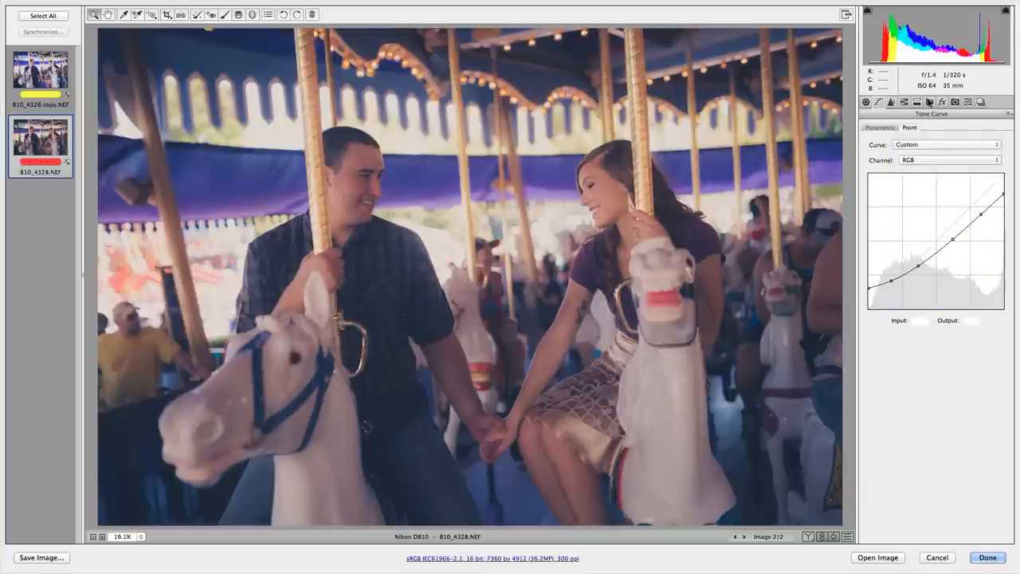
{"action": "left_click", "coordinate": [916, 101]}
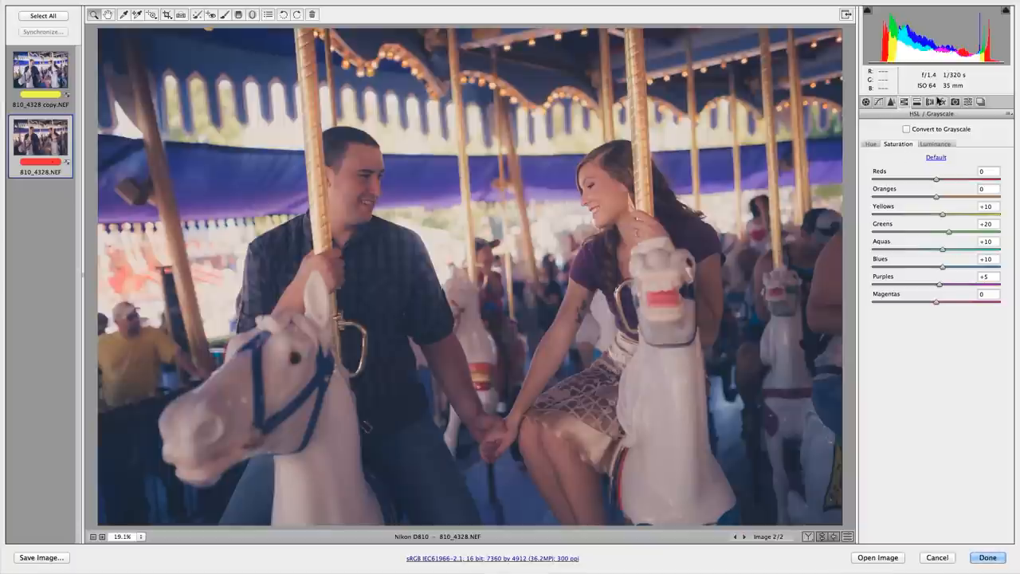
{"action": "mouse_move", "coordinate": [917, 102]}
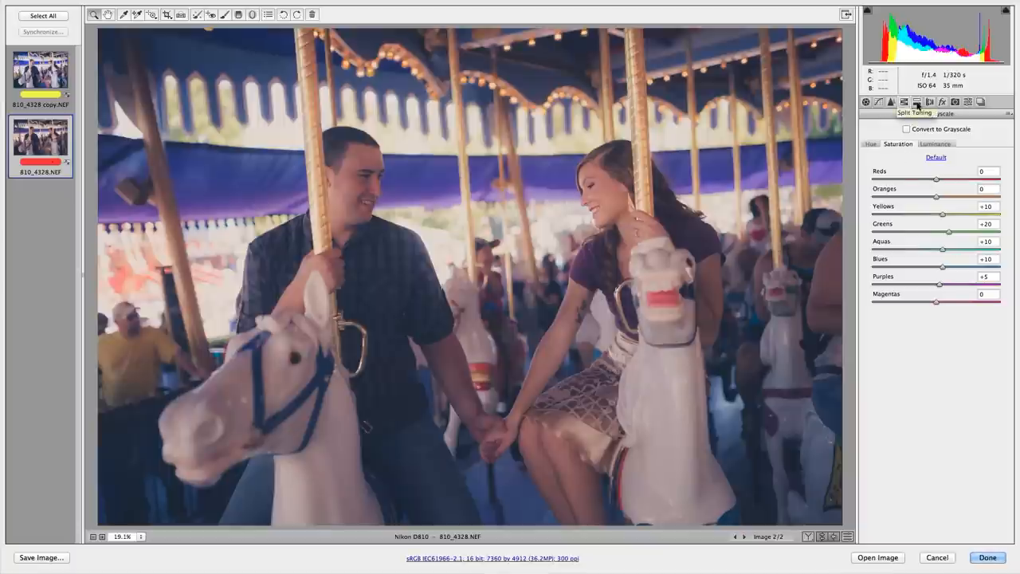
{"action": "left_click", "coordinate": [917, 101]}
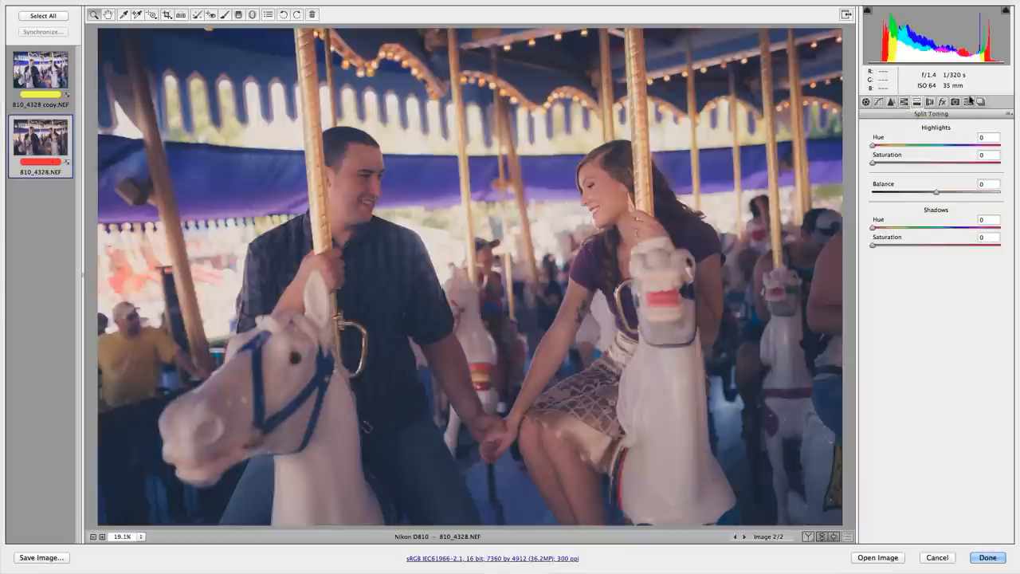
{"action": "mouse_move", "coordinate": [646, 382]}
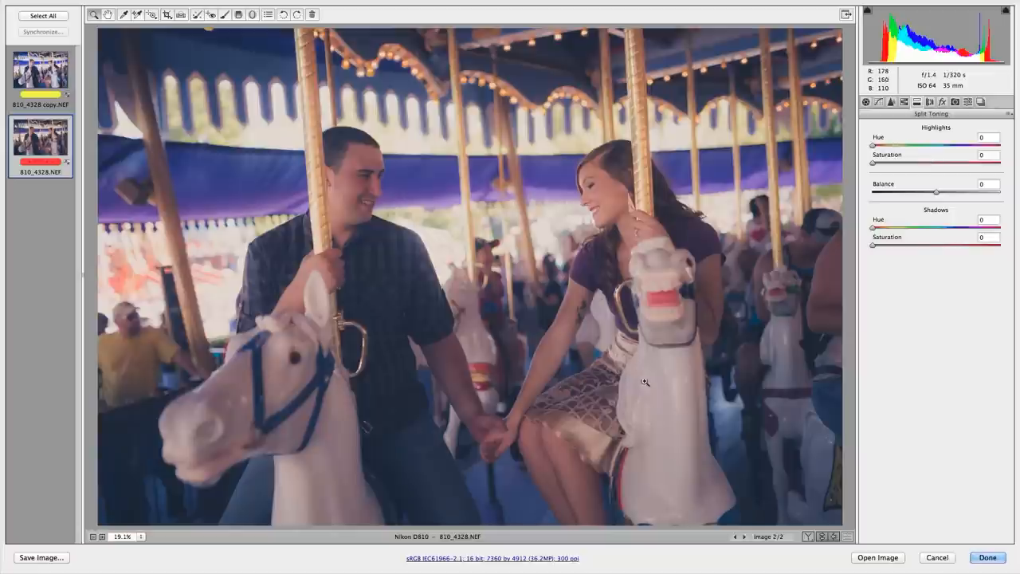
{"action": "mouse_move", "coordinate": [924, 311]}
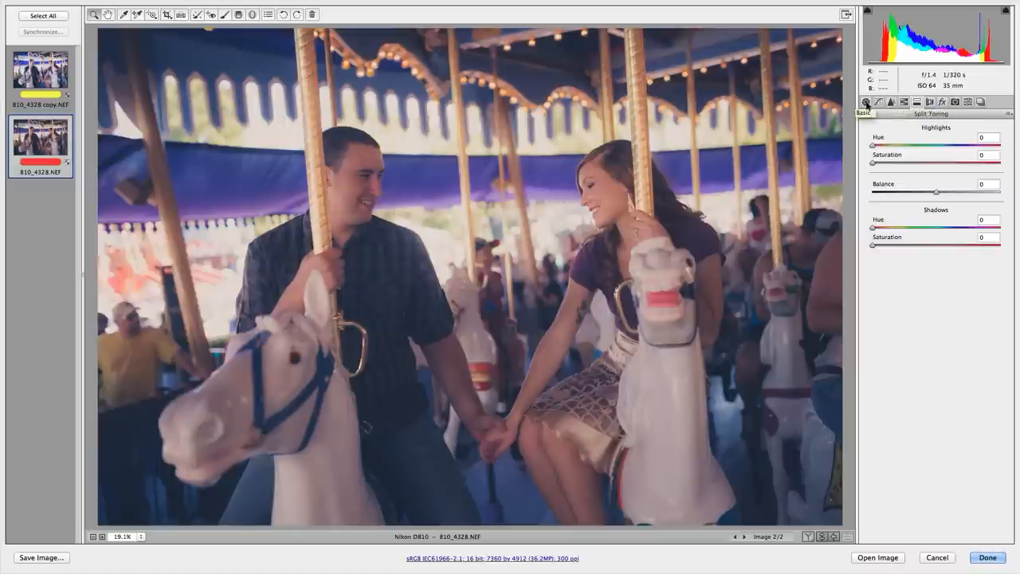
- Review the HSL saturation, Detail sharpening and point Tone Curve panels
{"action": "left_click", "coordinate": [904, 101]}
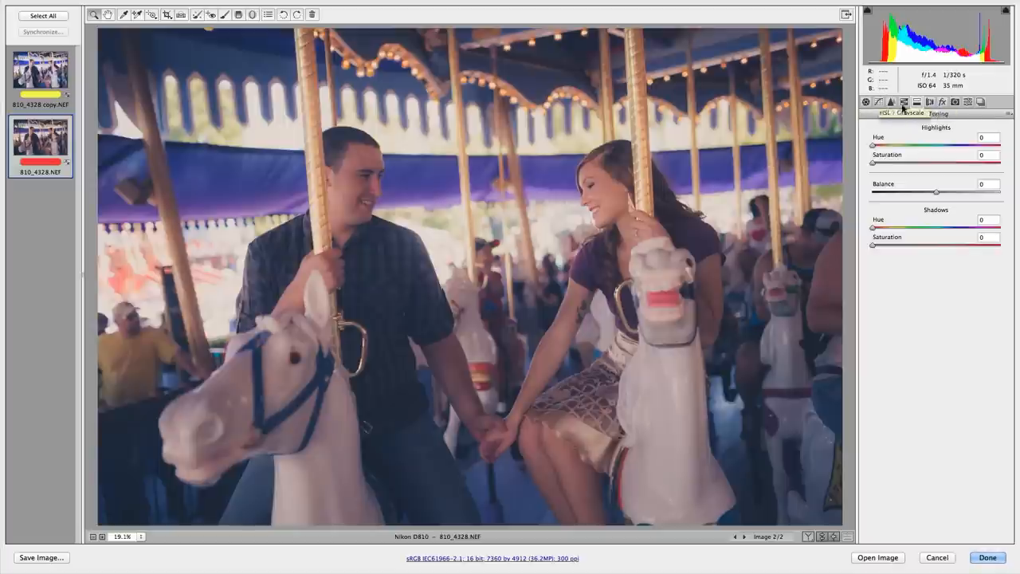
{"action": "left_click", "coordinate": [877, 102]}
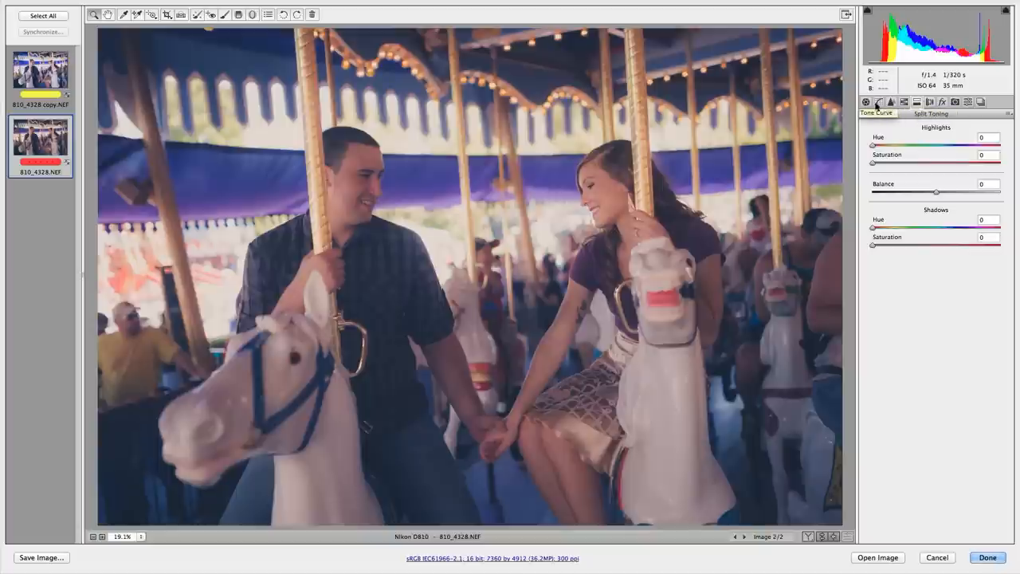
{"action": "left_click", "coordinate": [903, 101]}
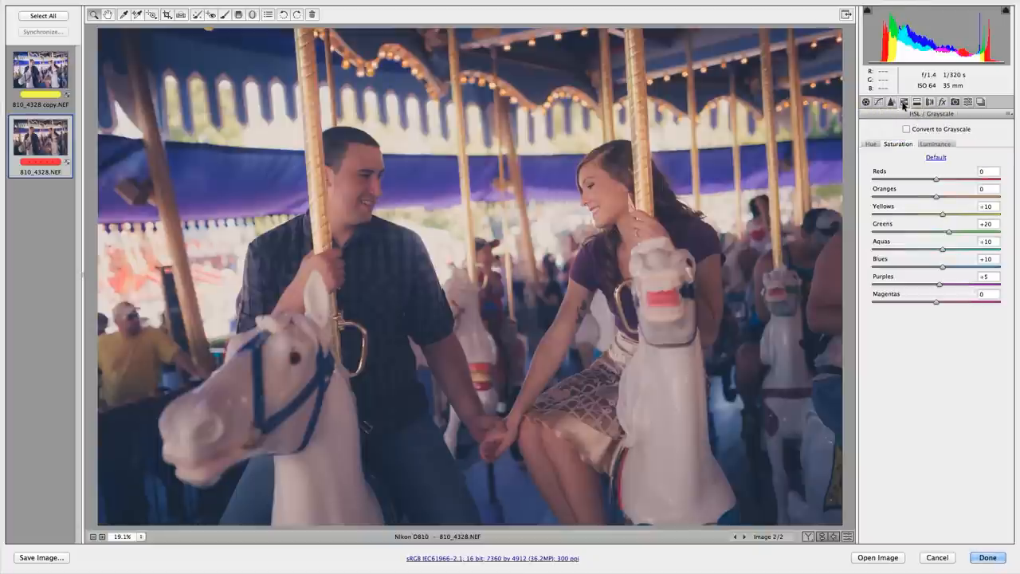
{"action": "left_click", "coordinate": [935, 143]}
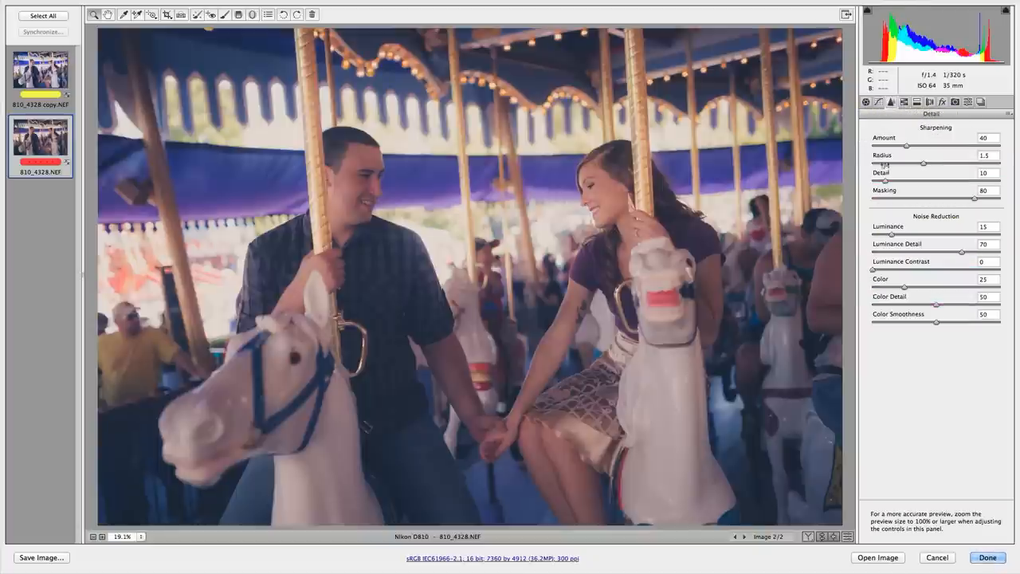
{"action": "left_click", "coordinate": [930, 101]}
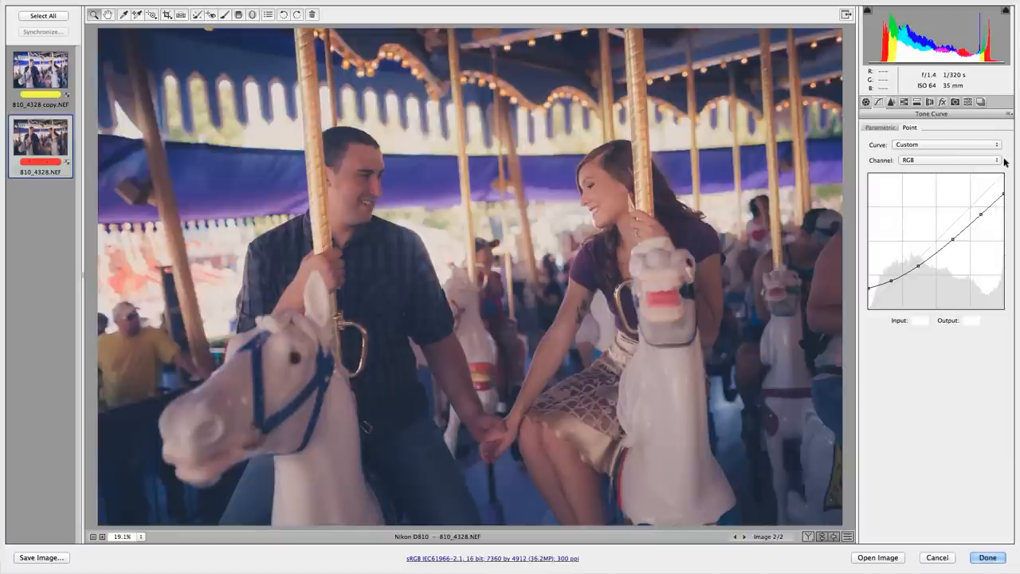
{"action": "mouse_move", "coordinate": [985, 157]}
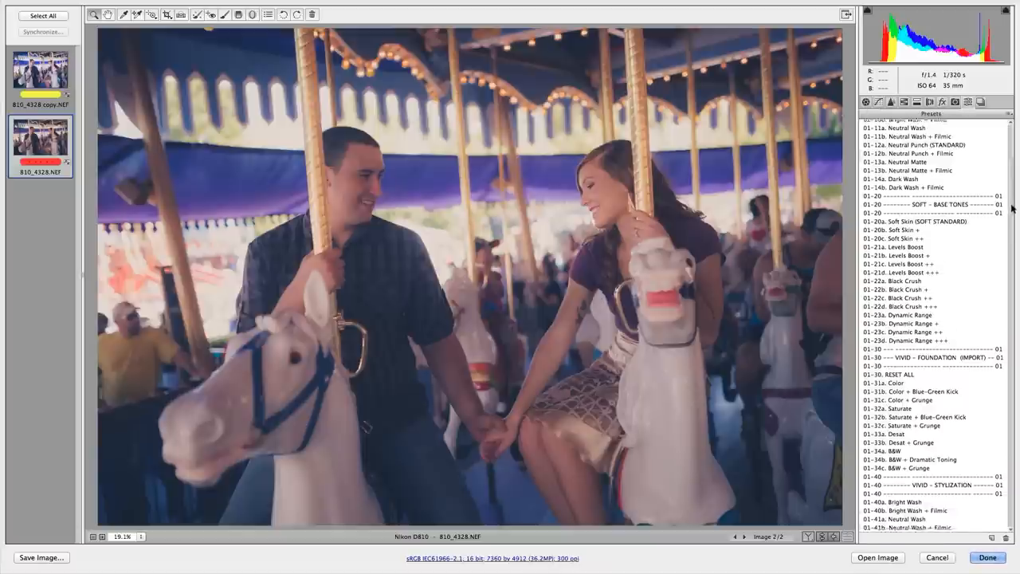
{"action": "scroll", "scroll_direction": "down", "scroll_amount": 3}
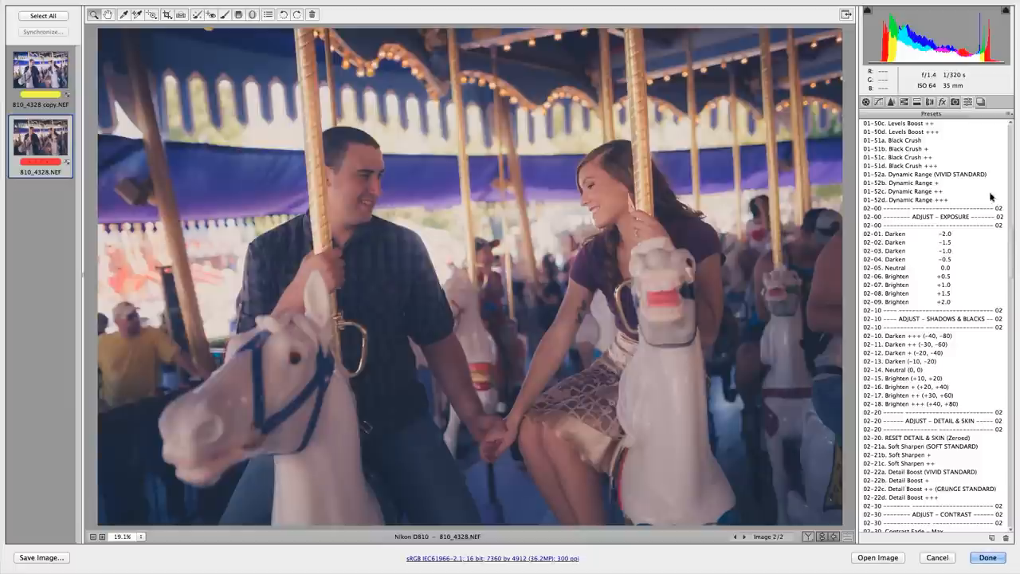
{"action": "mouse_move", "coordinate": [722, 110]}
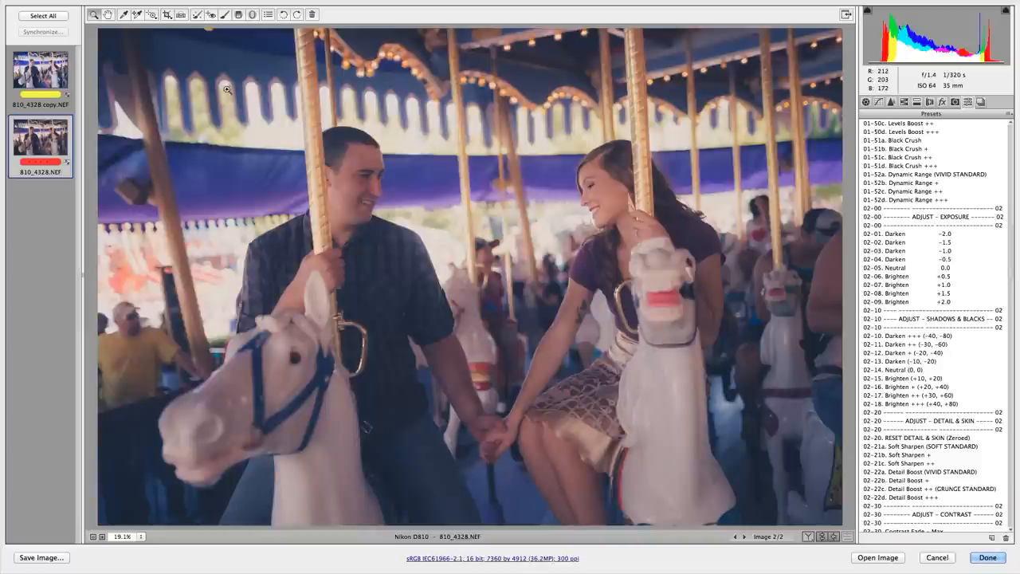
{"action": "mouse_move", "coordinate": [224, 14]}
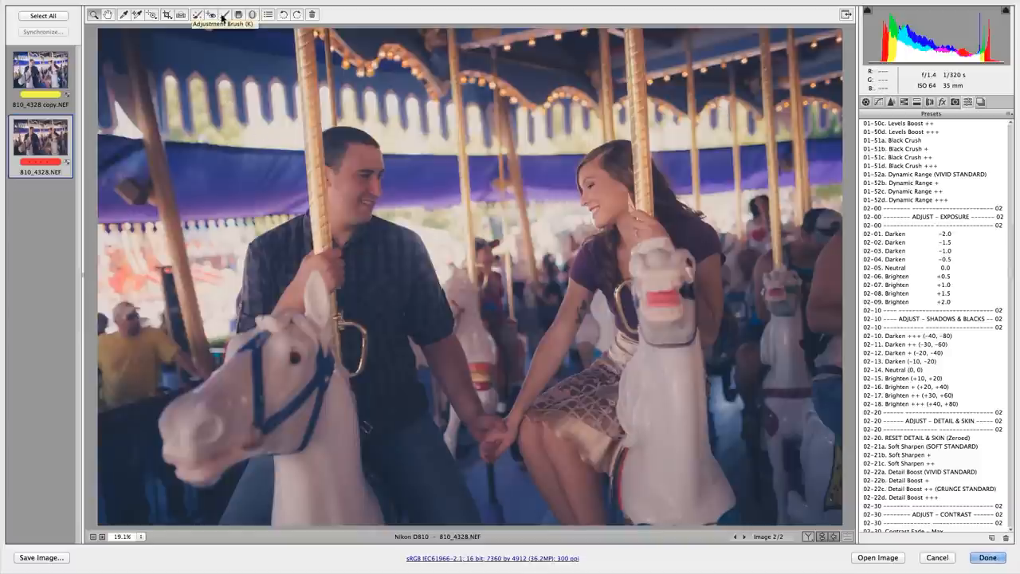
- With the Adjustment Brush, load '04 Dodge +0.5 Stop' and paint the man's face
{"action": "left_click", "coordinate": [224, 14]}
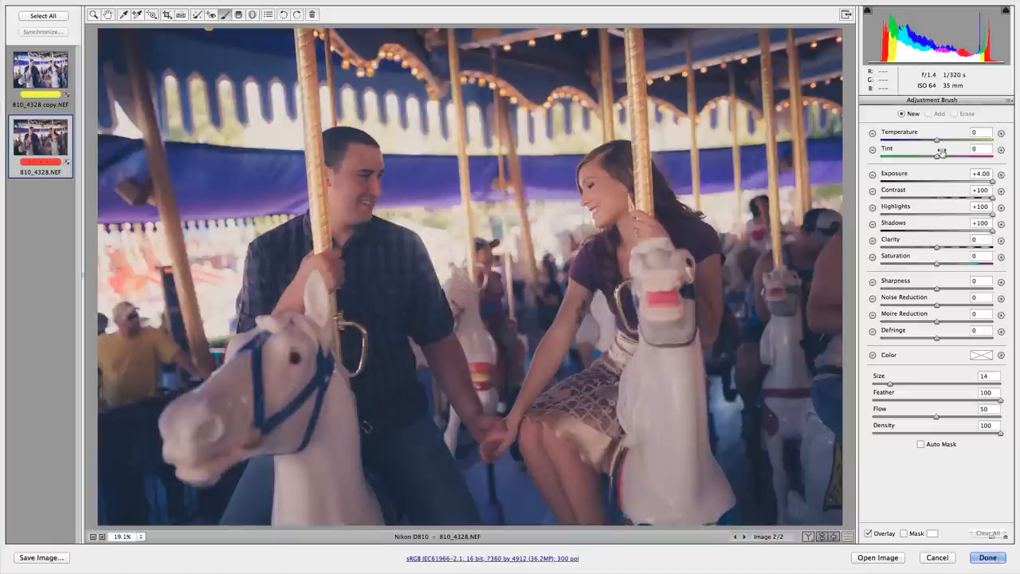
{"action": "mouse_move", "coordinate": [530, 251]}
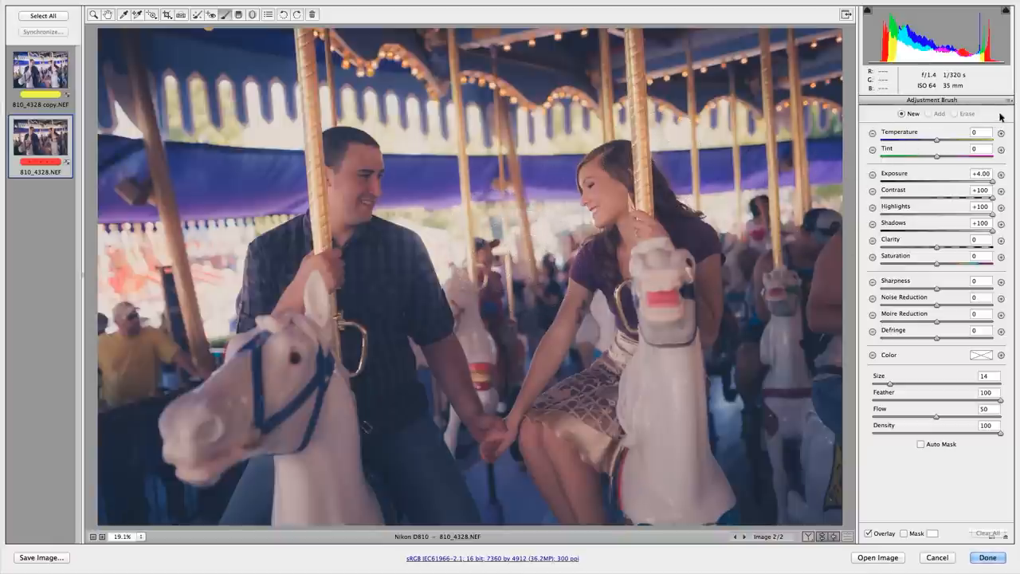
{"action": "left_click", "coordinate": [1001, 102]}
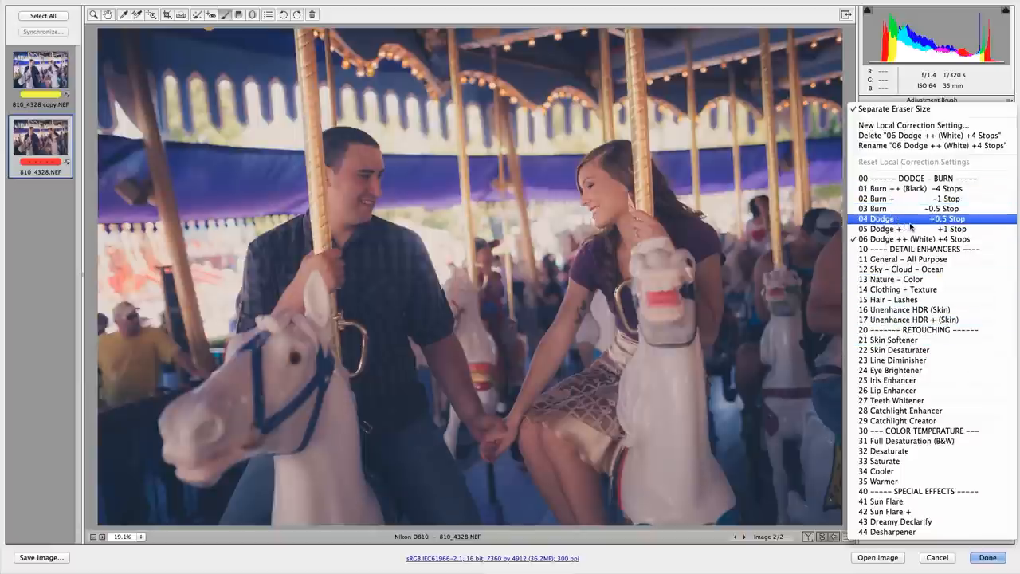
{"action": "left_click", "coordinate": [884, 218]}
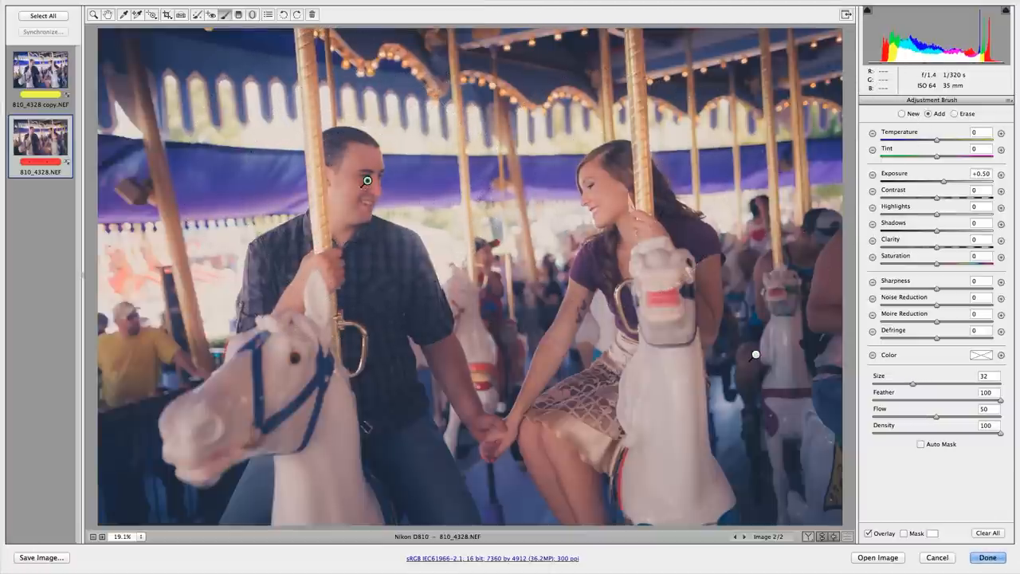
{"action": "left_click", "coordinate": [1007, 102]}
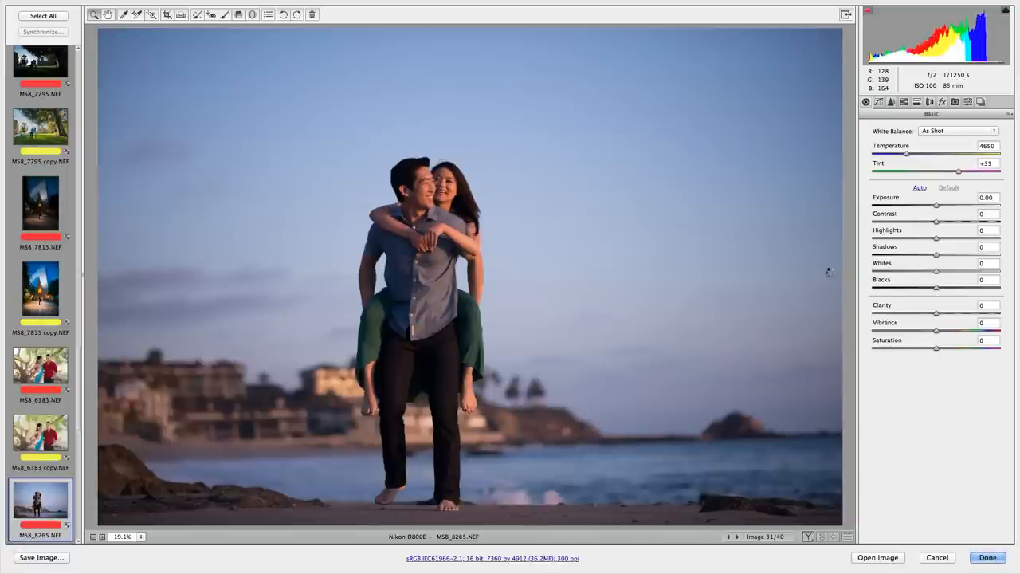
- Advance past the Ferris wheel sunset to the final seascape copy, image 40 of 40
{"action": "left_click", "coordinate": [738, 536]}
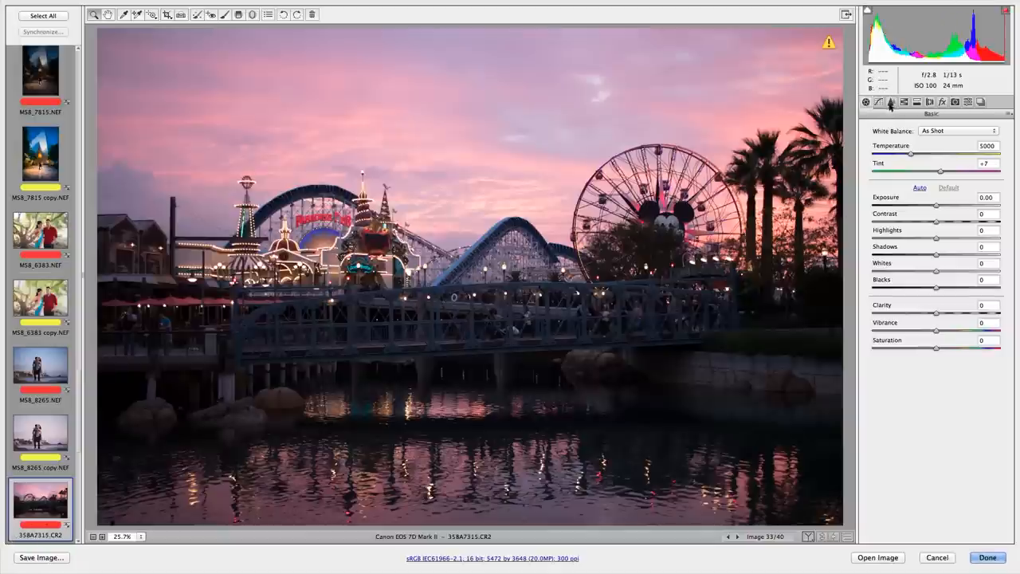
{"action": "mouse_move", "coordinate": [891, 102]}
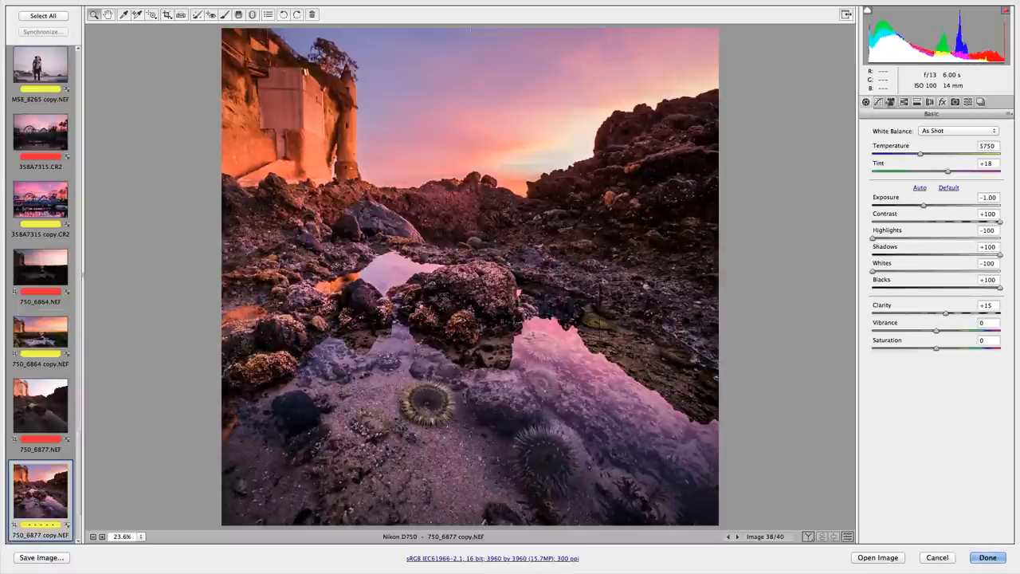
{"action": "left_click", "coordinate": [737, 536]}
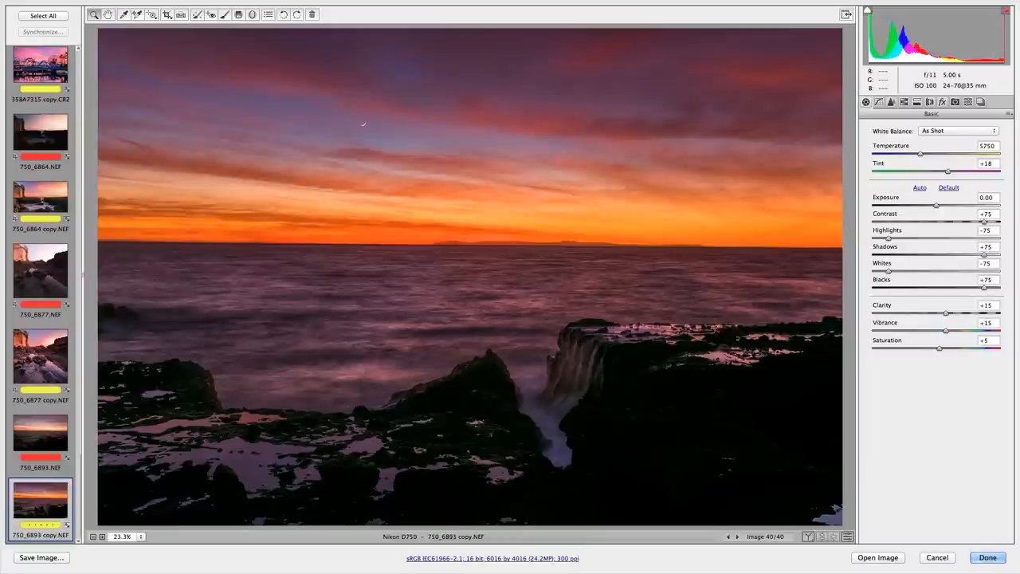
{"action": "mouse_move", "coordinate": [568, 336]}
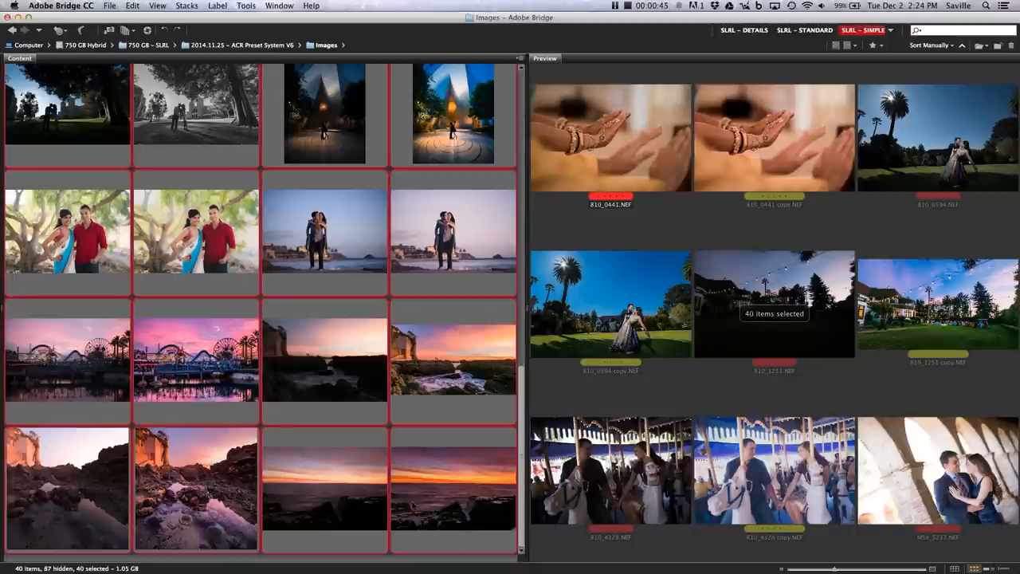
- Select the 750_6893 copy thumbnail, scroll the grid, and preview it full screen
{"action": "left_click", "coordinate": [452, 489]}
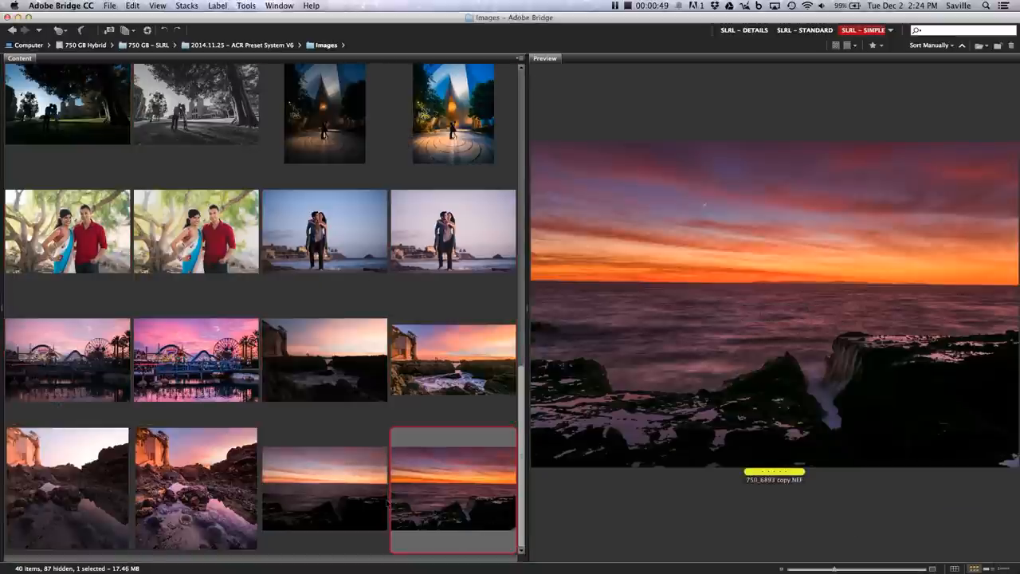
{"action": "scroll", "scroll_direction": "up", "scroll_amount": 3}
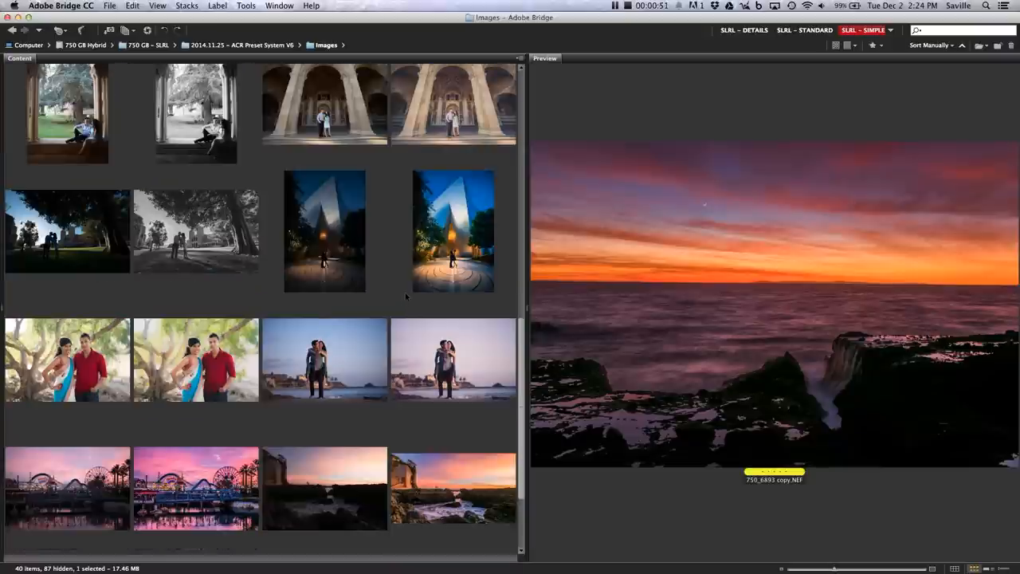
{"action": "scroll", "scroll_direction": "up", "scroll_amount": 3}
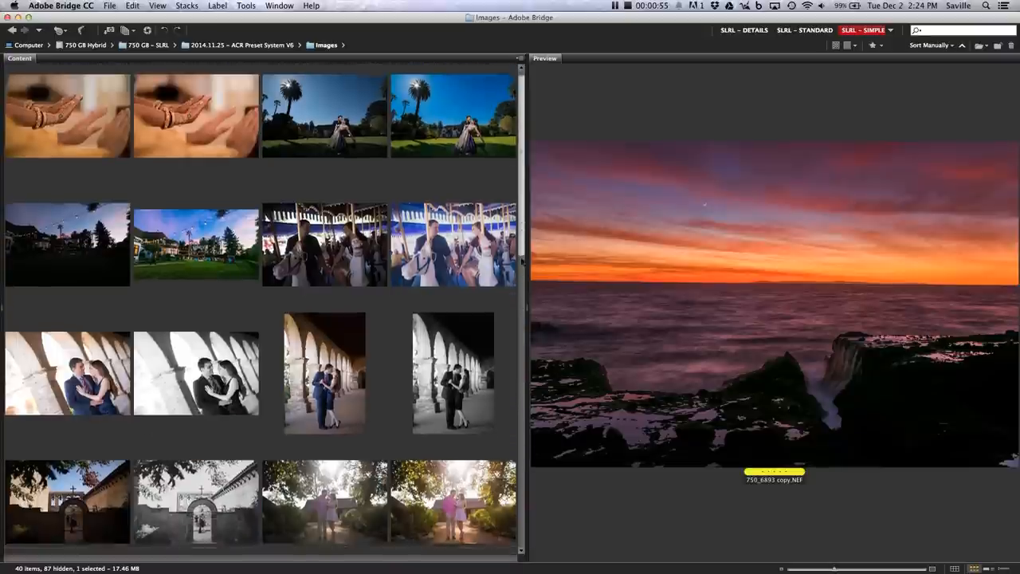
{"action": "scroll", "scroll_direction": "down", "scroll_amount": 3}
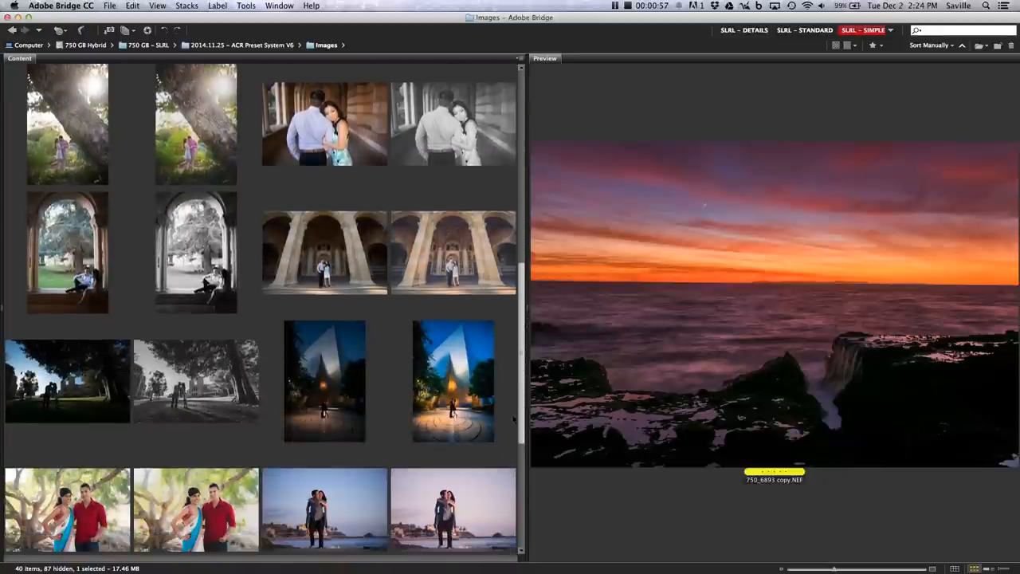
{"action": "scroll", "scroll_direction": "down", "scroll_amount": 3}
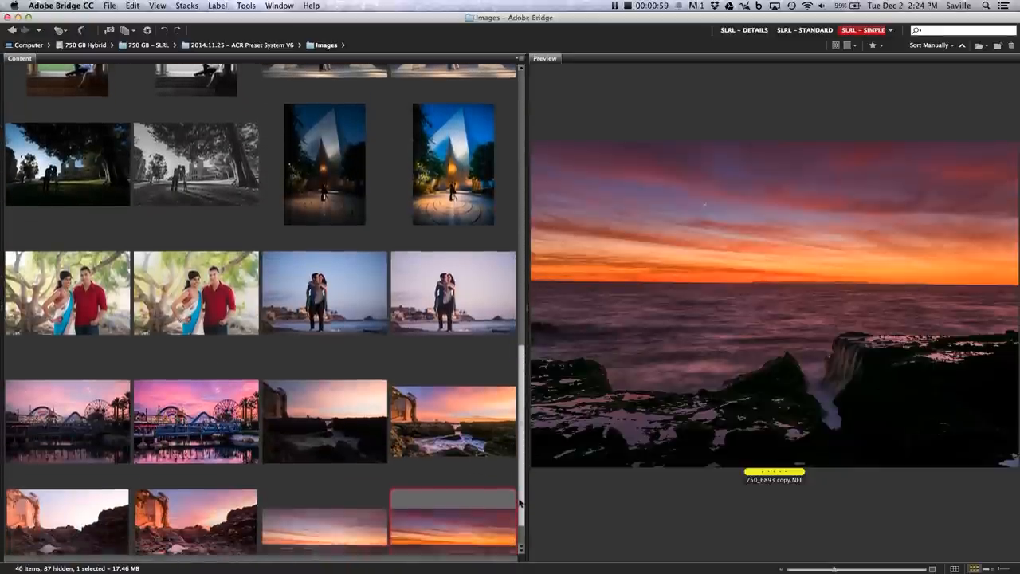
{"action": "scroll", "scroll_direction": "down", "scroll_amount": 3}
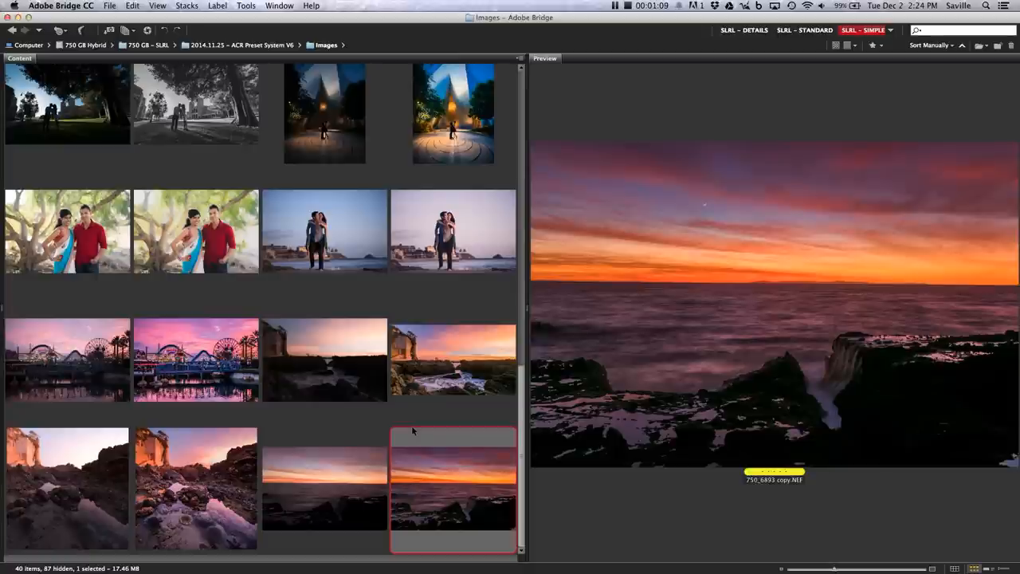
{"action": "key", "text": "space"}
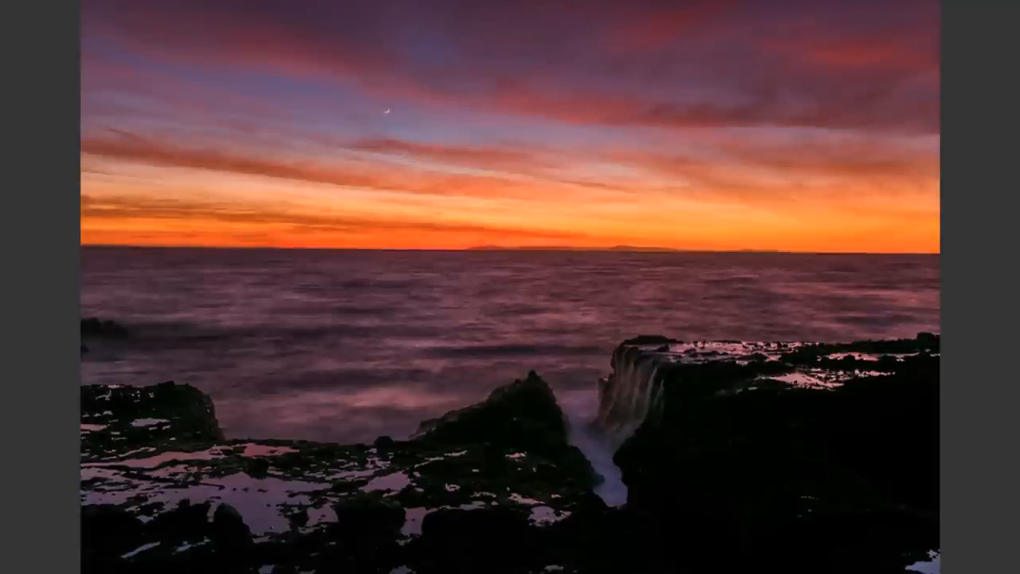